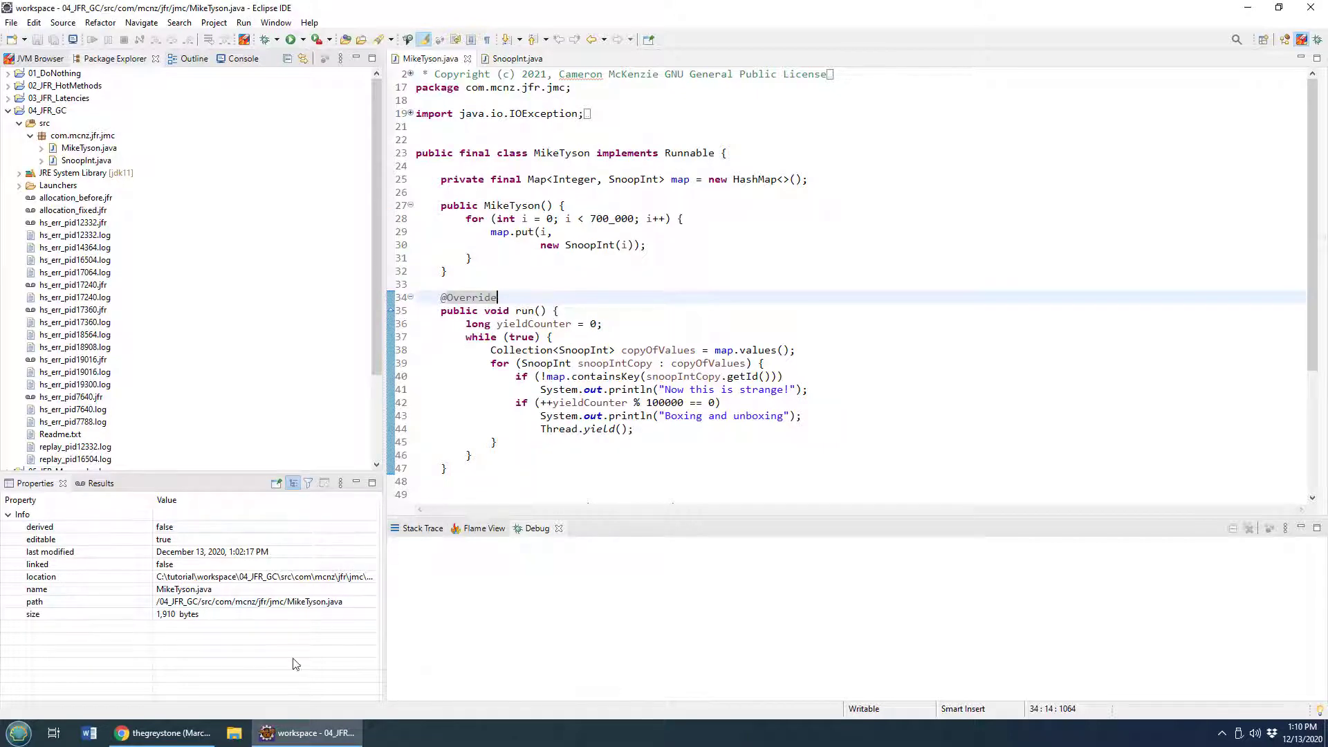
- Switch to the GitHub profile page showing the pinned jmc-tutorial repository
left_click(160, 733)
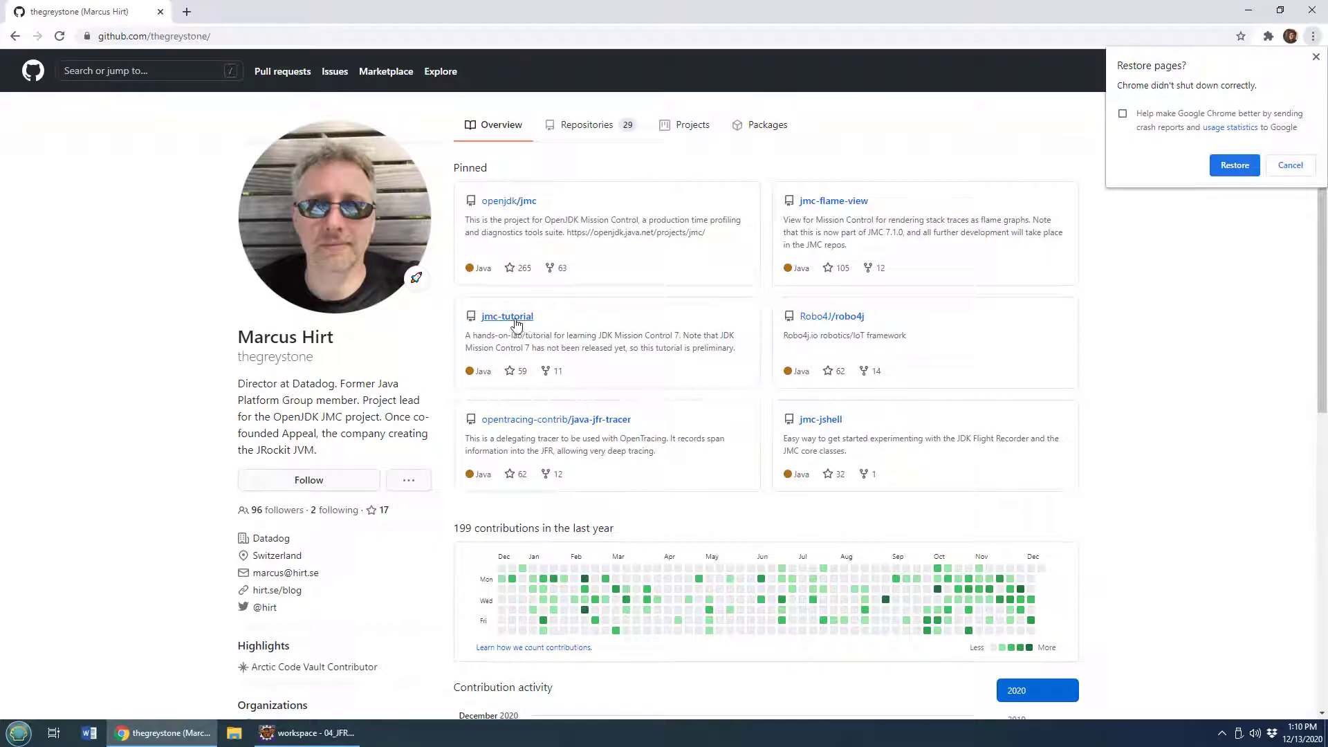
mouse_move(506, 316)
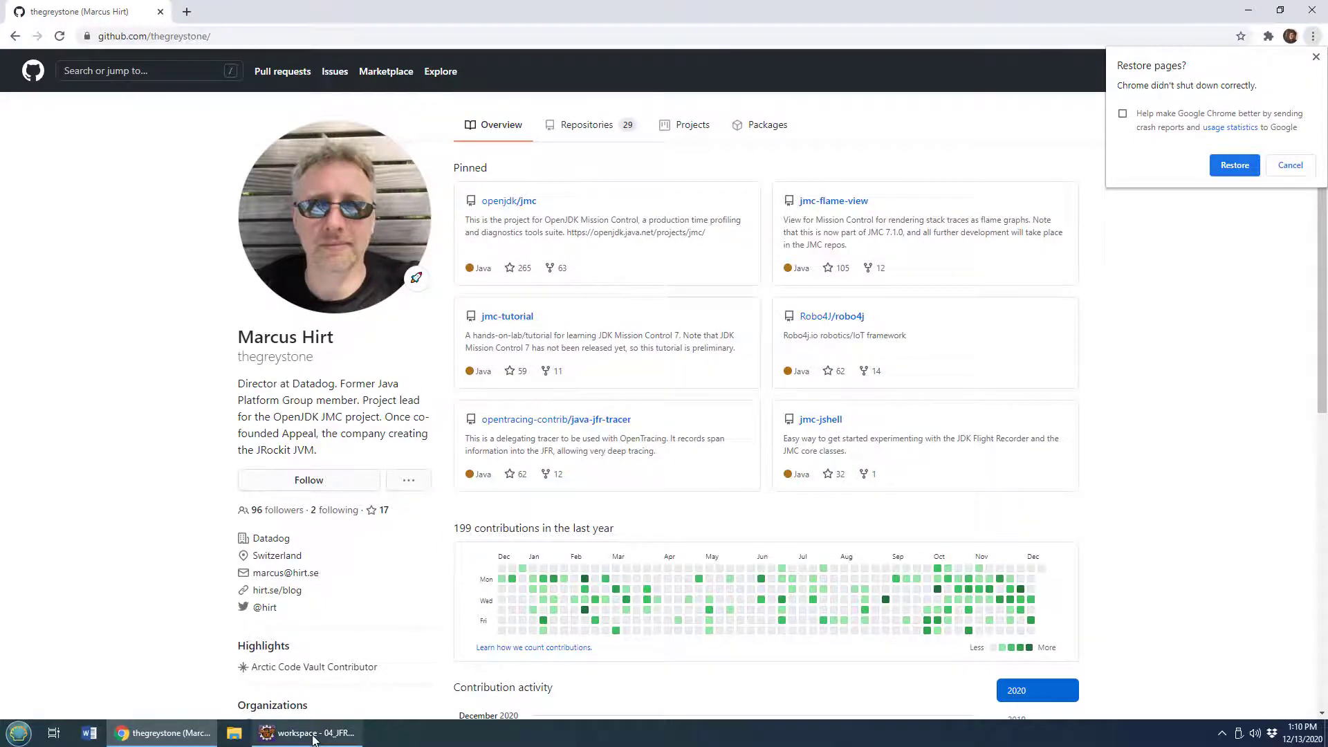
- Review the SnoopInt class source, then return to the MikeTyson class source
left_click(305, 733)
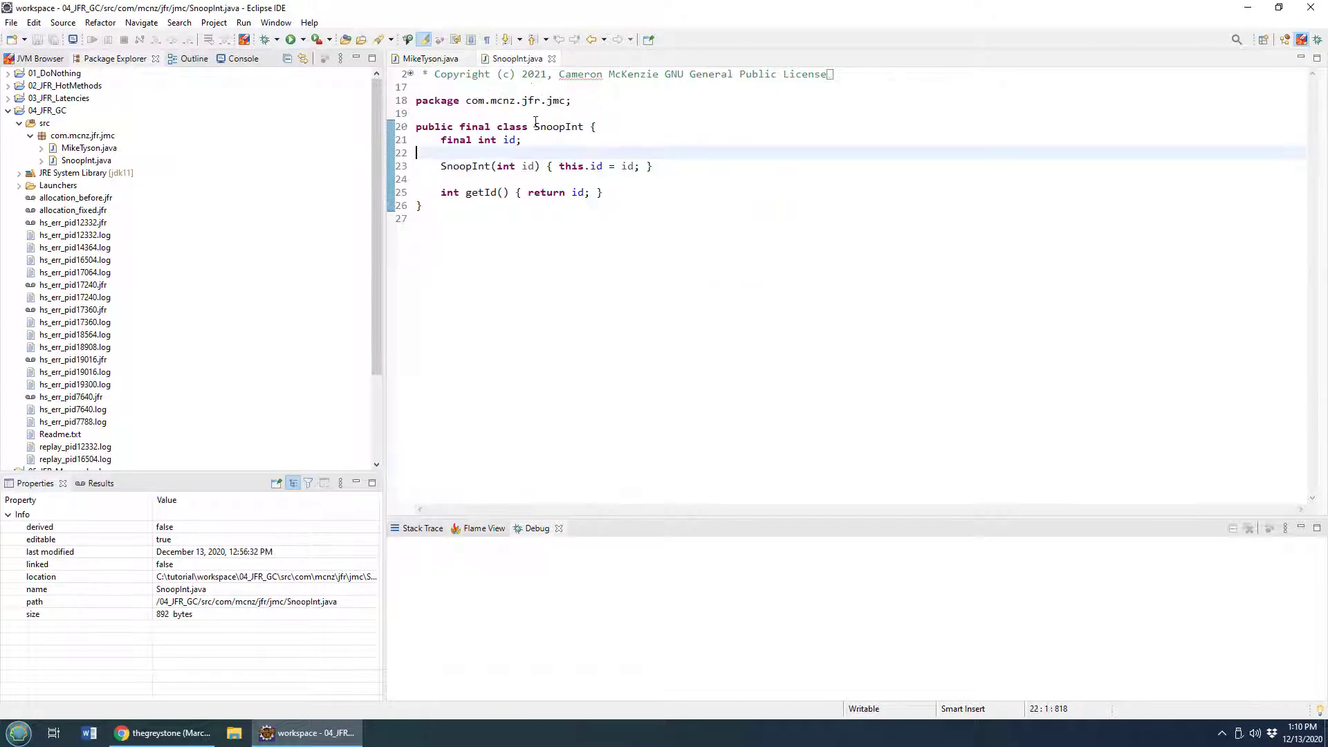
double_click(454, 140)
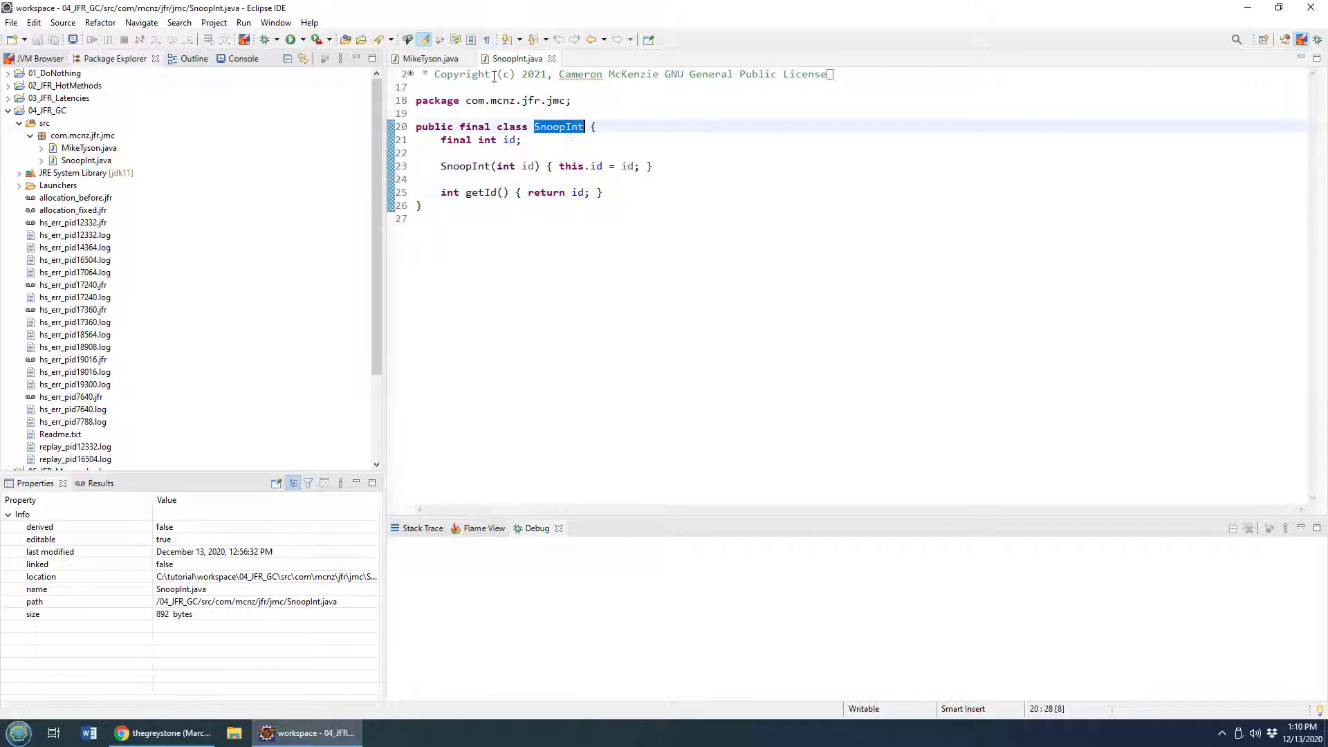
left_click(431, 58)
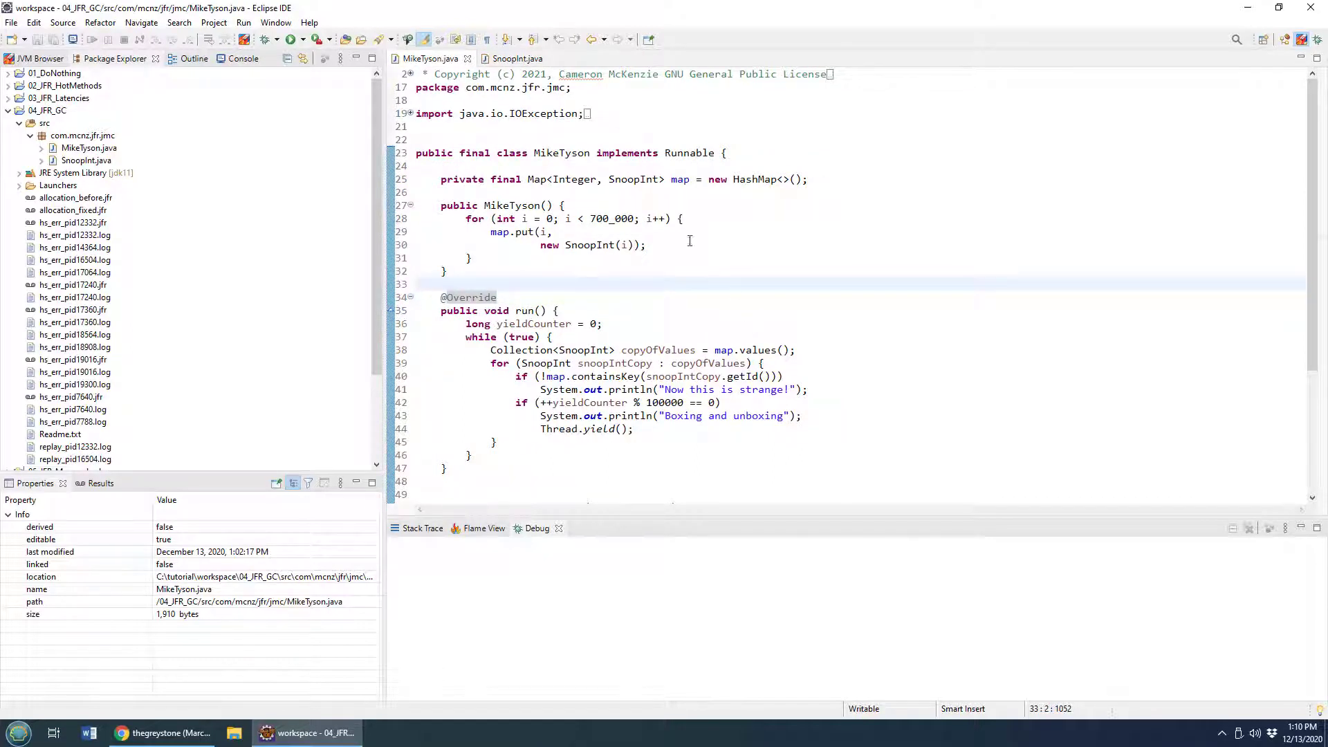
- Review MikeTyson's class name, constructor map-filling loop and map.values call in run()
double_click(560, 152)
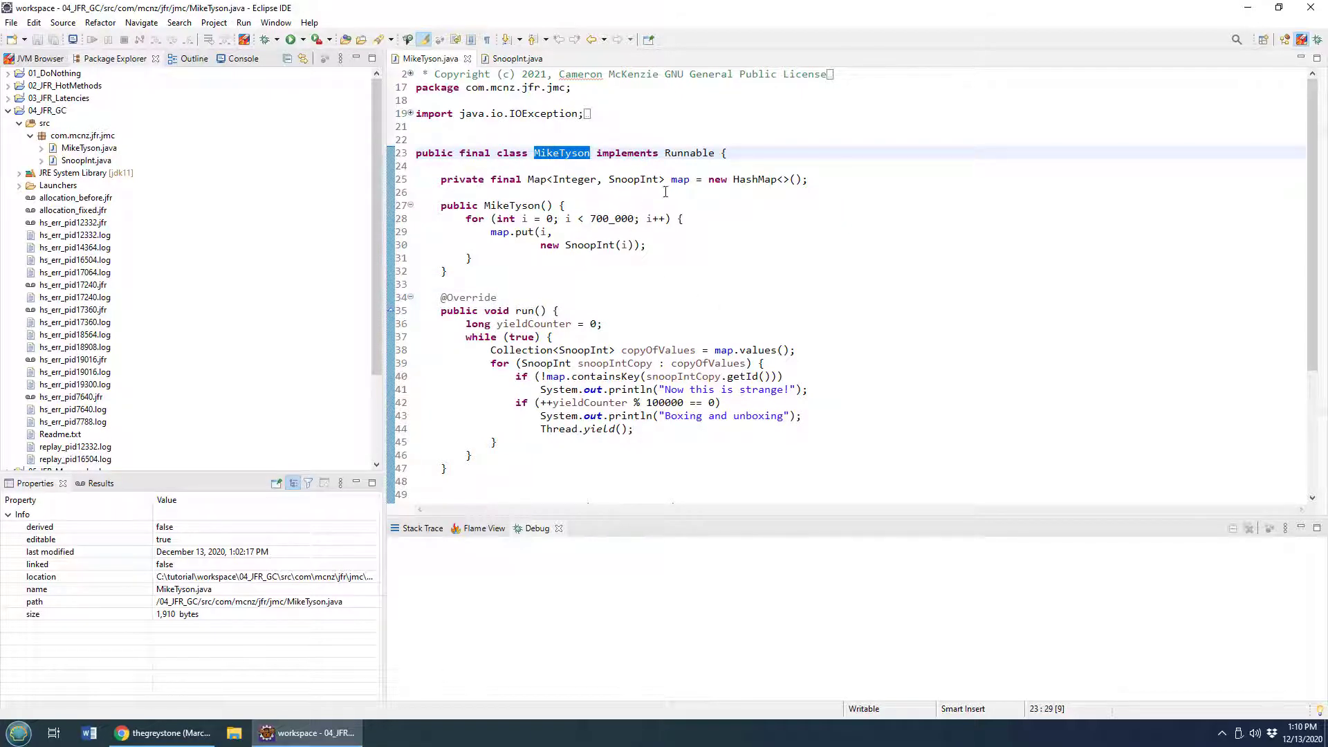
double_click(679, 178)
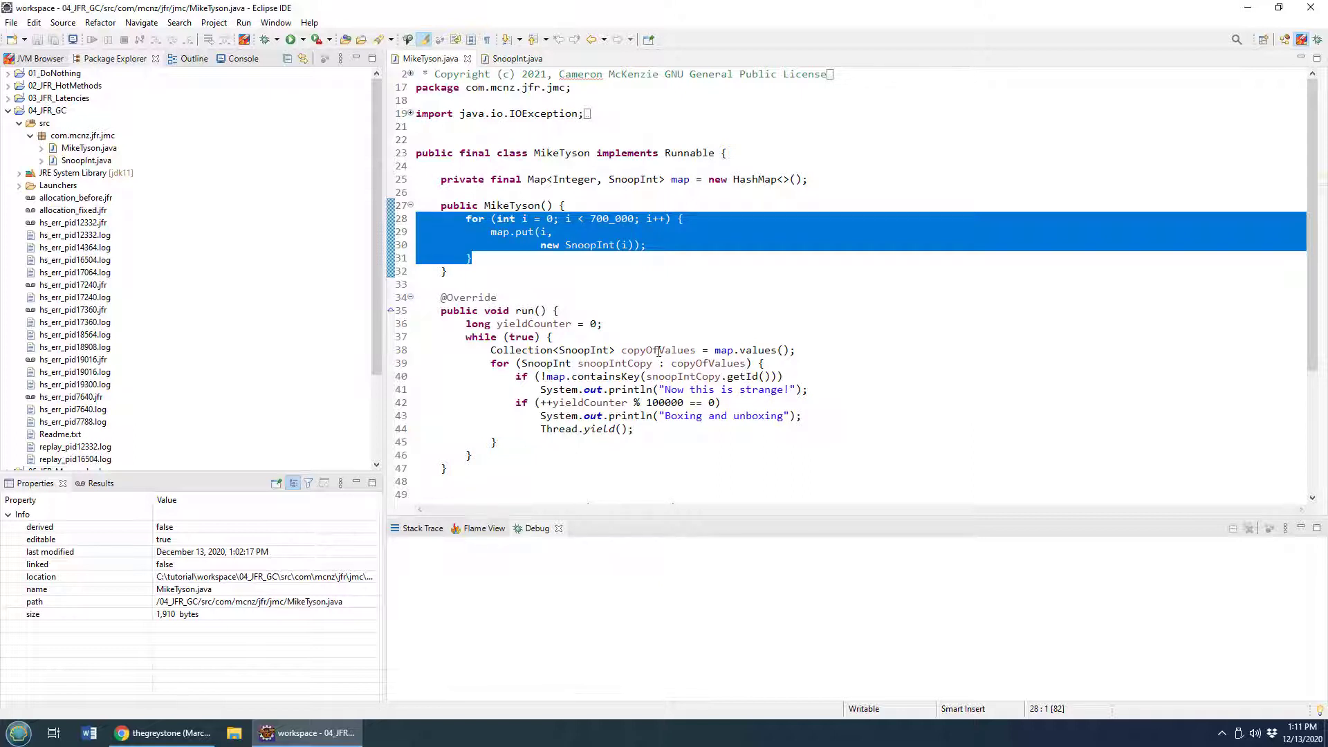
double_click(757, 350)
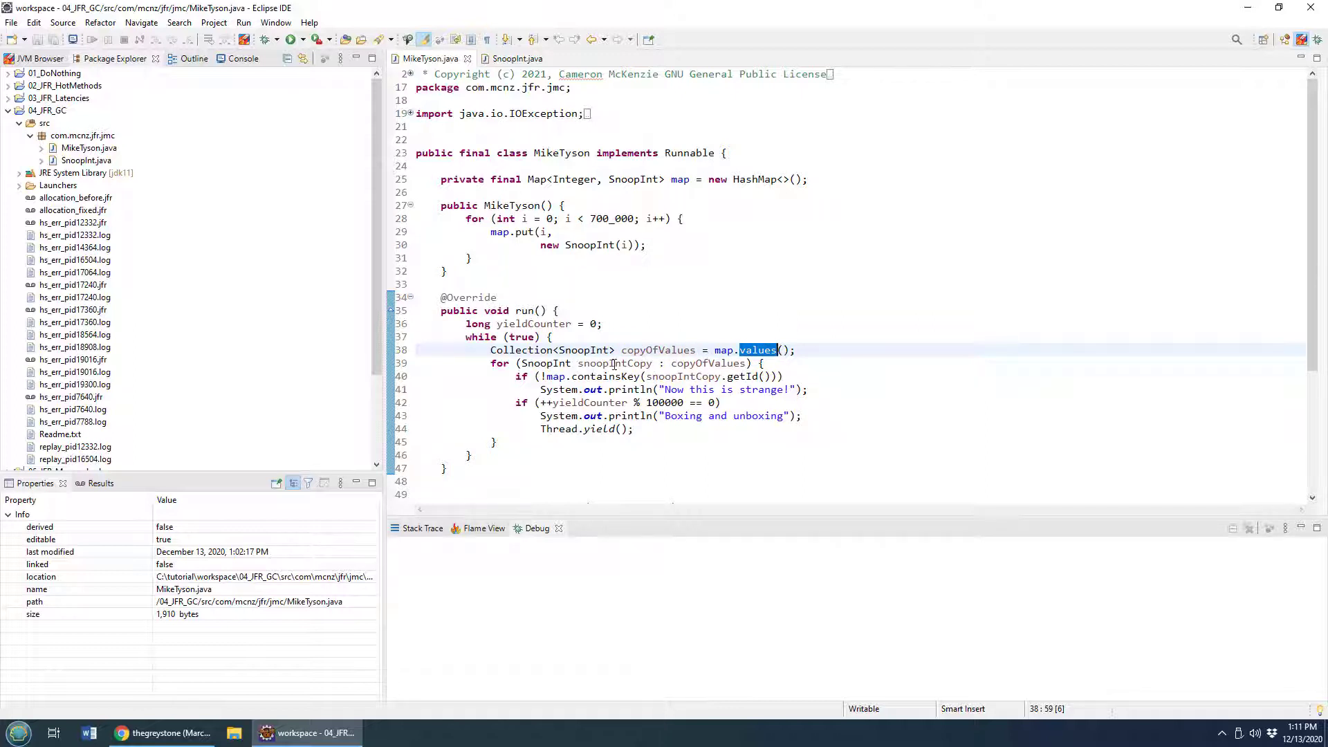
double_click(614, 363)
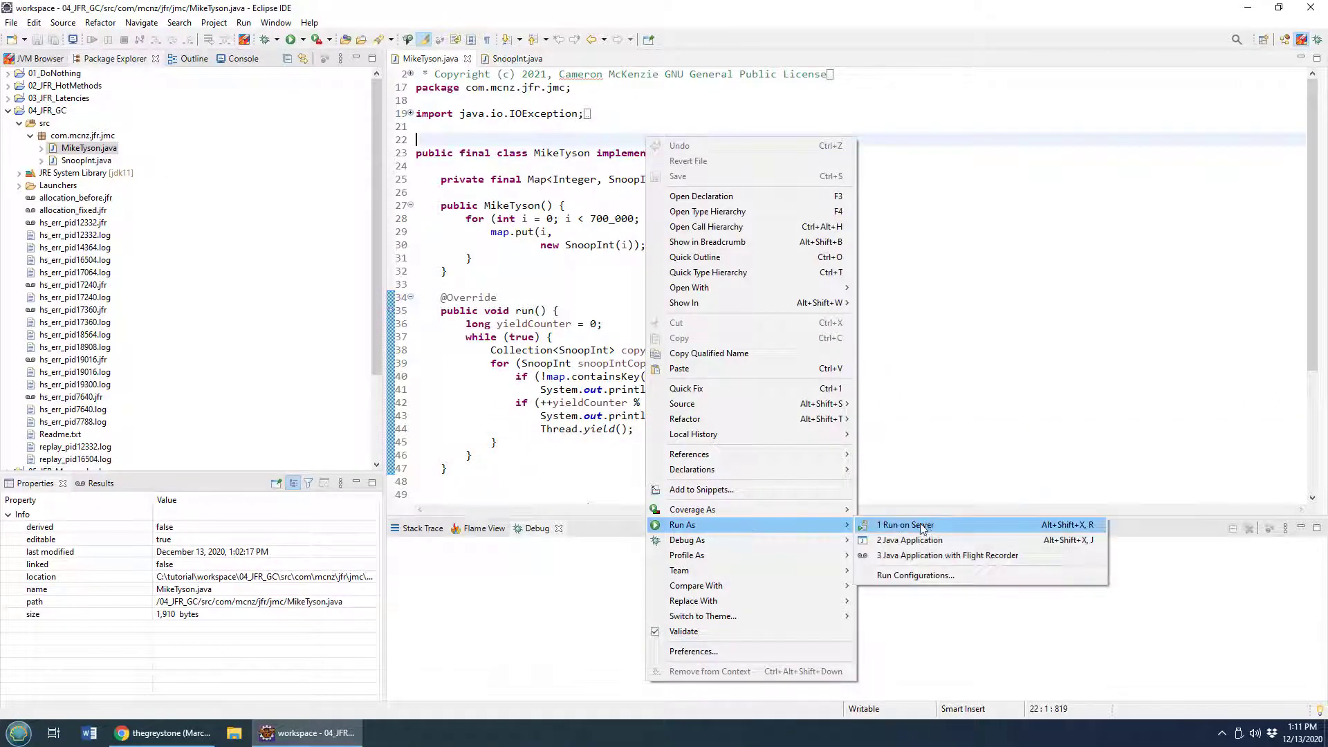
- Run MikeTyson as a Java application using the Allocations Auto Record configuration
left_click(909, 540)
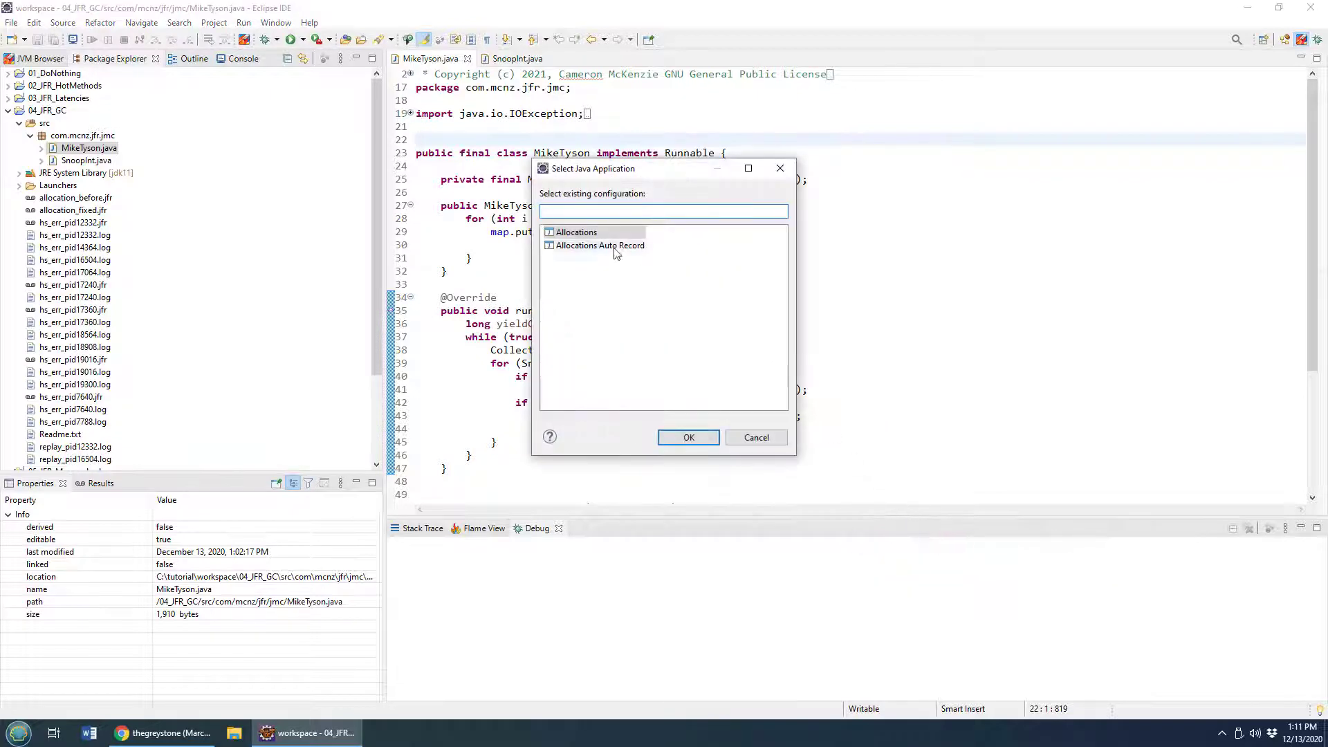
left_click(599, 245)
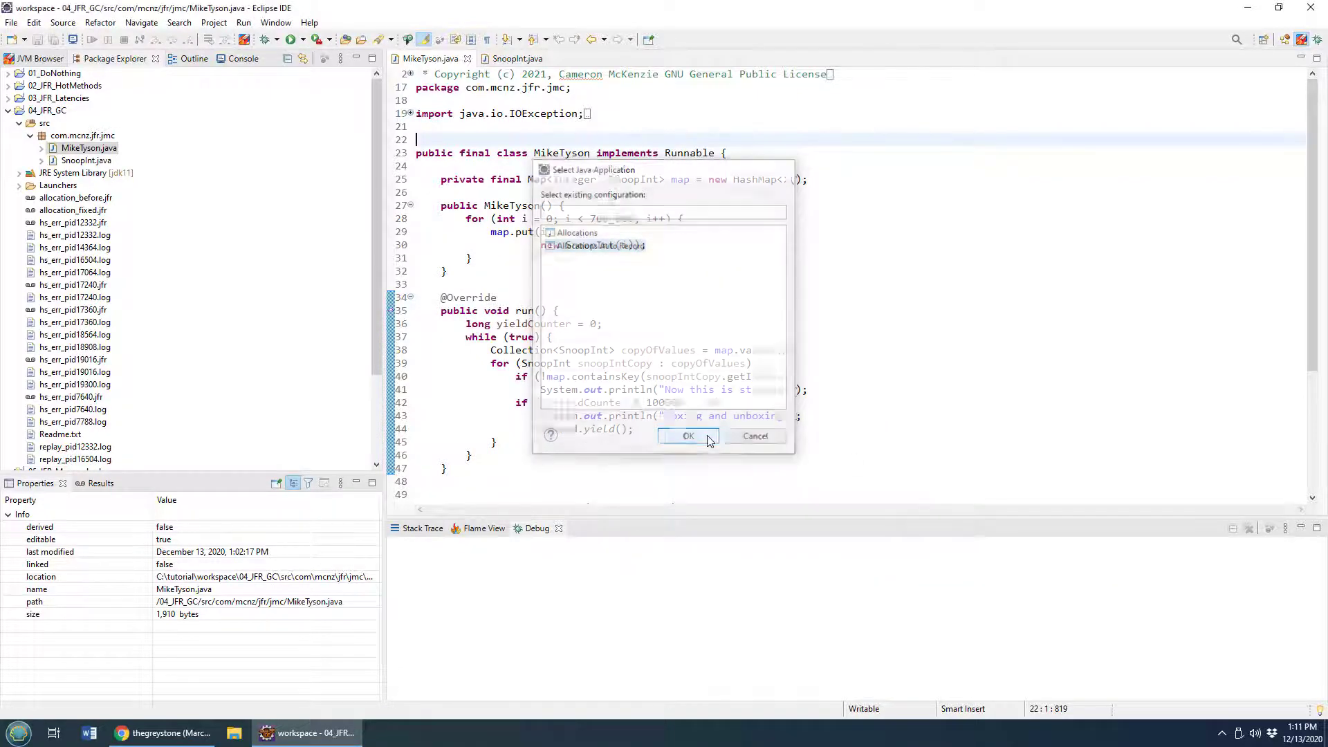
left_click(688, 436)
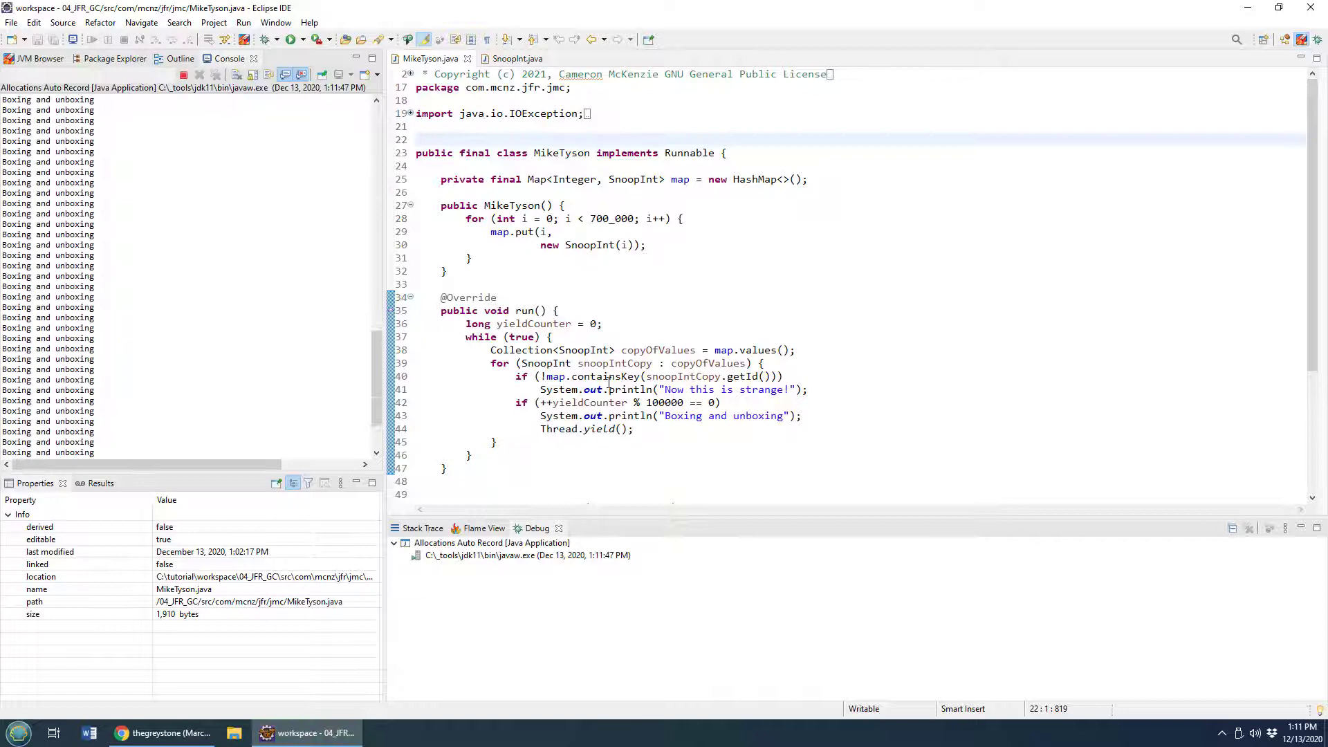
left_click(114, 58)
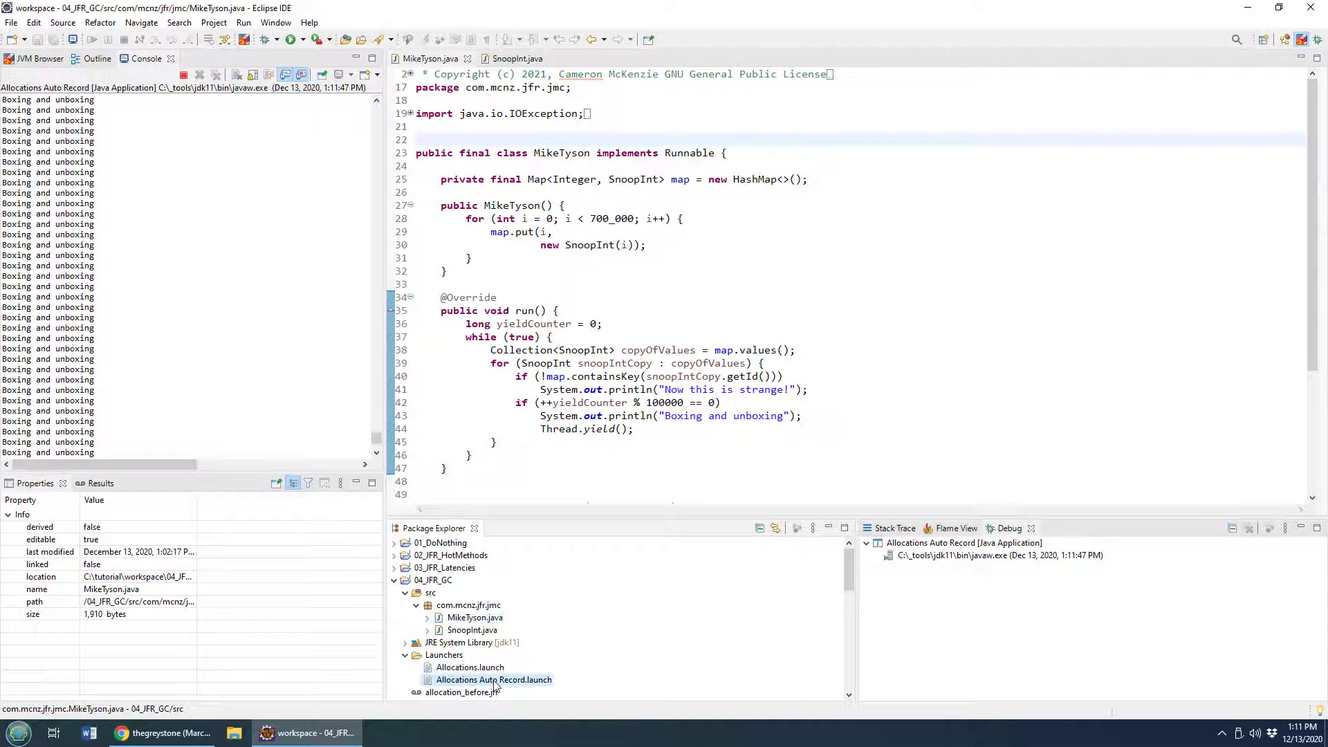
- Inspect the Allocations Auto Record launch file's 120s recording duration, then locate the recording in the project tree
double_click(494, 680)
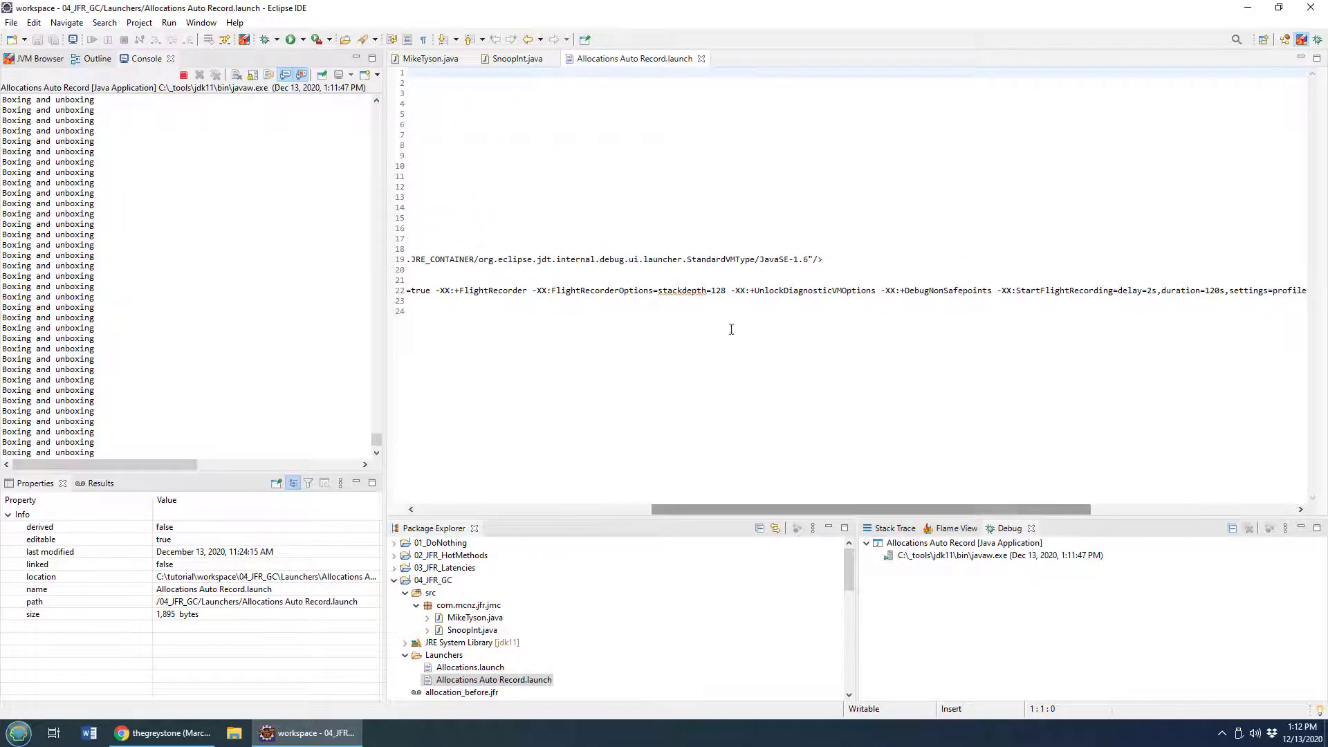
double_click(593, 291)
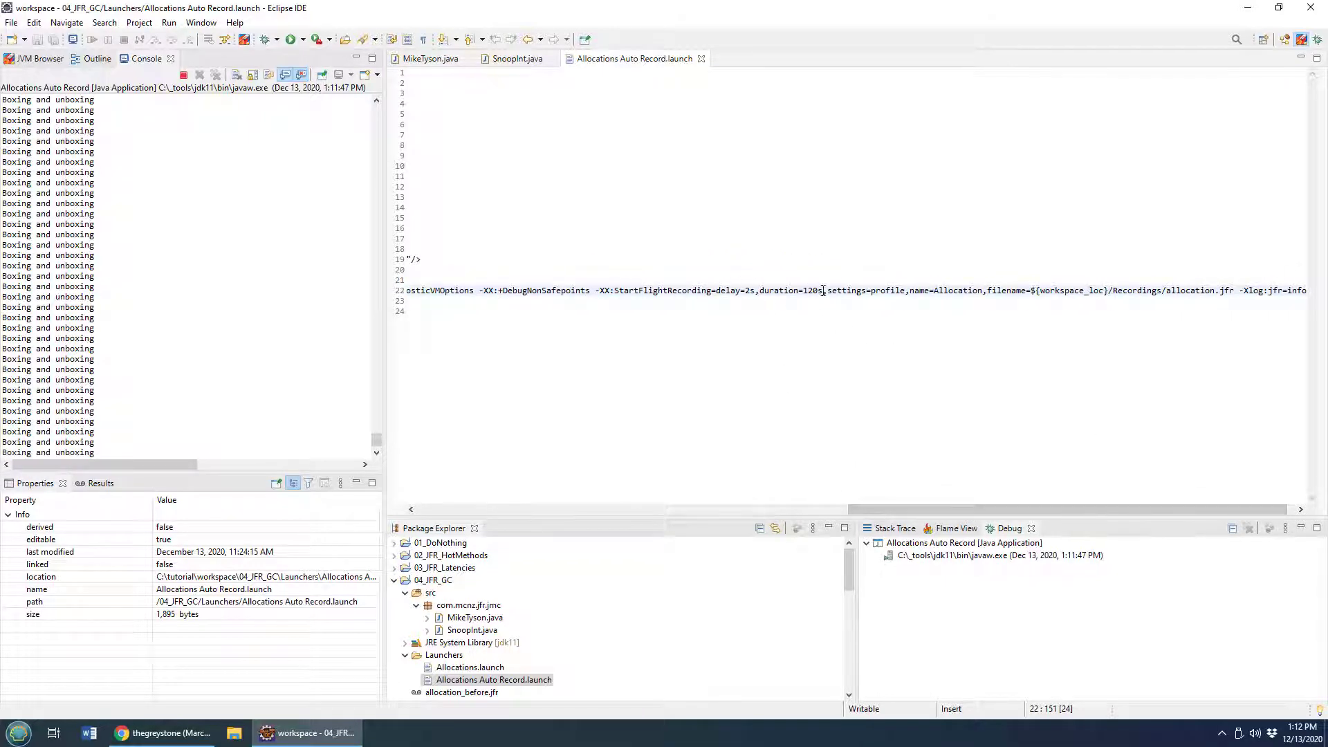
double_click(809, 290)
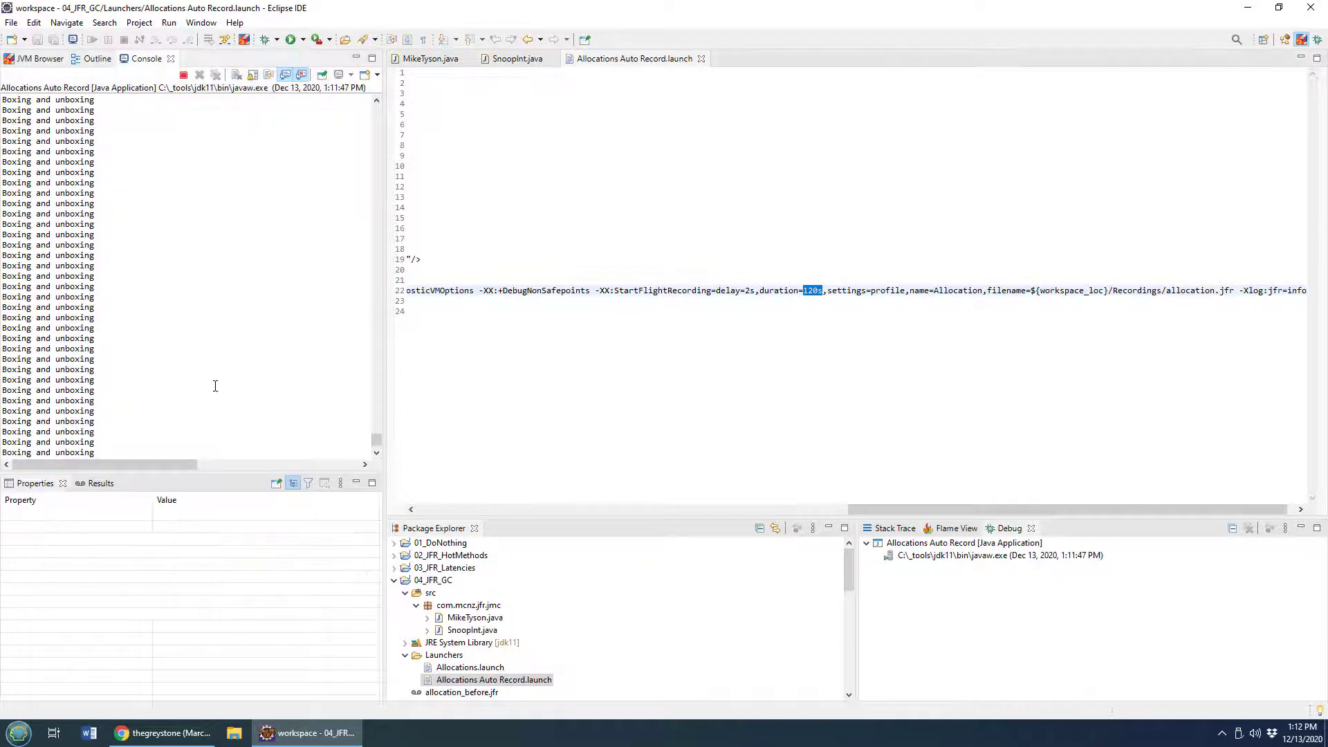
mouse_move(187, 202)
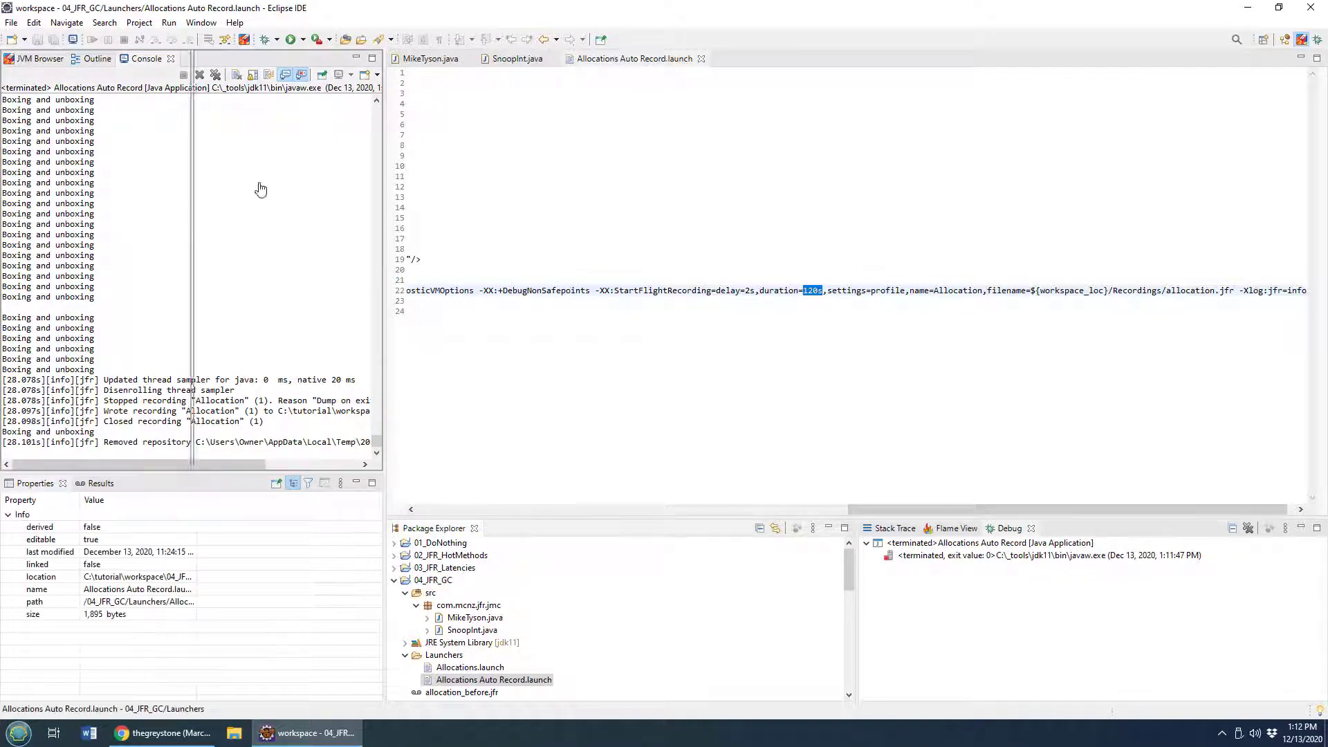
left_click(212, 58)
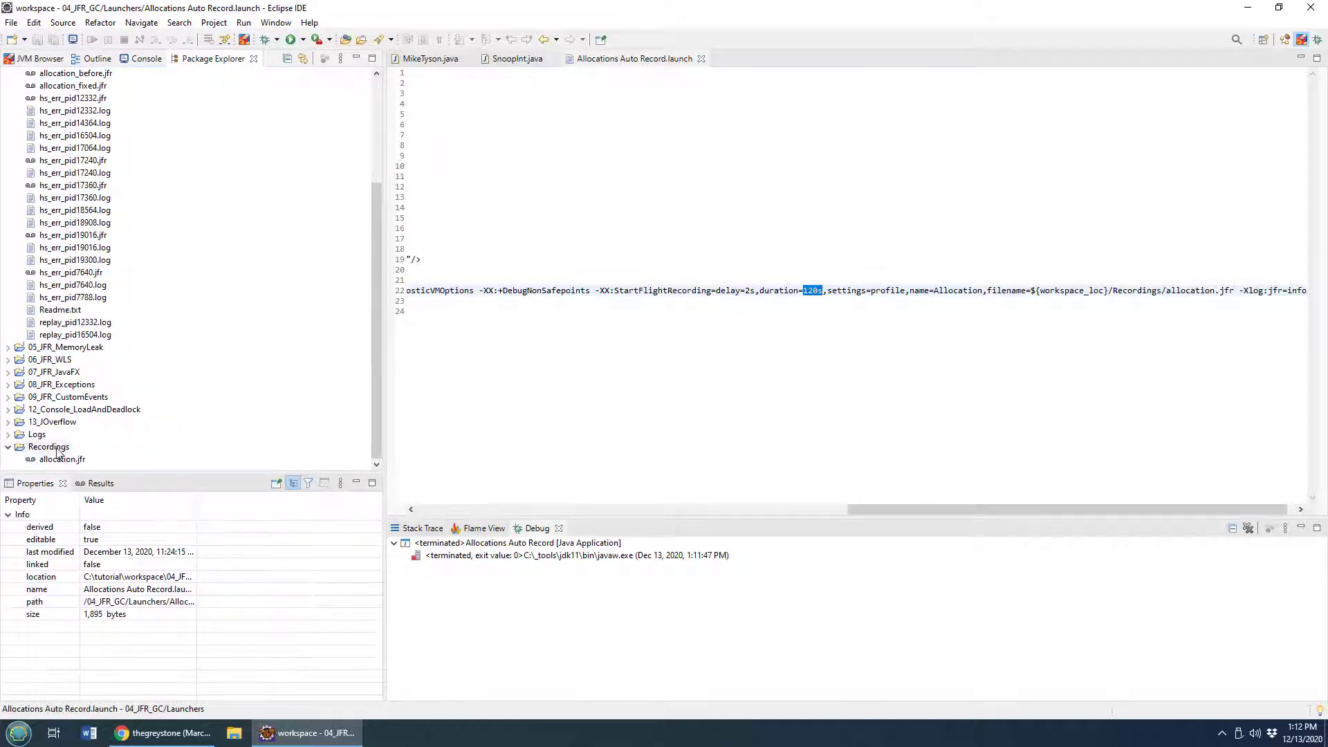
- Open allocation.jfr's Automated Analysis and expand the Allocated Classes finding naming Integer.valueOf
left_click(61, 458)
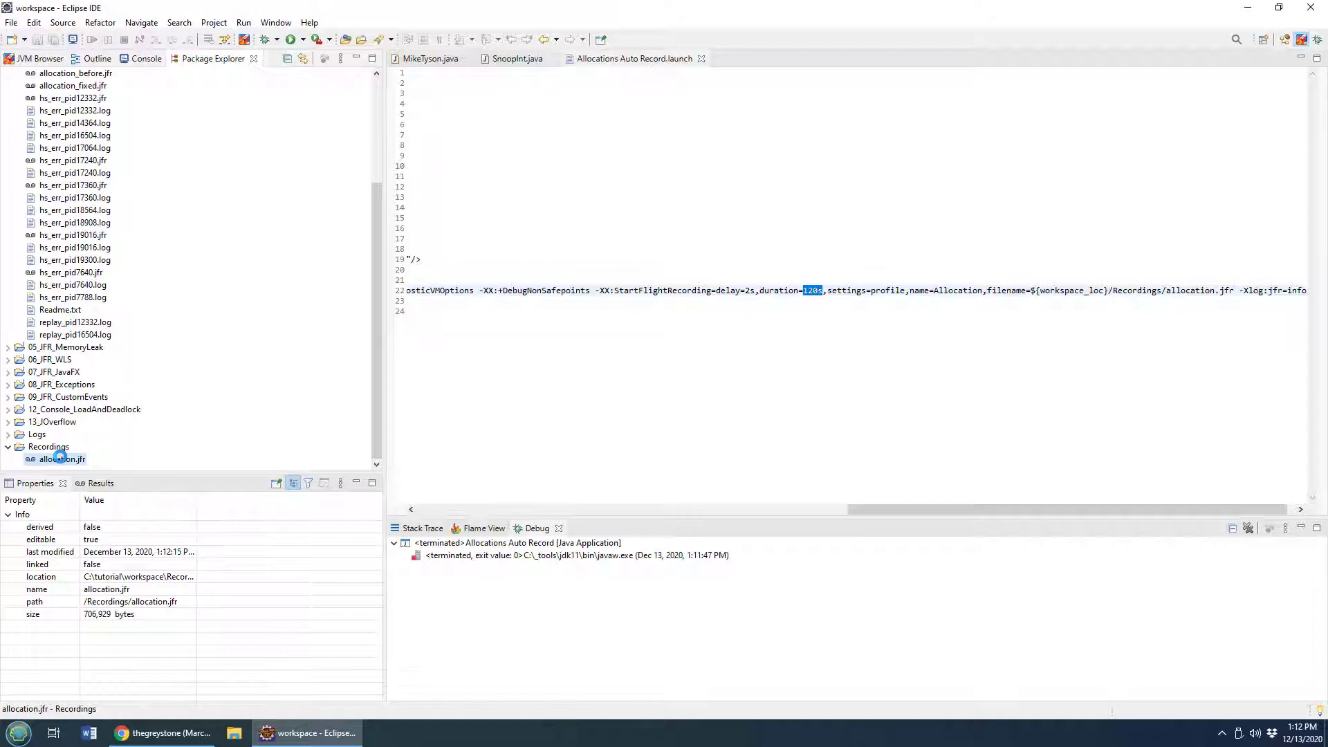
double_click(62, 458)
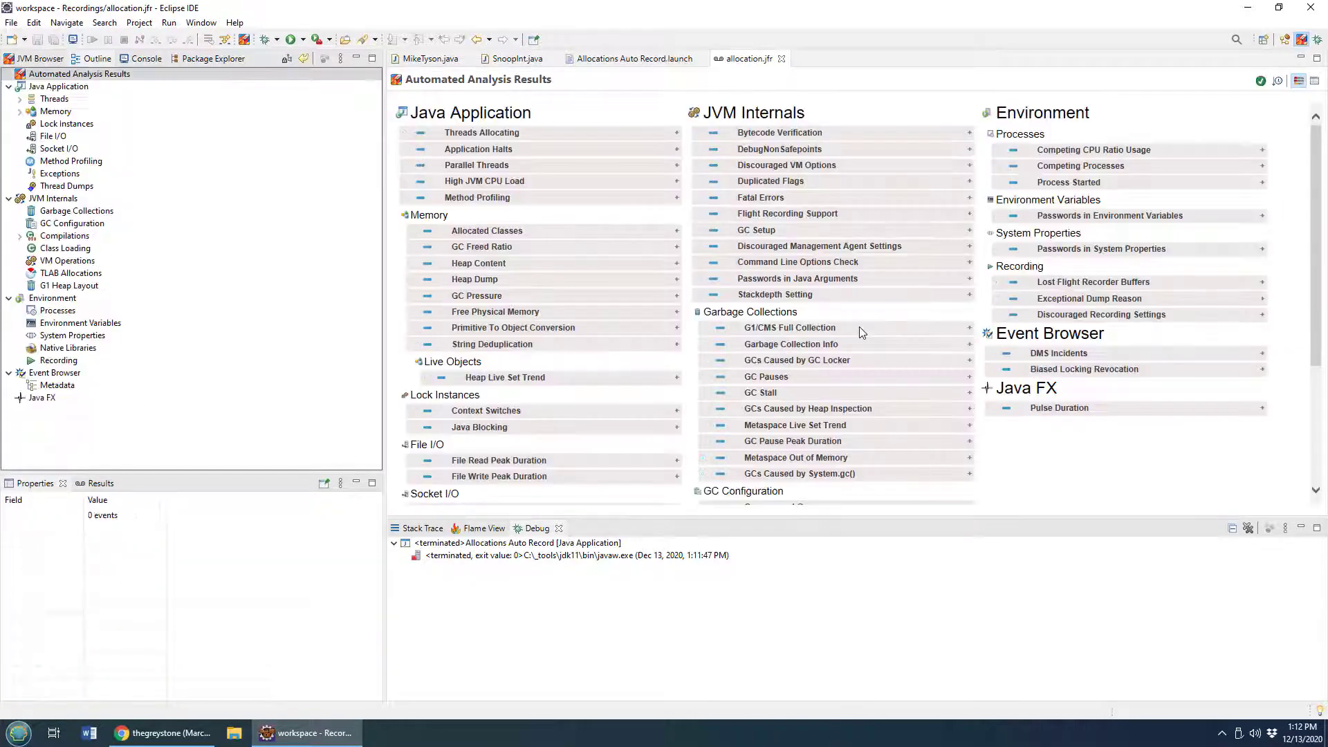
mouse_move(880, 401)
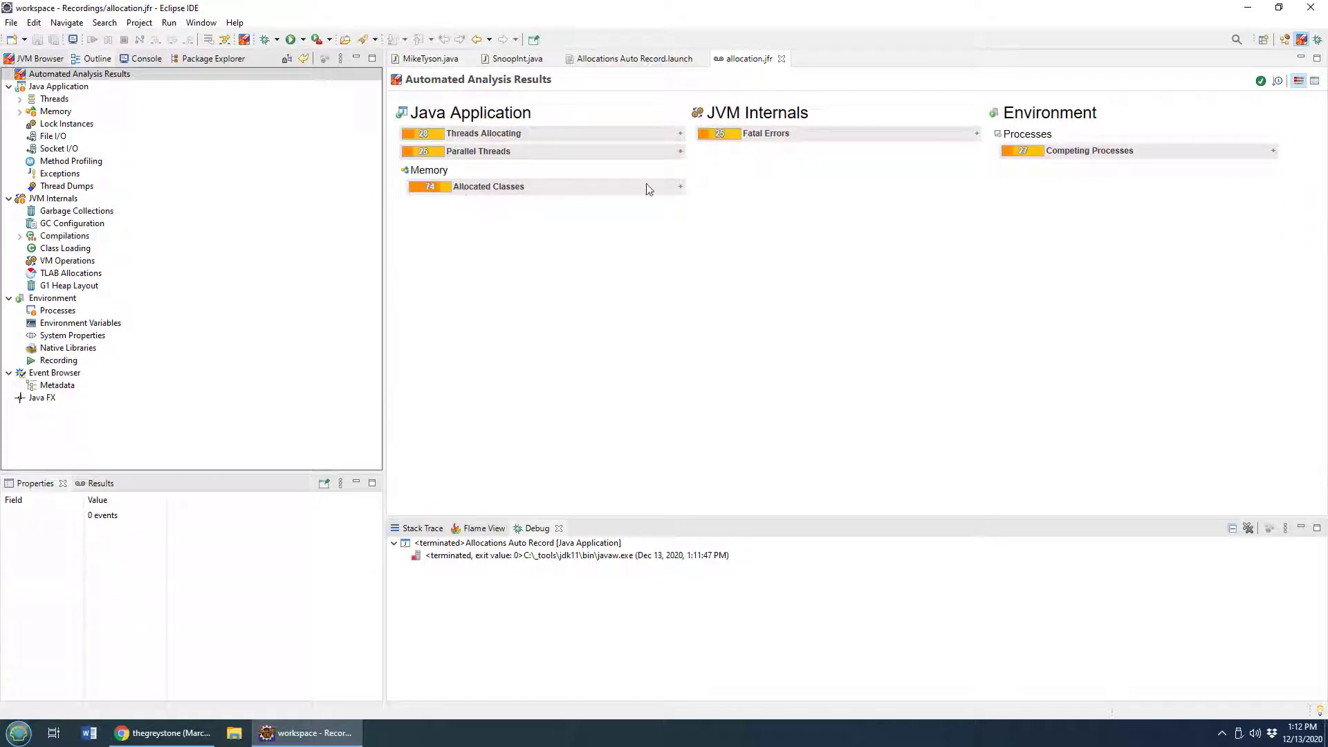
mouse_move(557, 185)
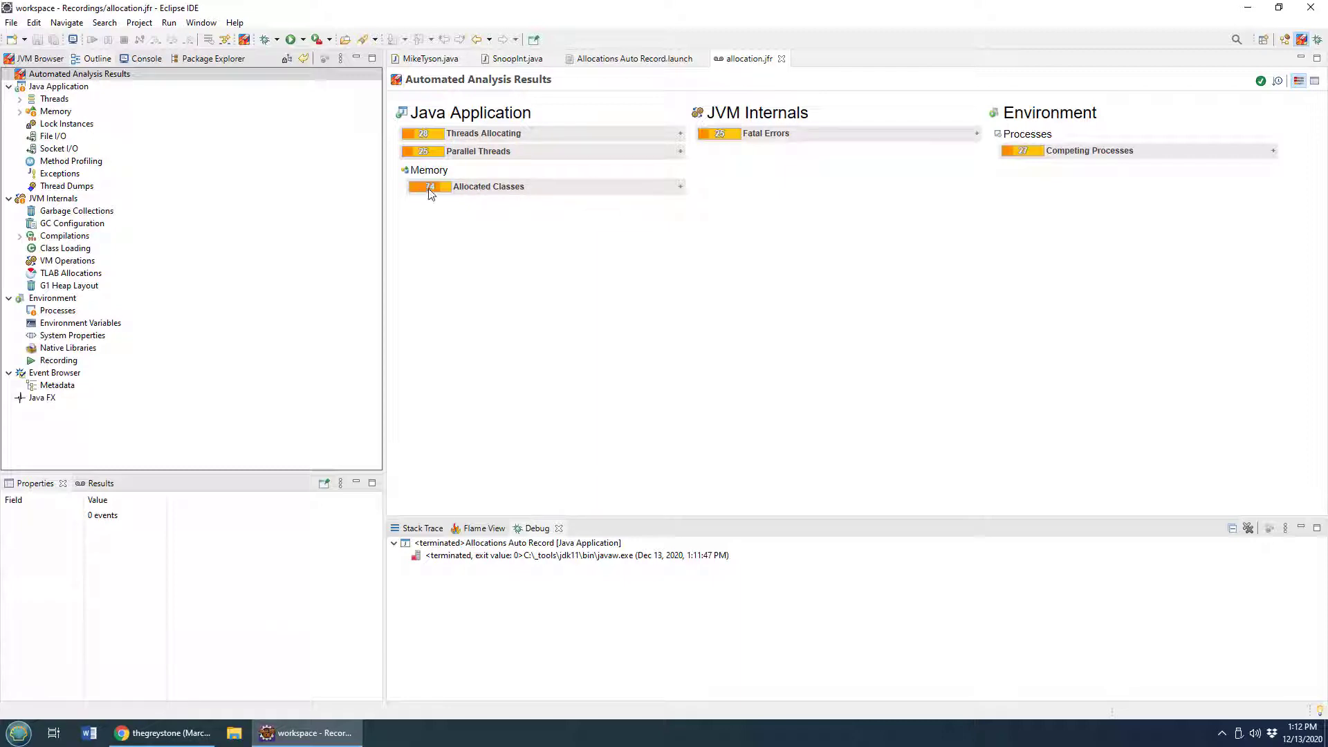
left_click(488, 187)
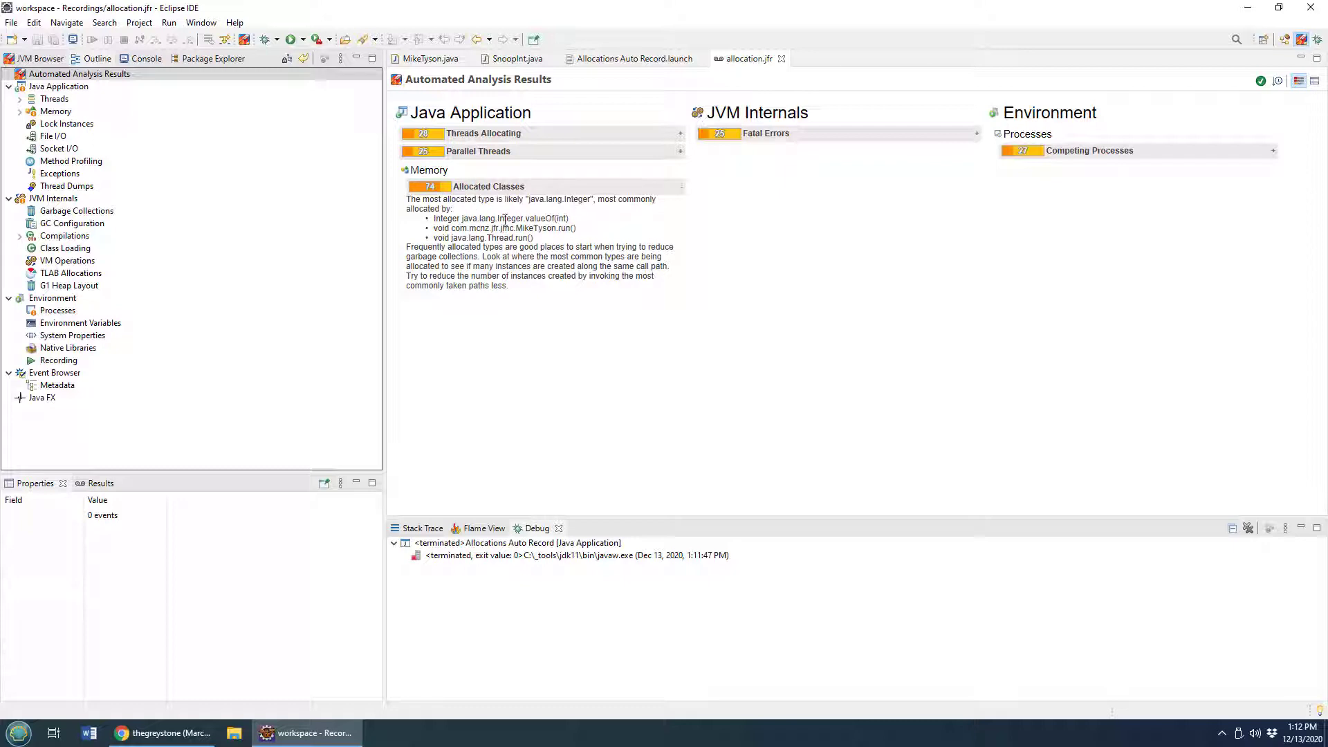
double_click(526, 218)
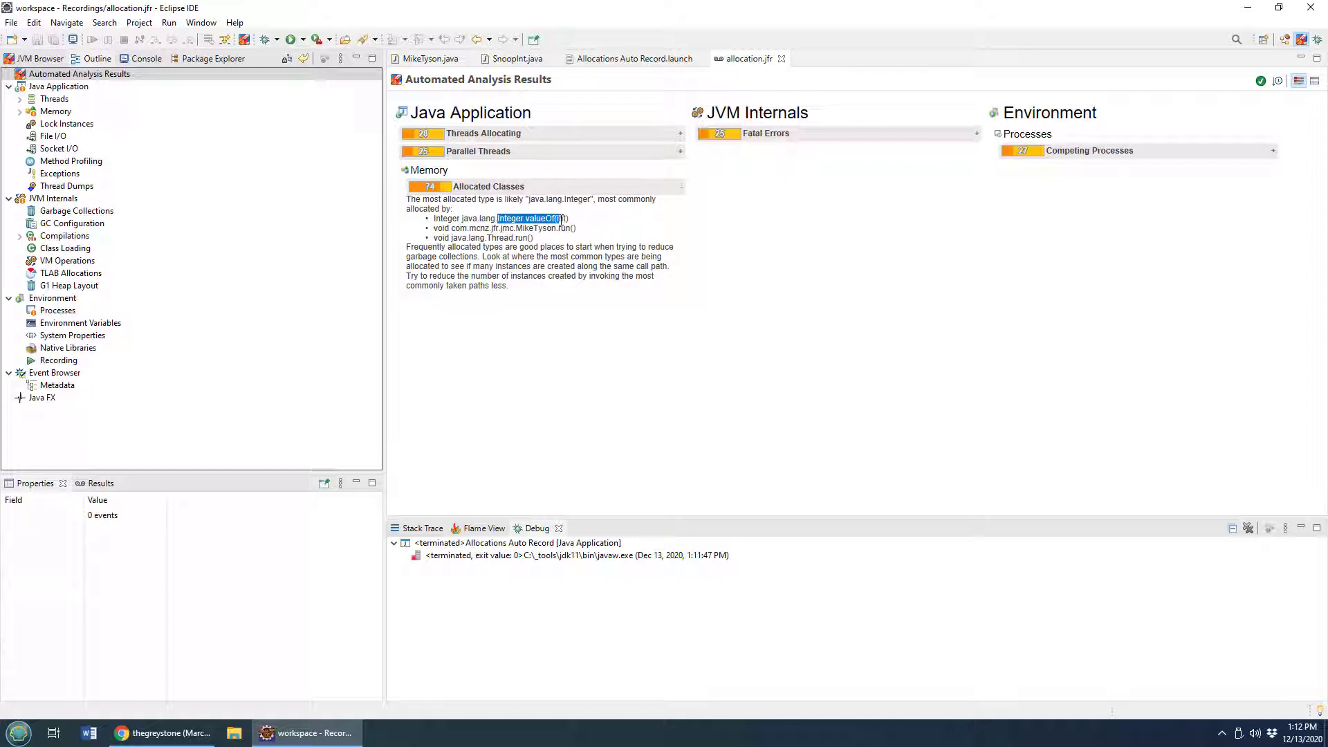
left_click(545, 228)
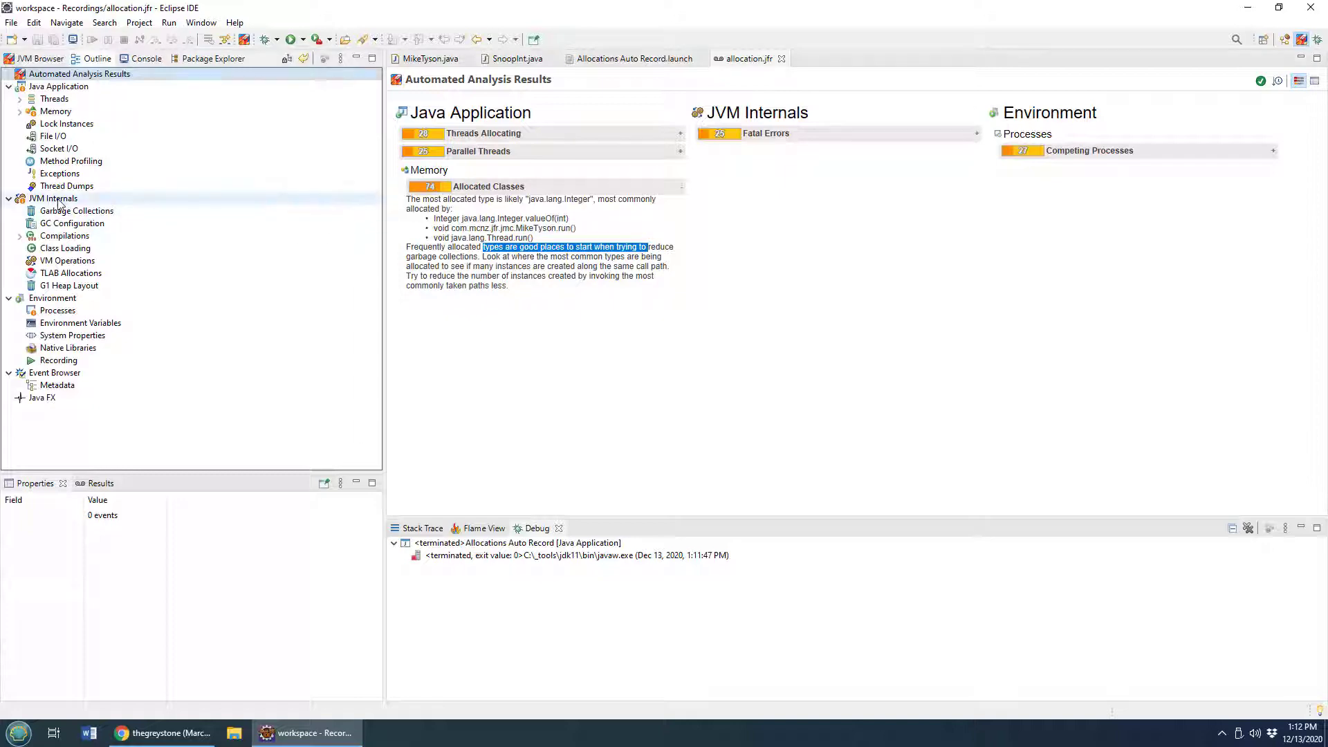
- Review the Garbage Collections page, hide the post-GC heap line, inspect GC 14, then move to Memory
left_click(53, 198)
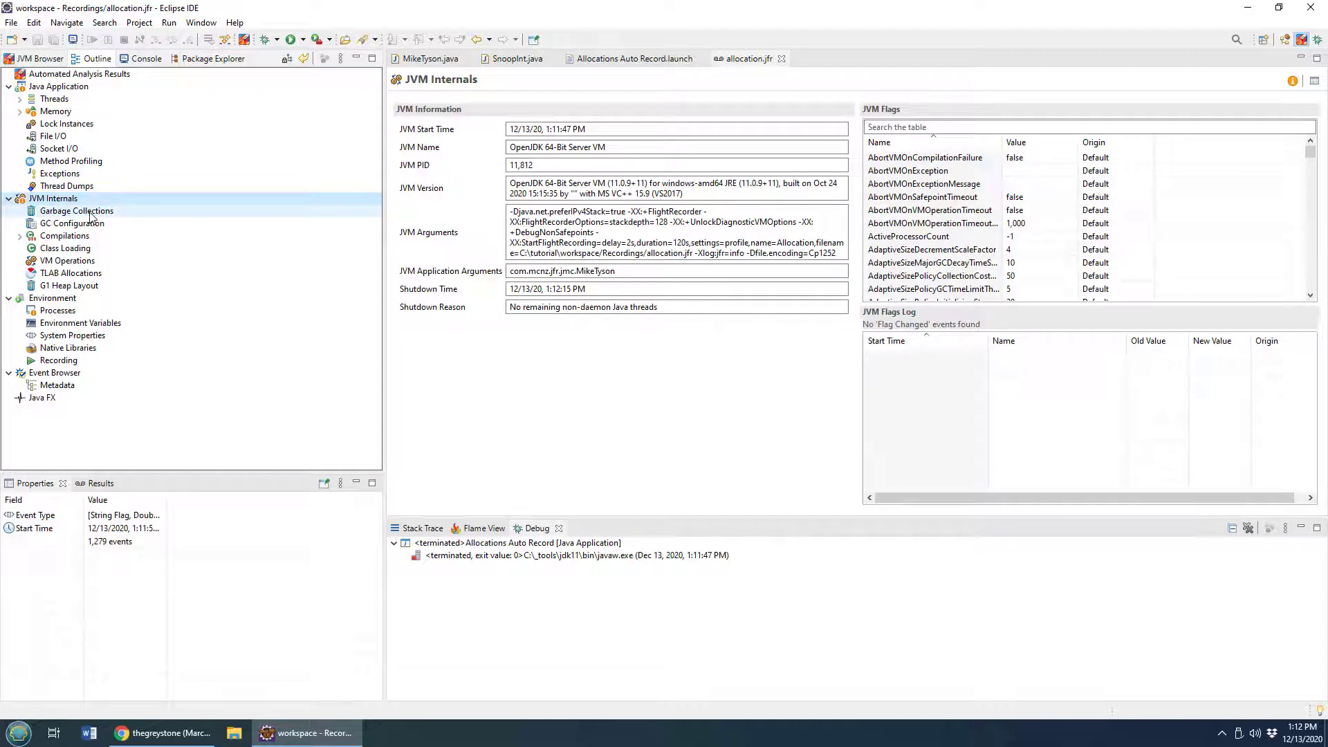
left_click(76, 210)
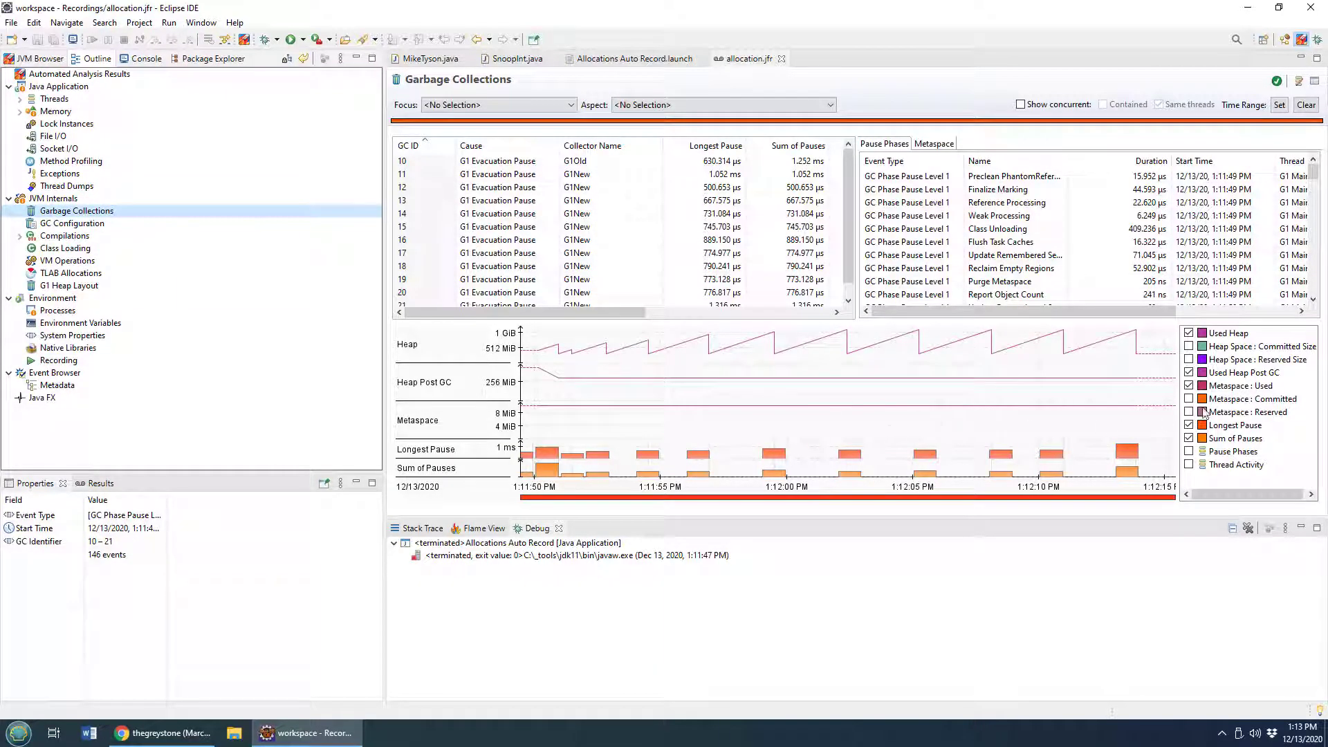
mouse_move(1242, 372)
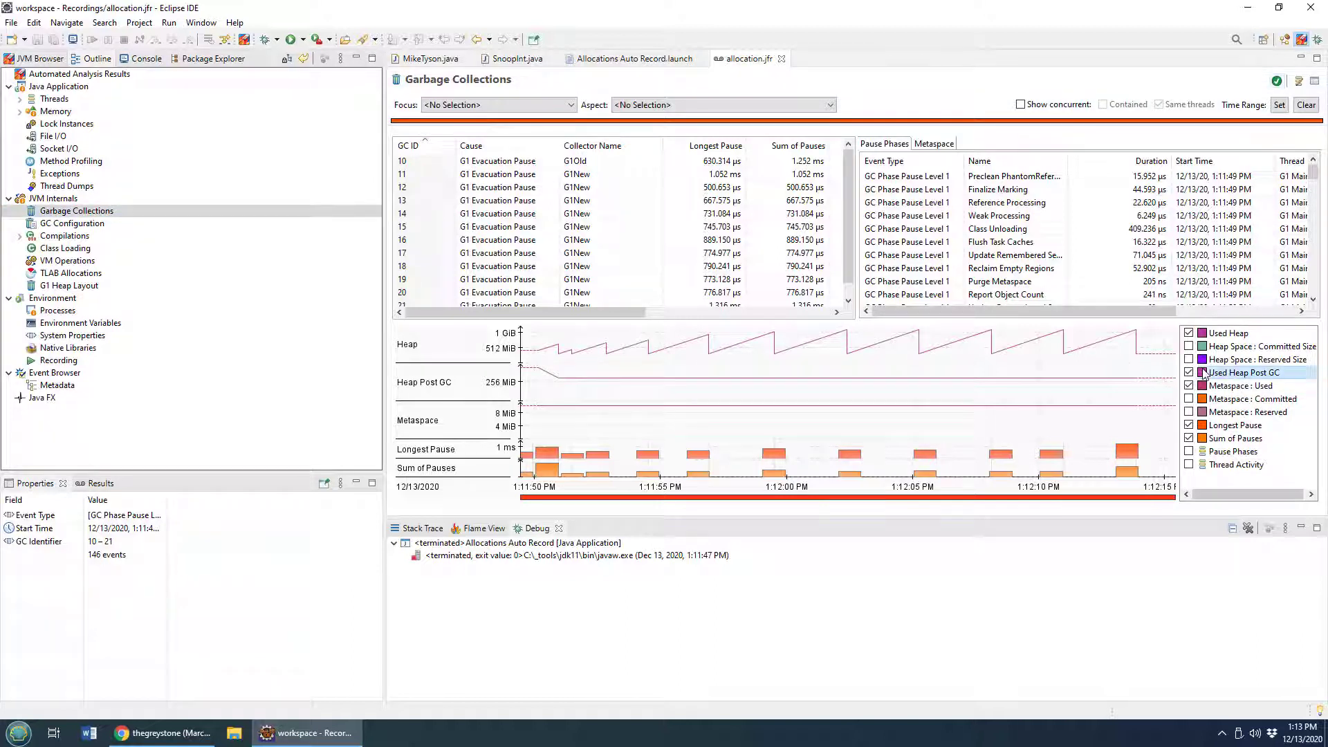
left_click(1190, 372)
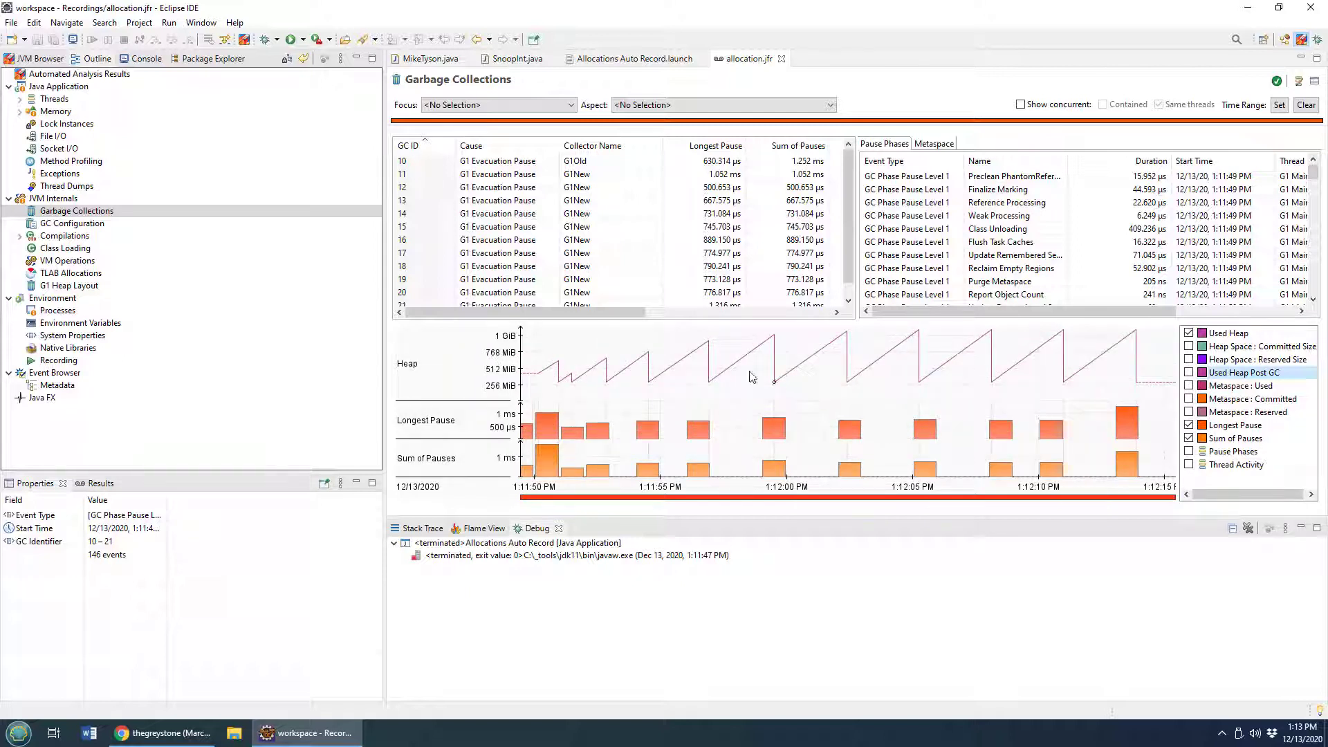
mouse_move(825, 368)
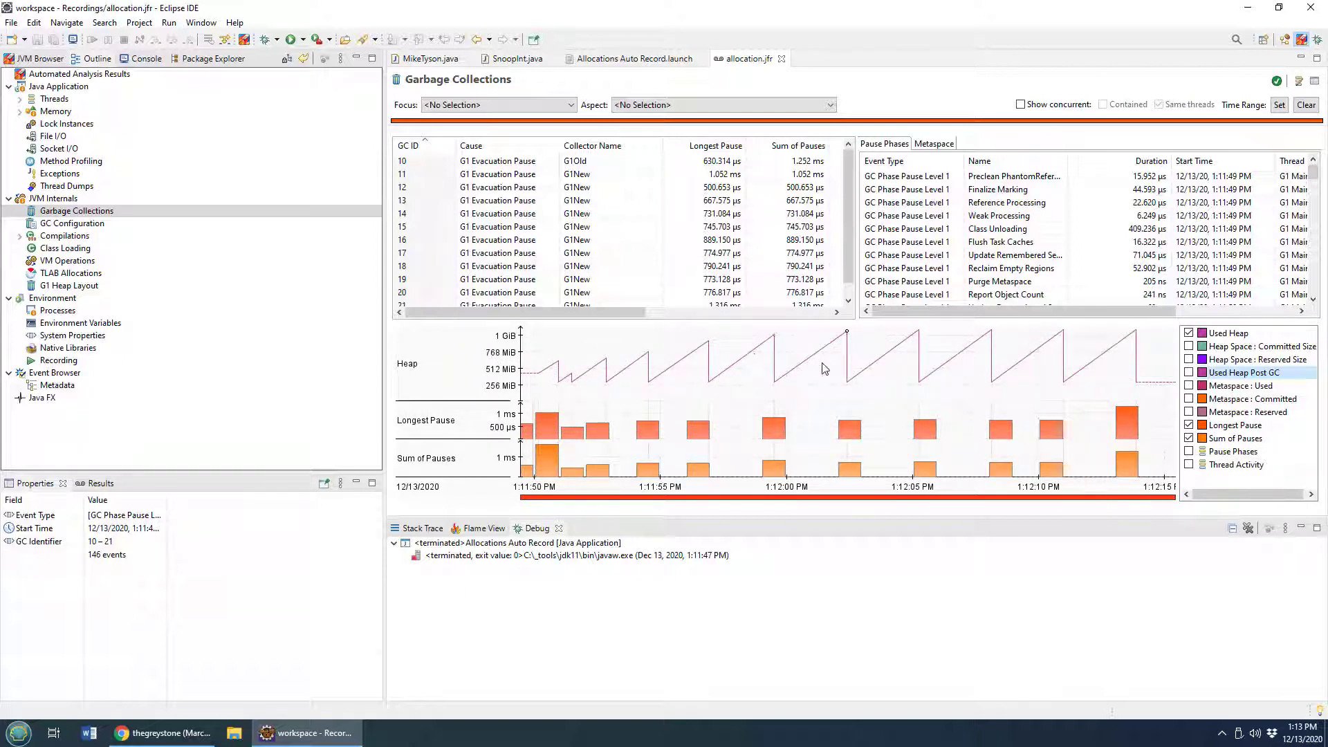
mouse_move(1006, 376)
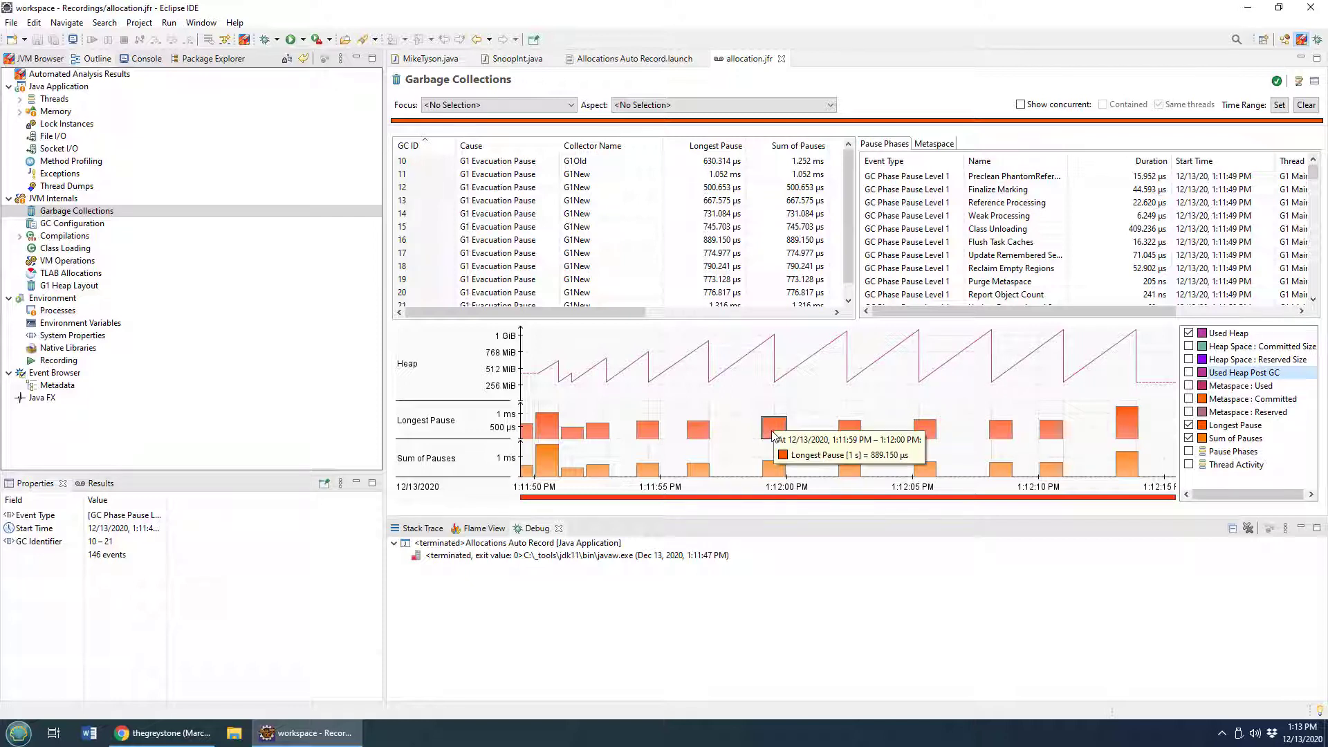
mouse_move(774, 479)
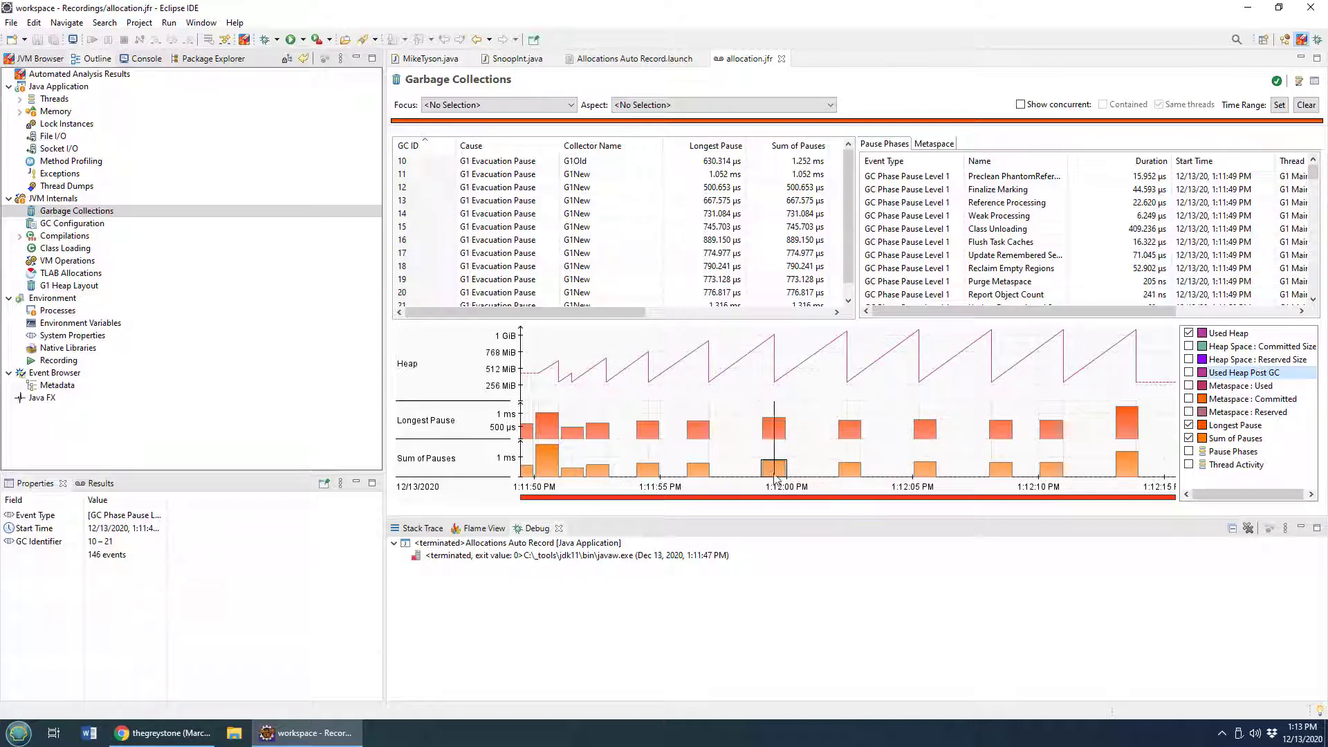
mouse_move(774, 470)
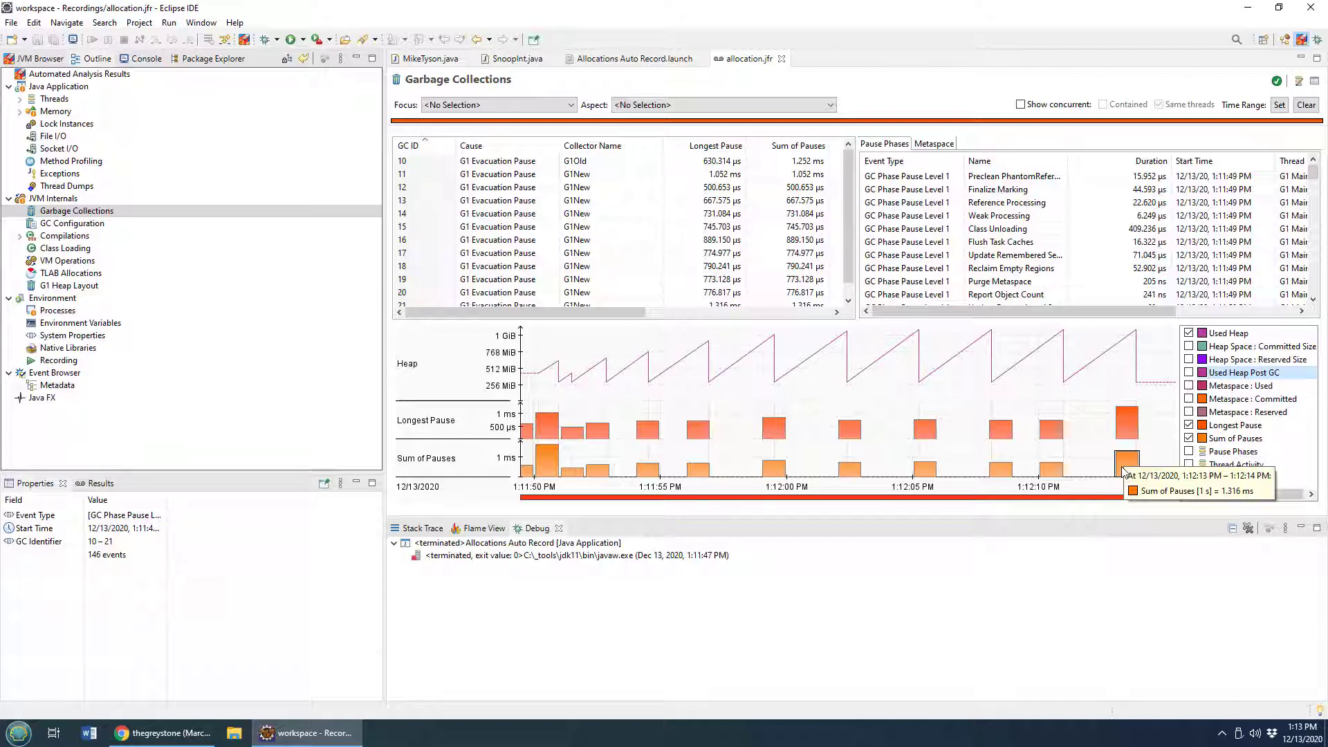
mouse_move(1129, 343)
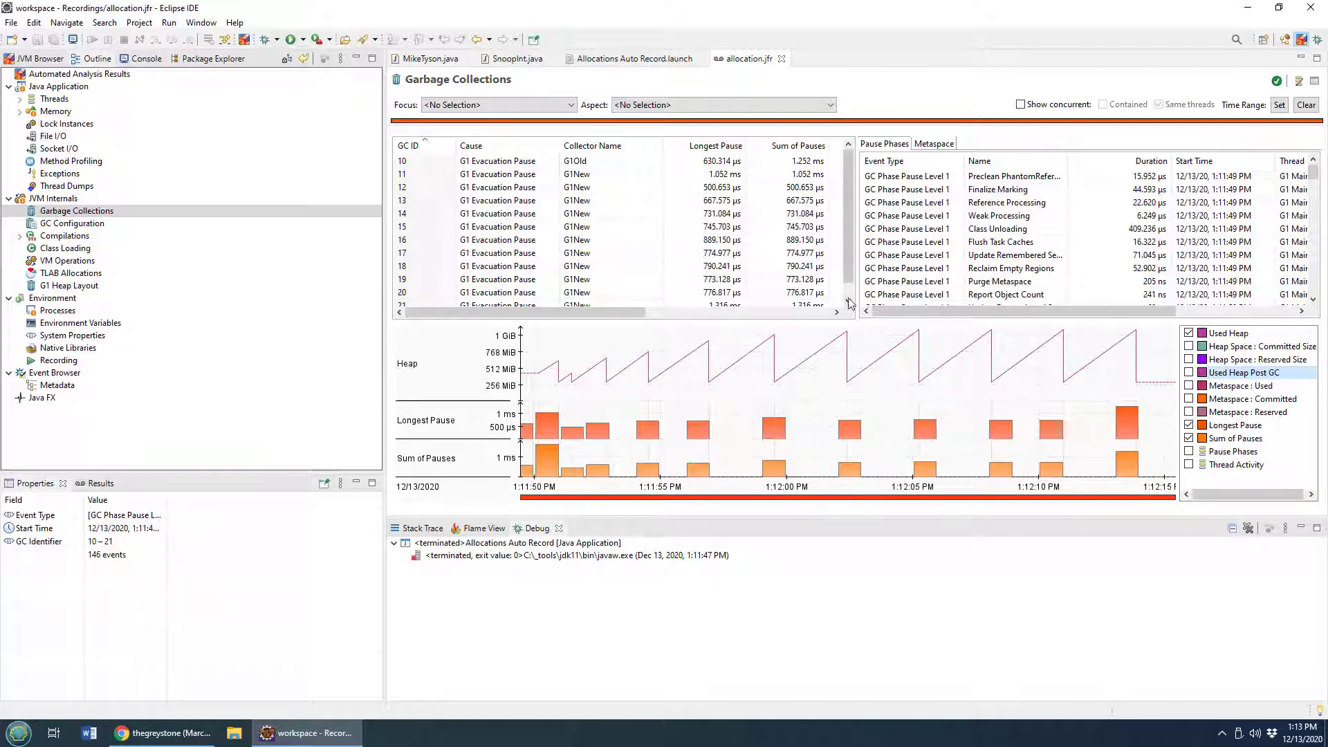
left_click(498, 214)
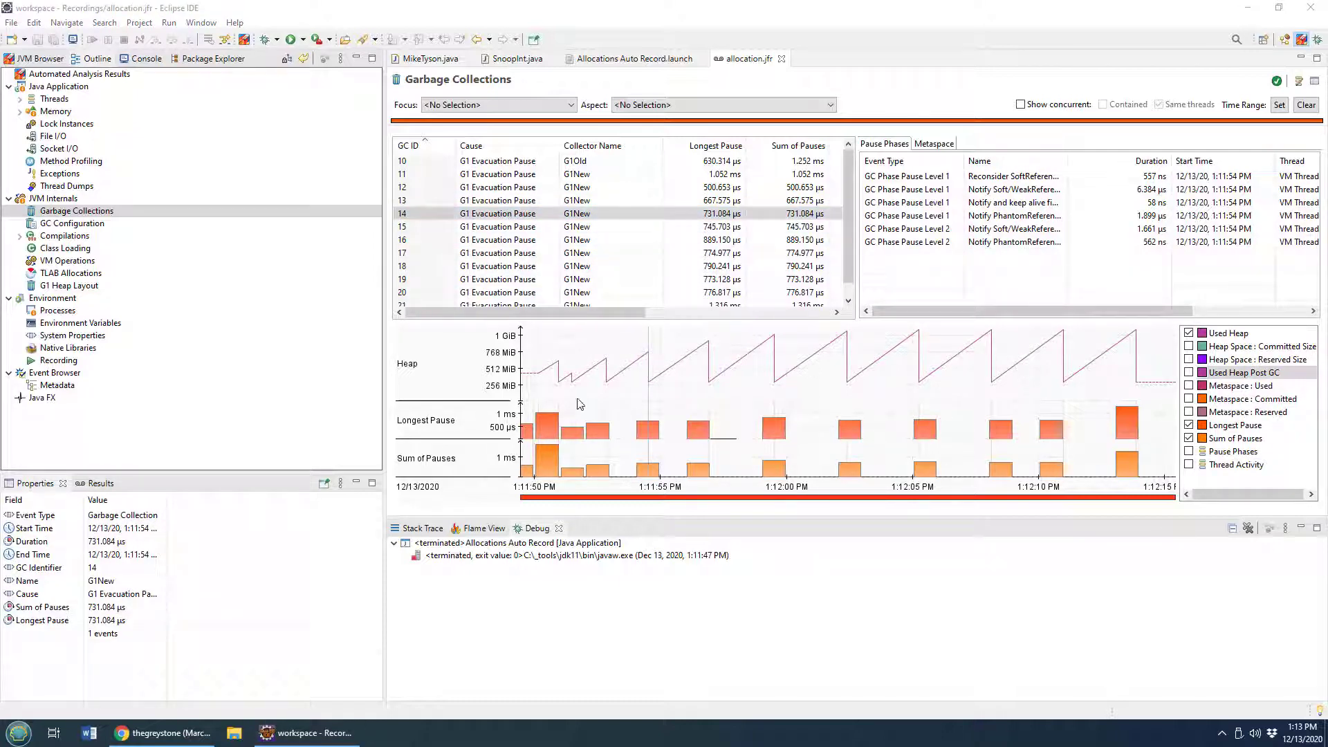
left_click(54, 110)
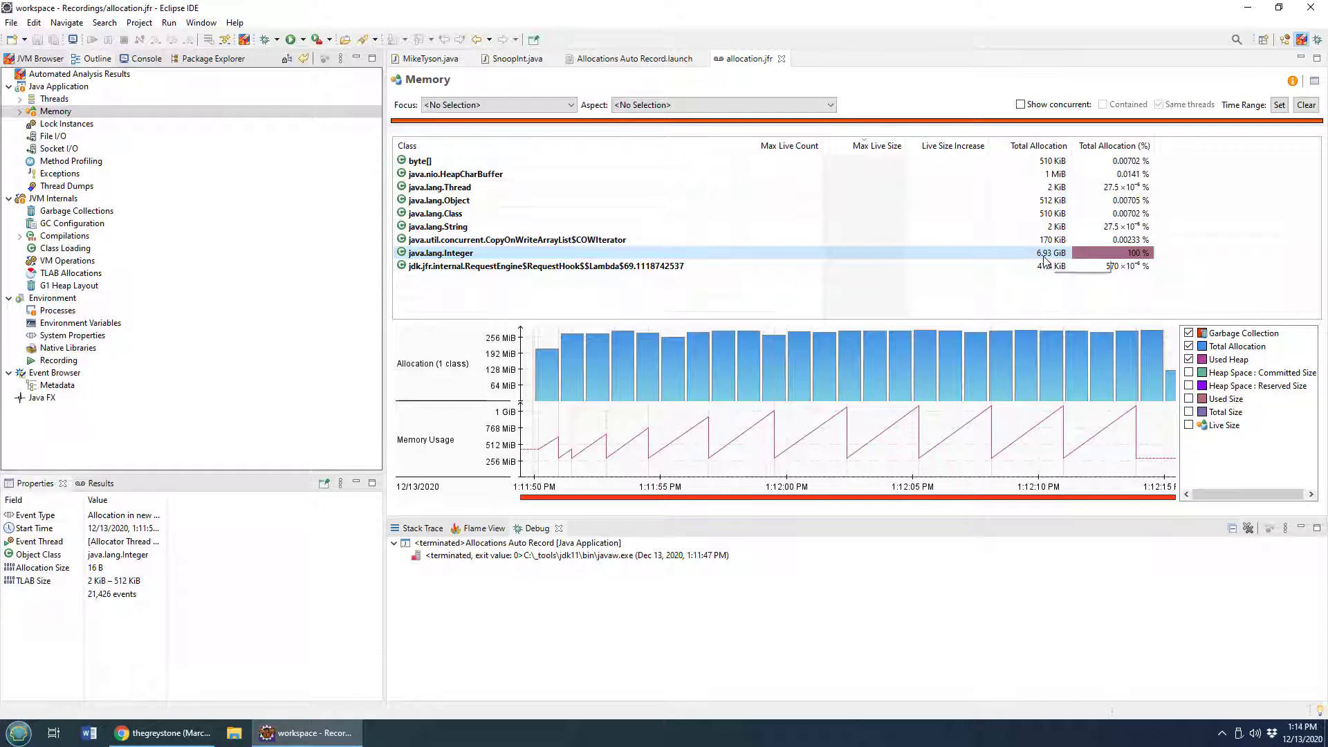
mouse_move(734, 260)
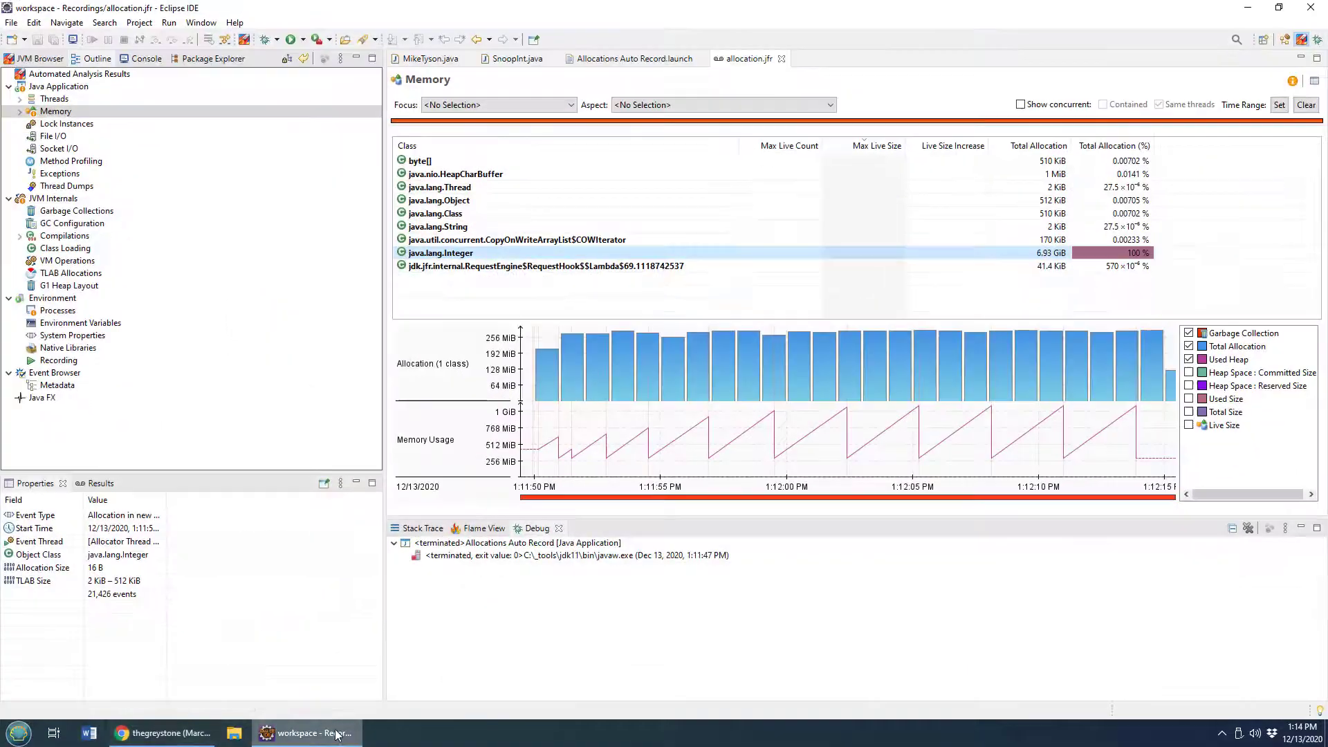
- Switch to the web browser and back to the IDE
left_click(123, 733)
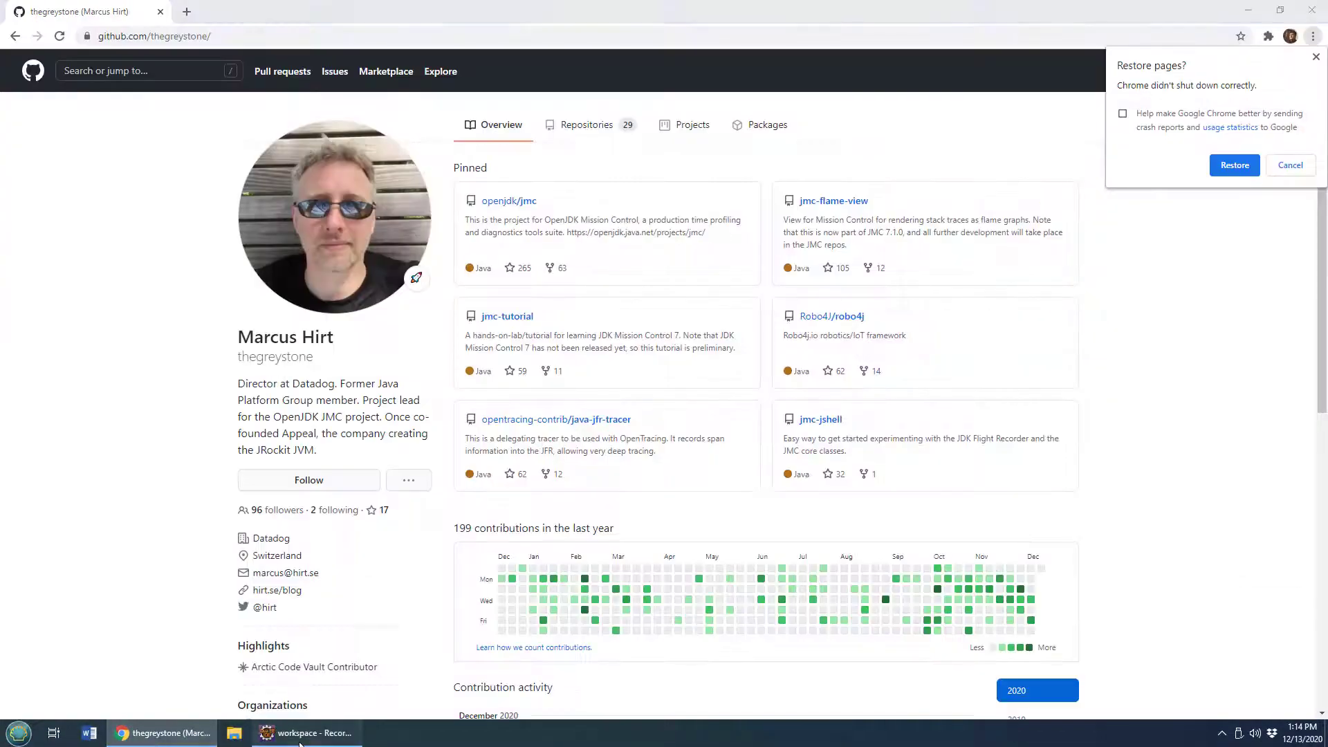
left_click(305, 733)
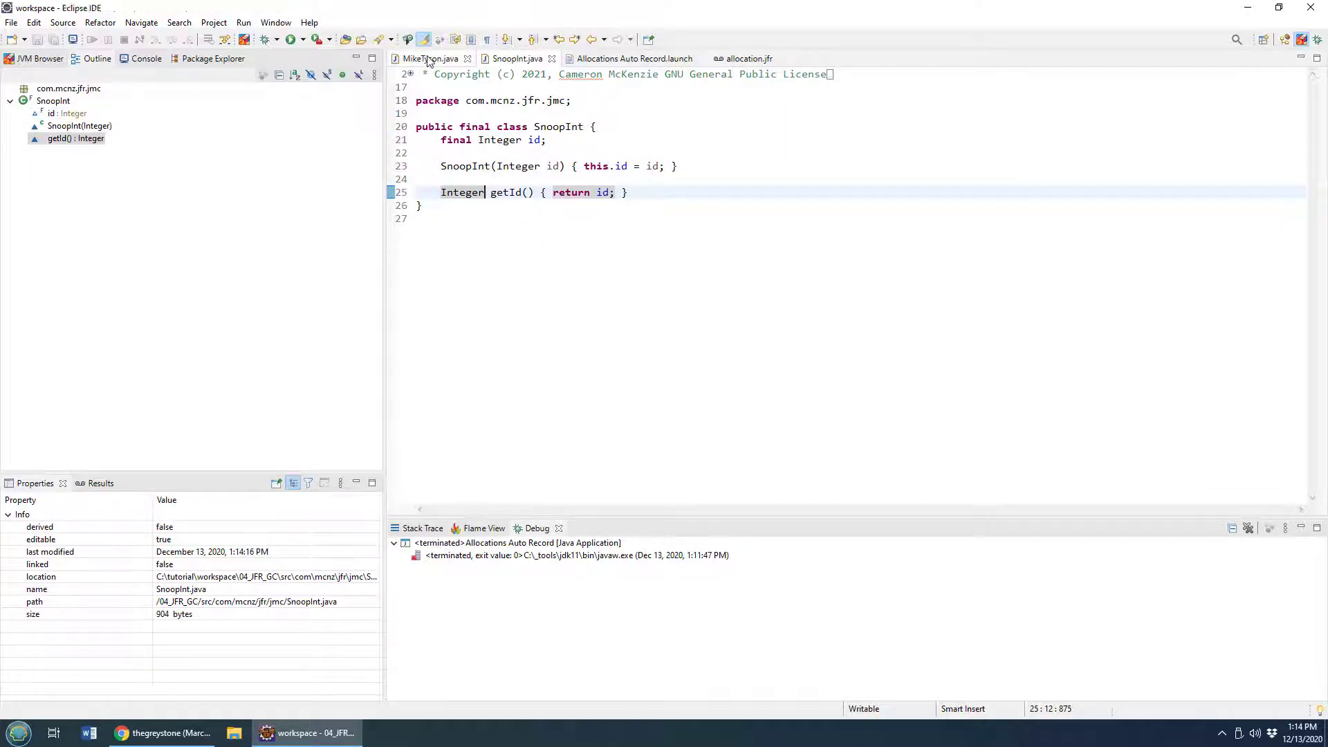
- Wrap MikeTyson's constructor arguments in Integer.valueOf(i) and save, then view SnoopInt.java
left_click(427, 58)
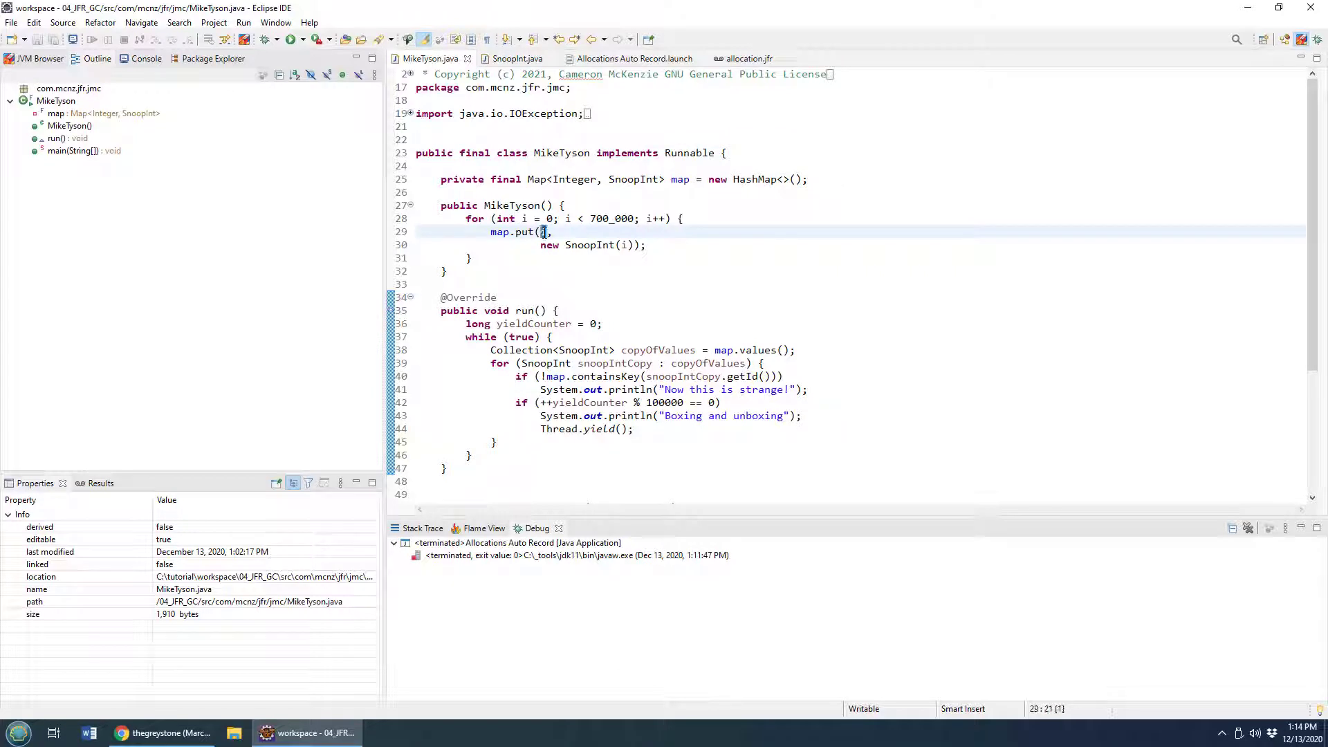
type("Integer.valueOf(")
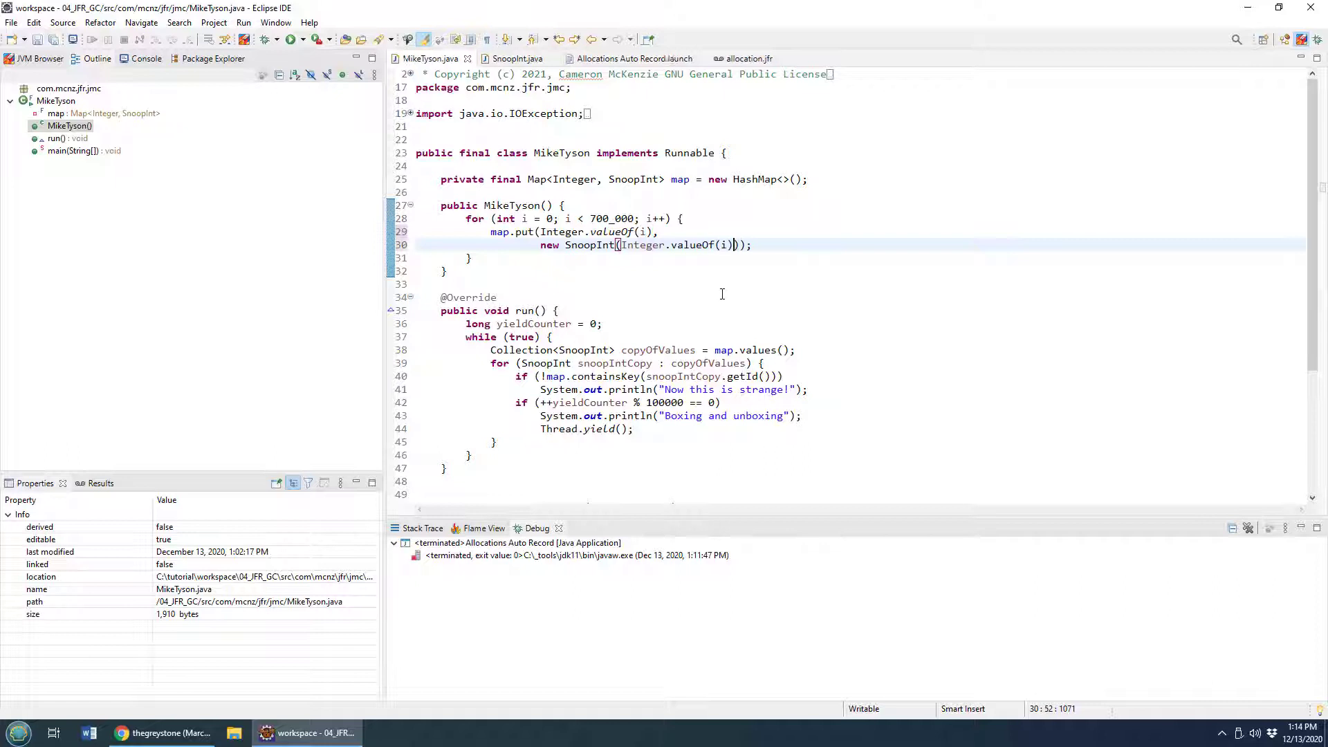
type(")")
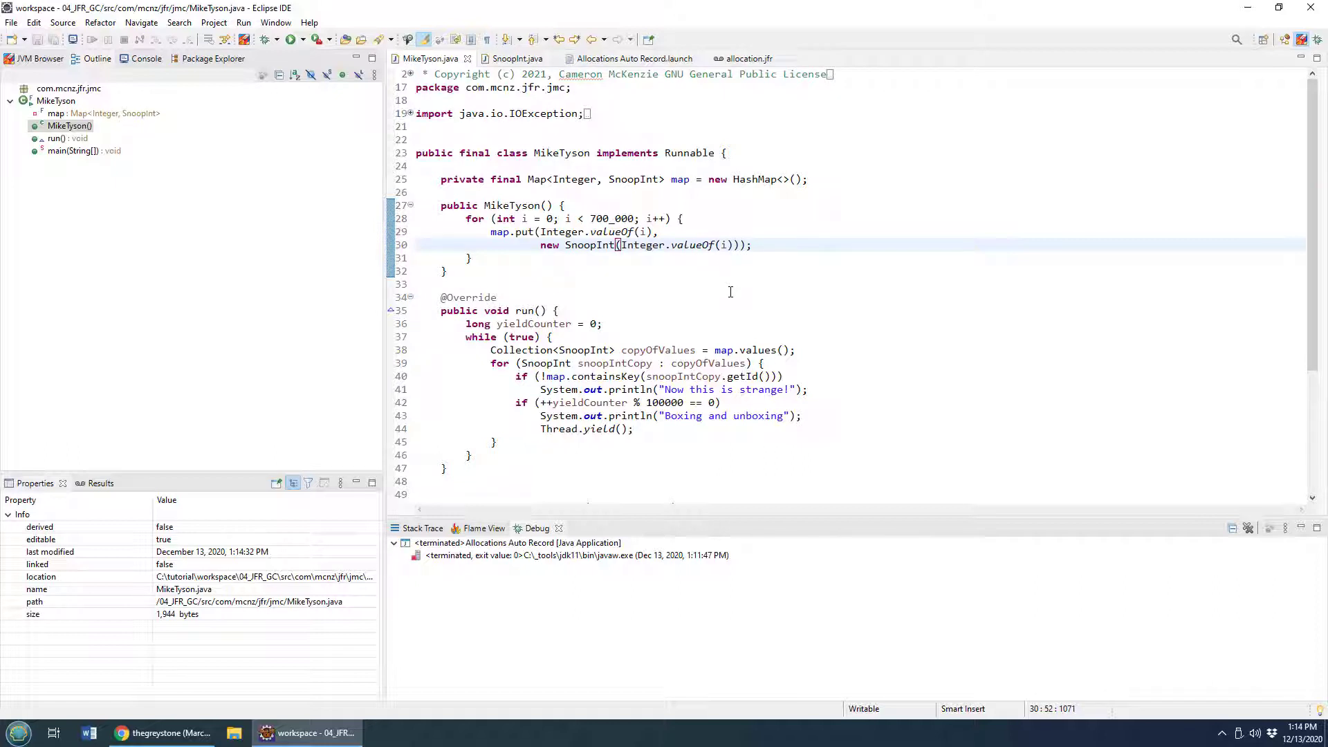
left_click(770, 245)
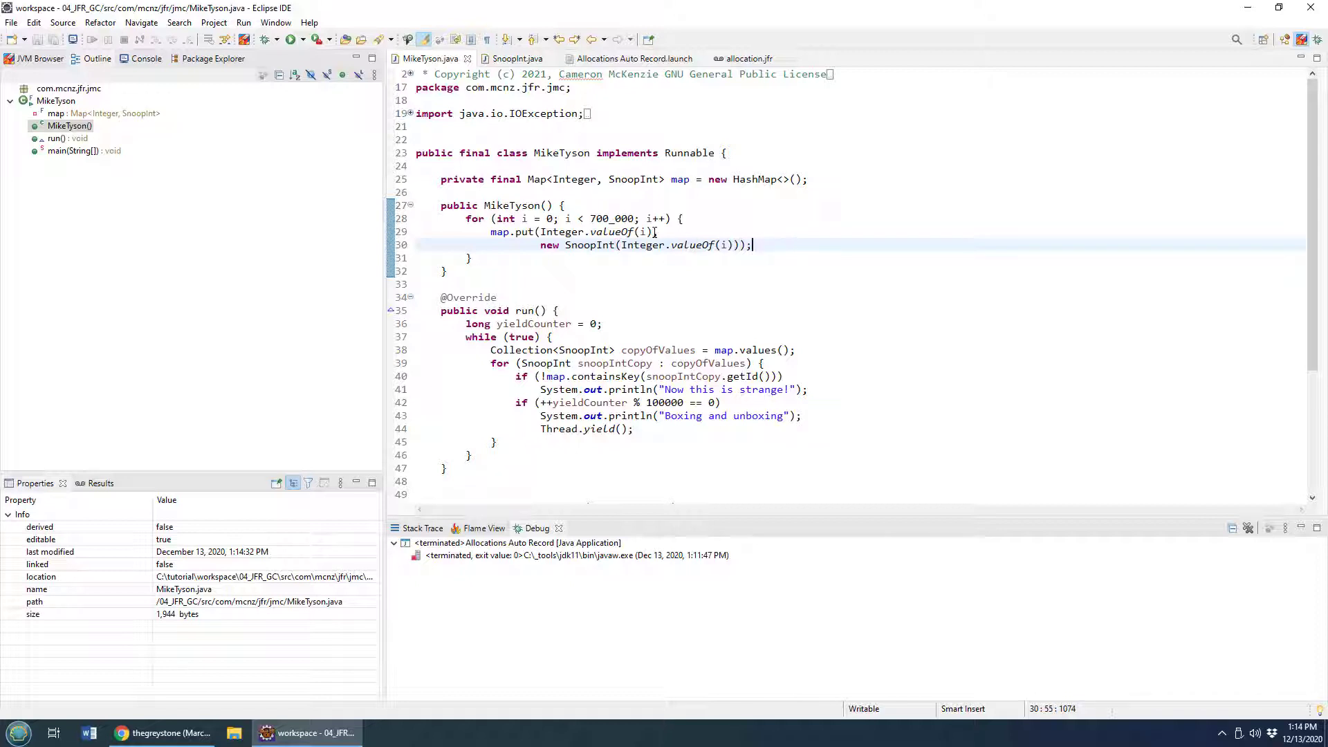
double_click(591, 231)
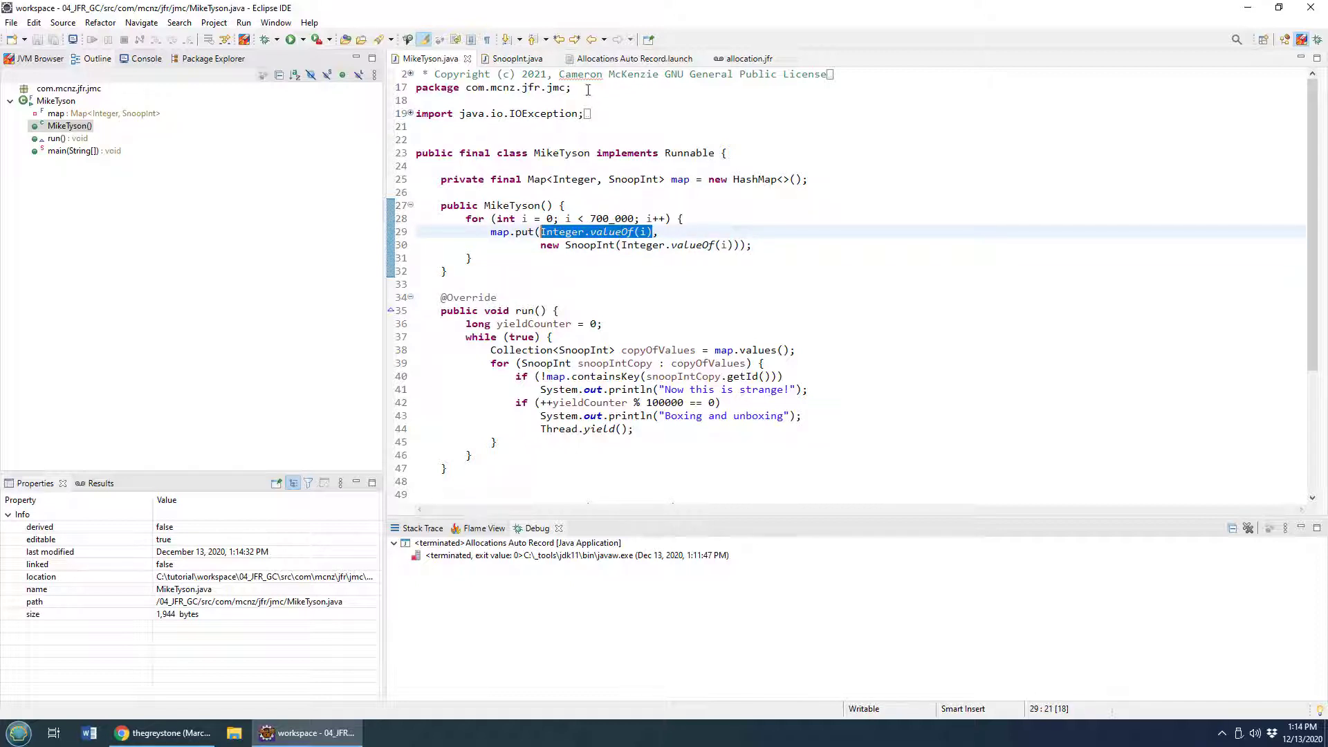
left_click(511, 59)
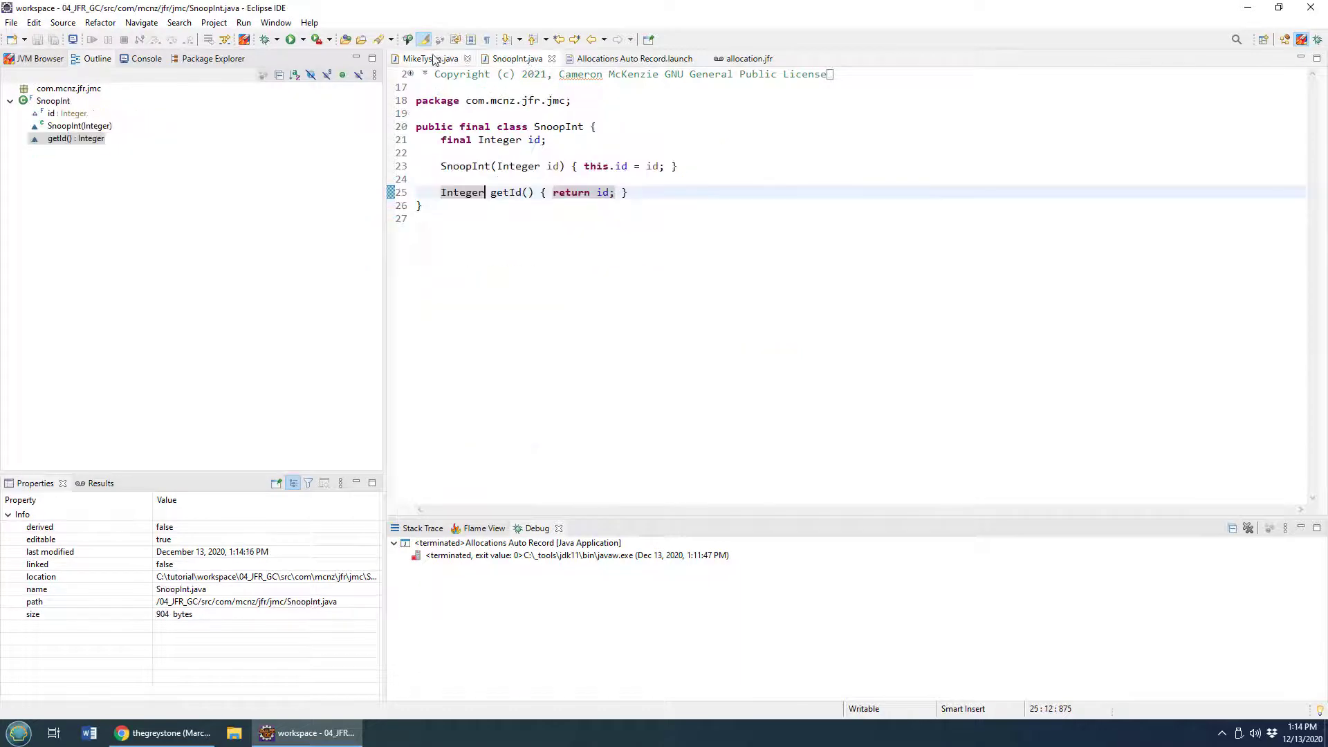
- Reopen the Allocations Auto Record launch file and scroll to its JFR filename option
left_click(428, 58)
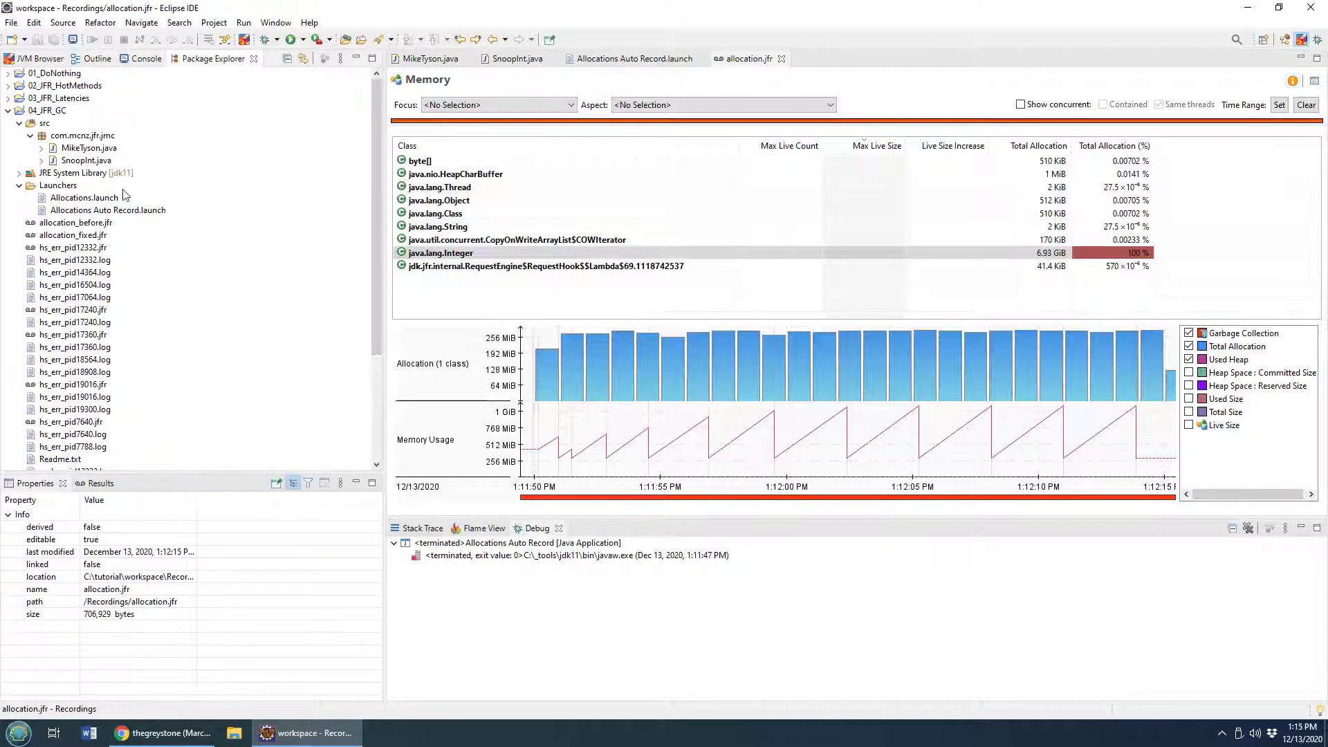
double_click(108, 209)
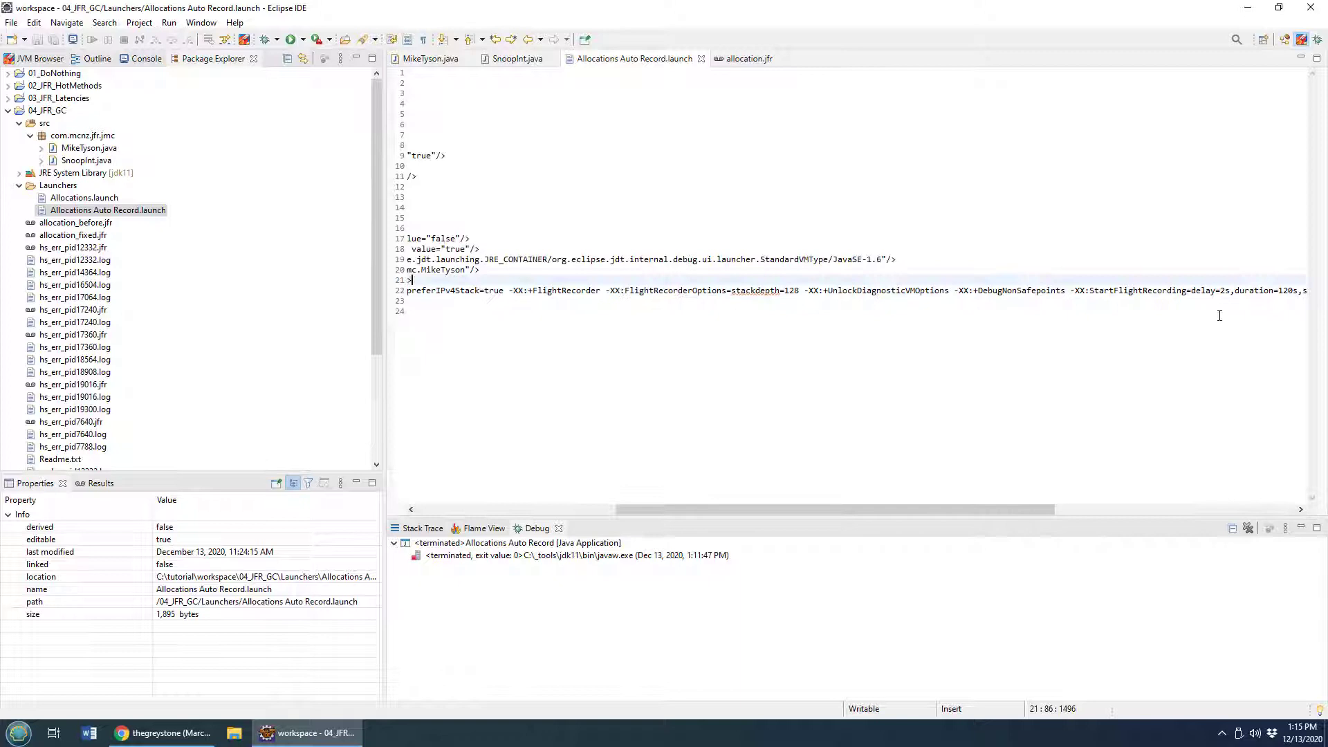
scroll("right", 3)
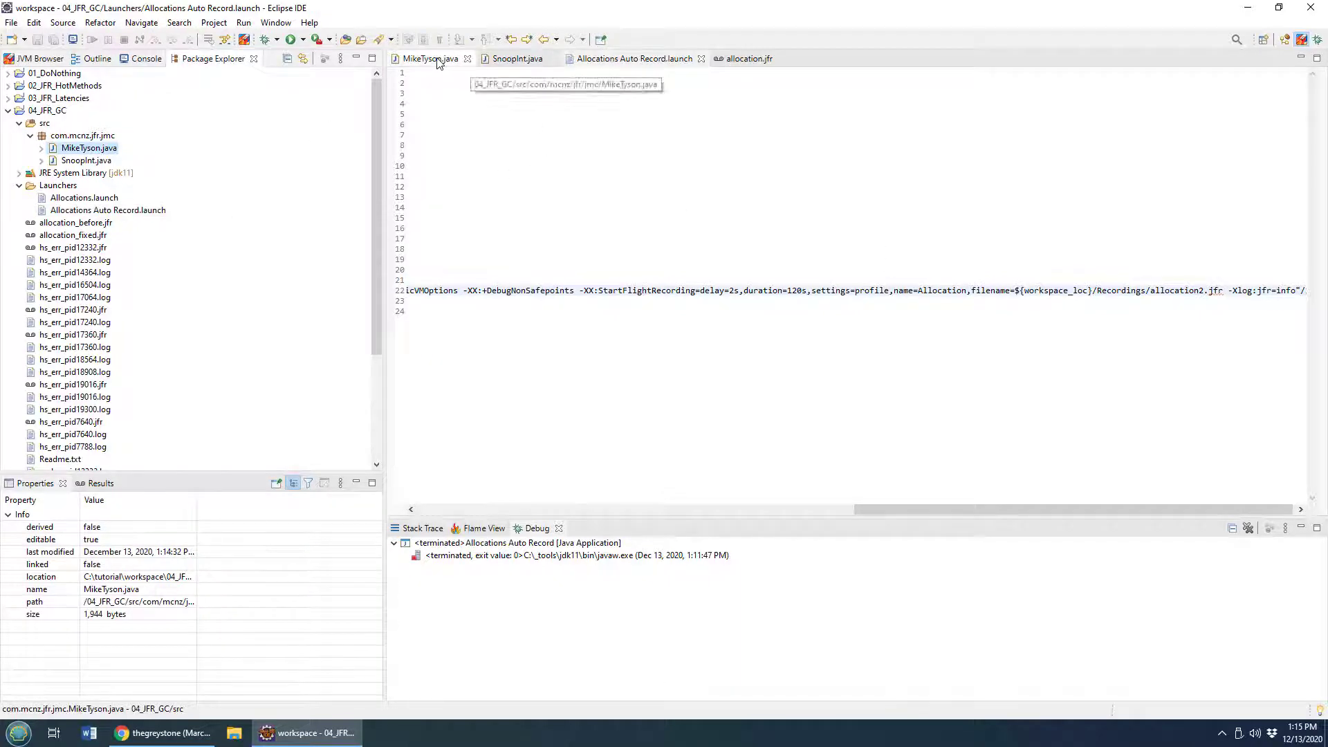
- Run MikeTyson as a Java application using the Allocations Auto Record configuration
right_click(562, 231)
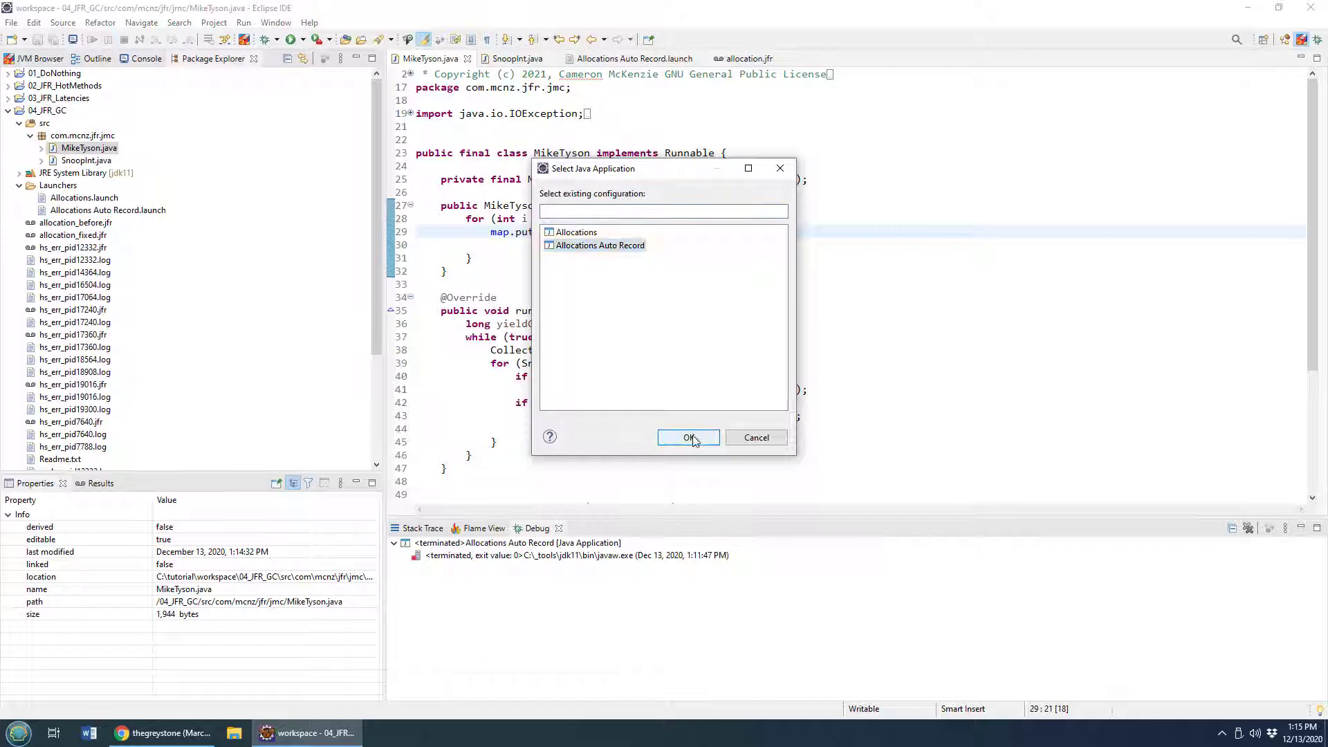
left_click(688, 438)
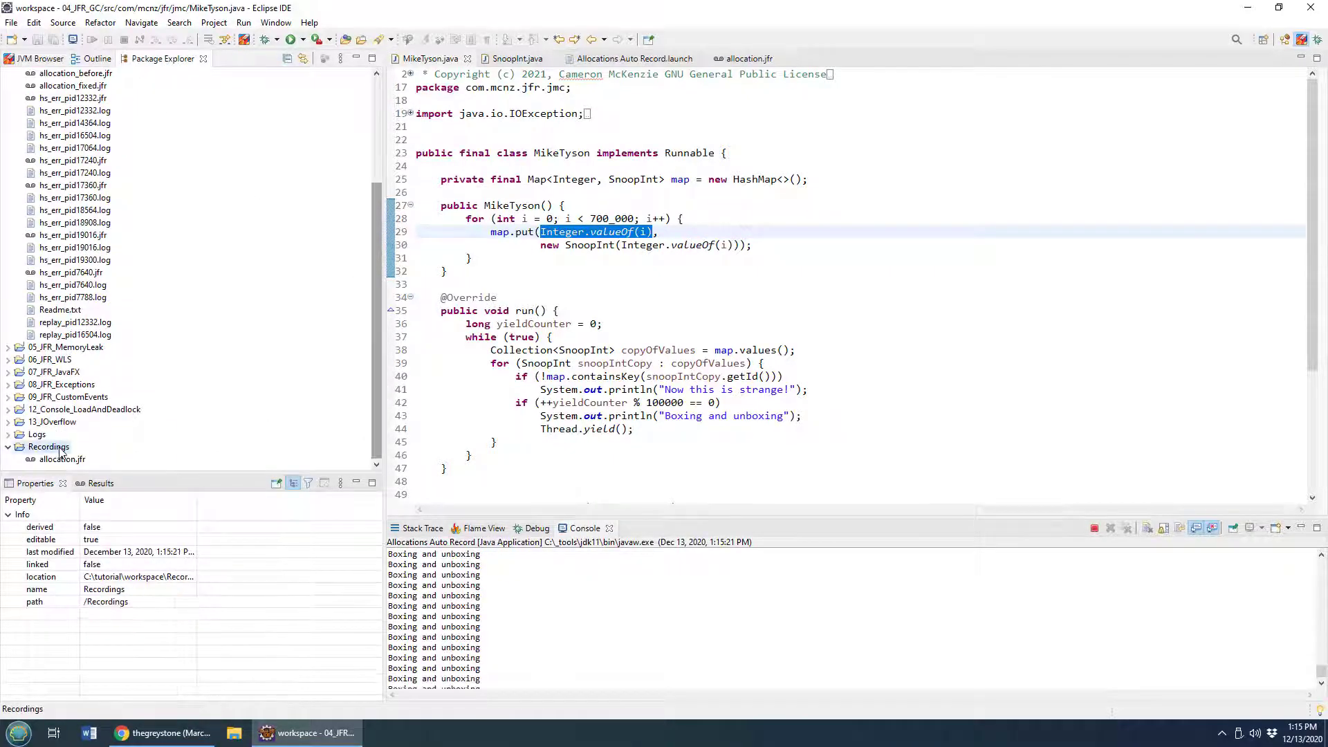
- Stop the running allocation program and open allocation2.jfr from the Recordings folder
right_click(50, 447)
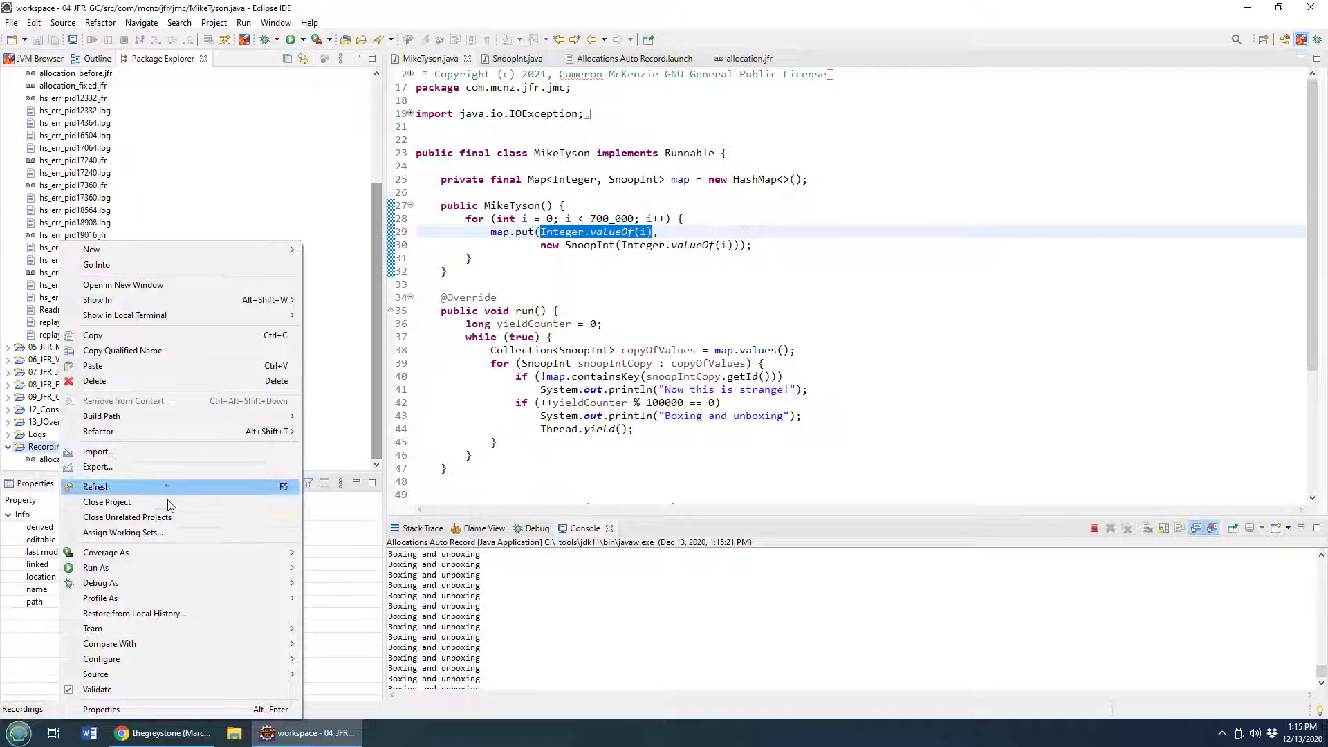
left_click(96, 486)
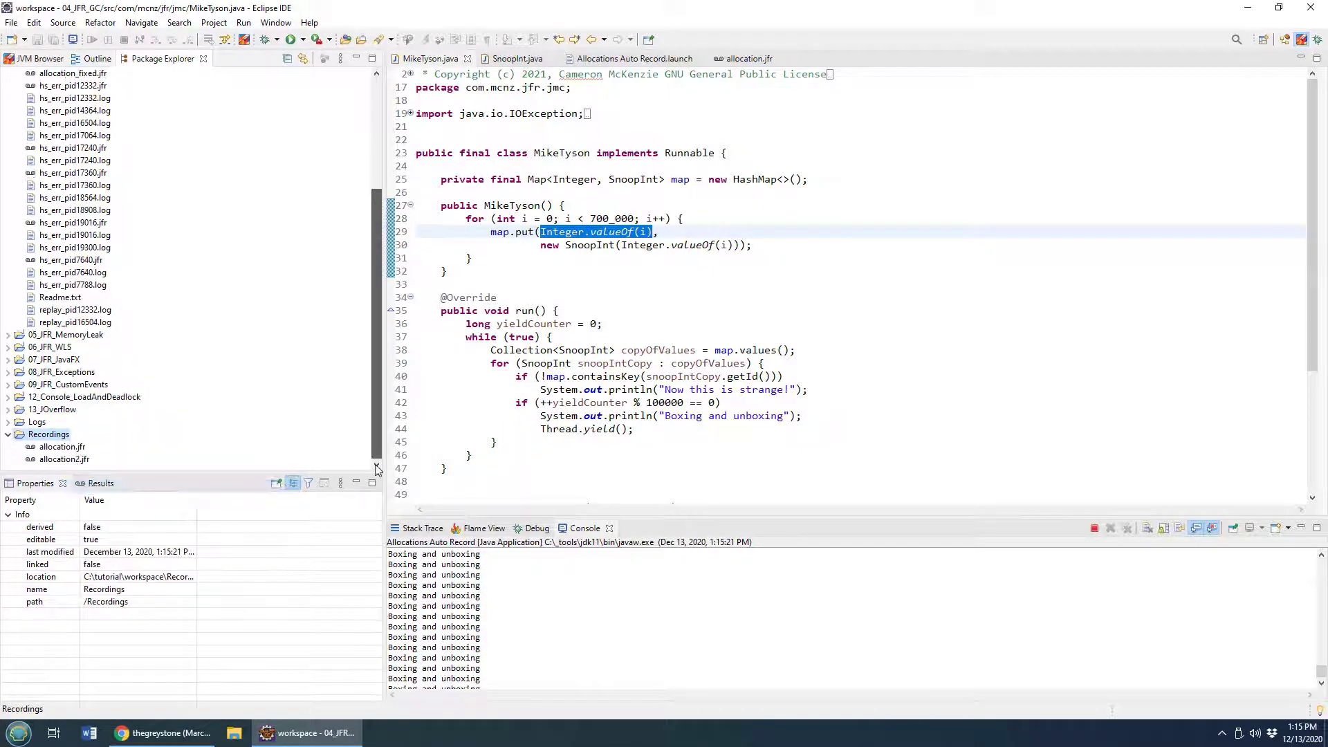
left_click(63, 459)
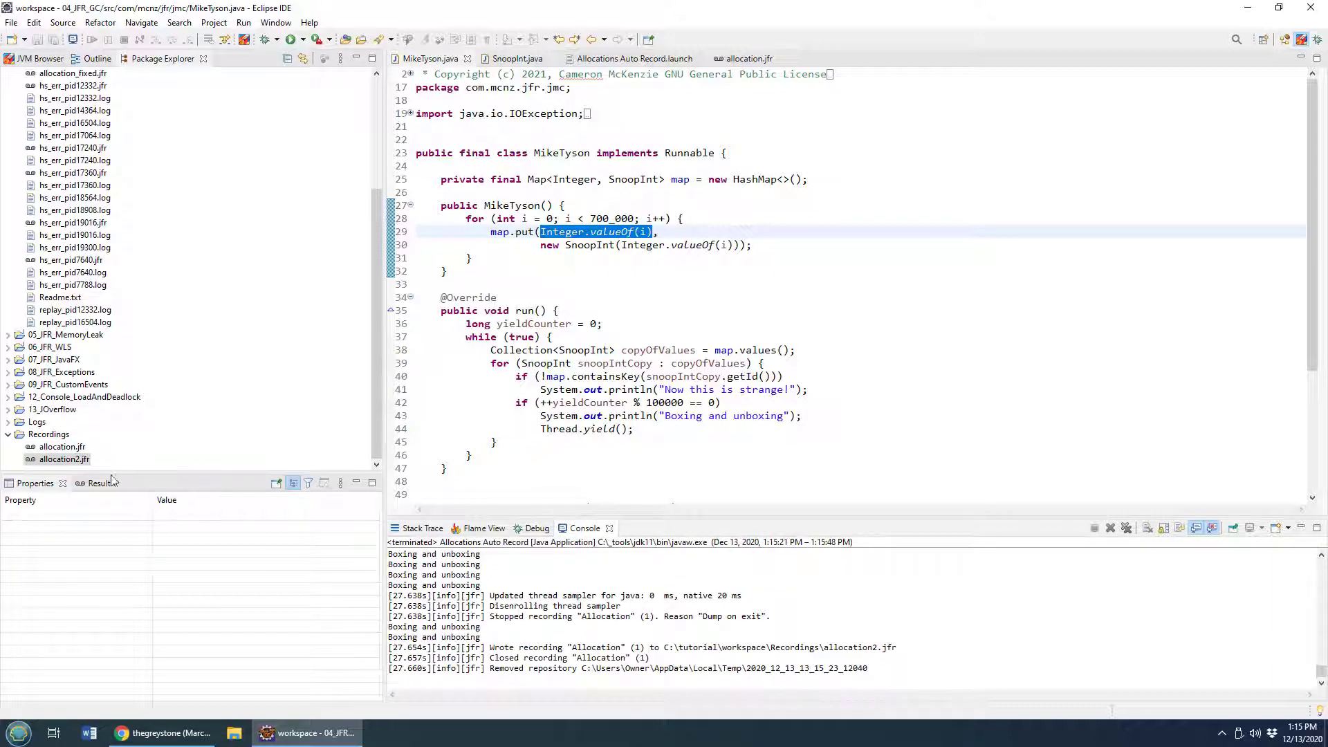
double_click(62, 460)
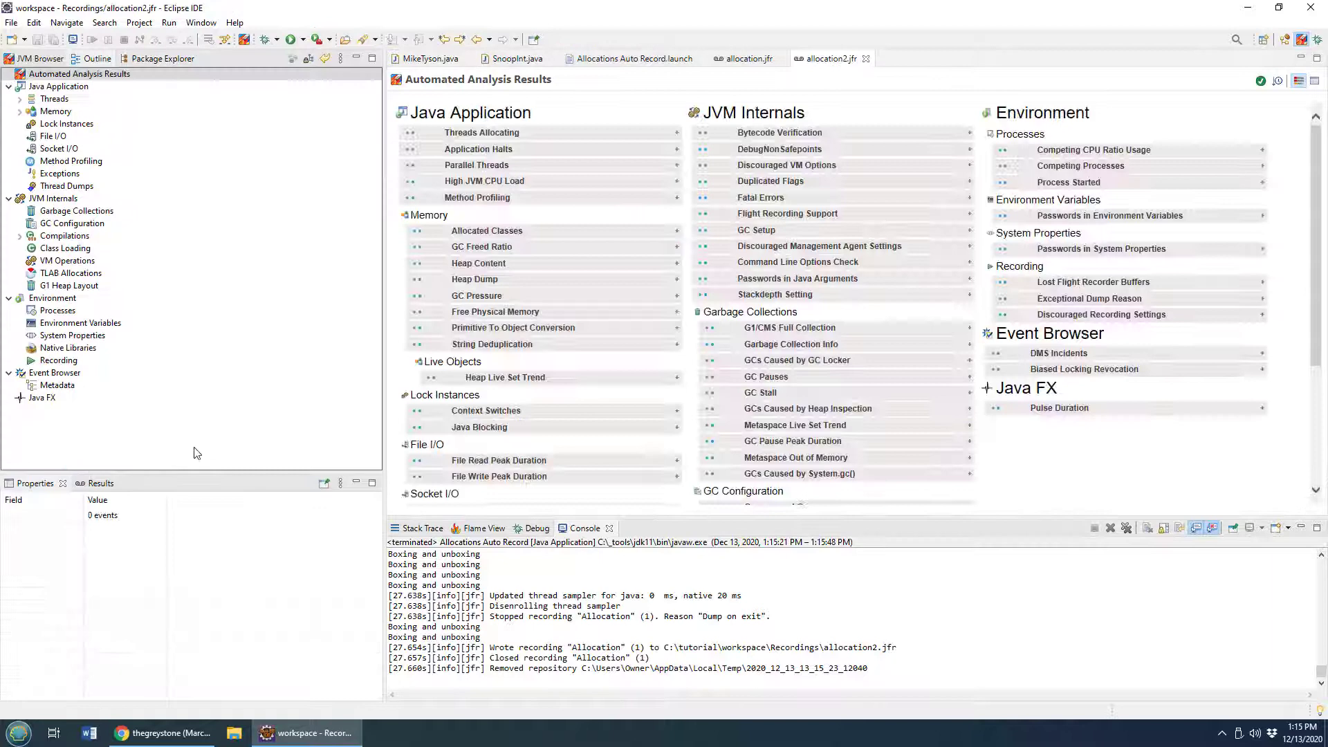
mouse_move(1009, 451)
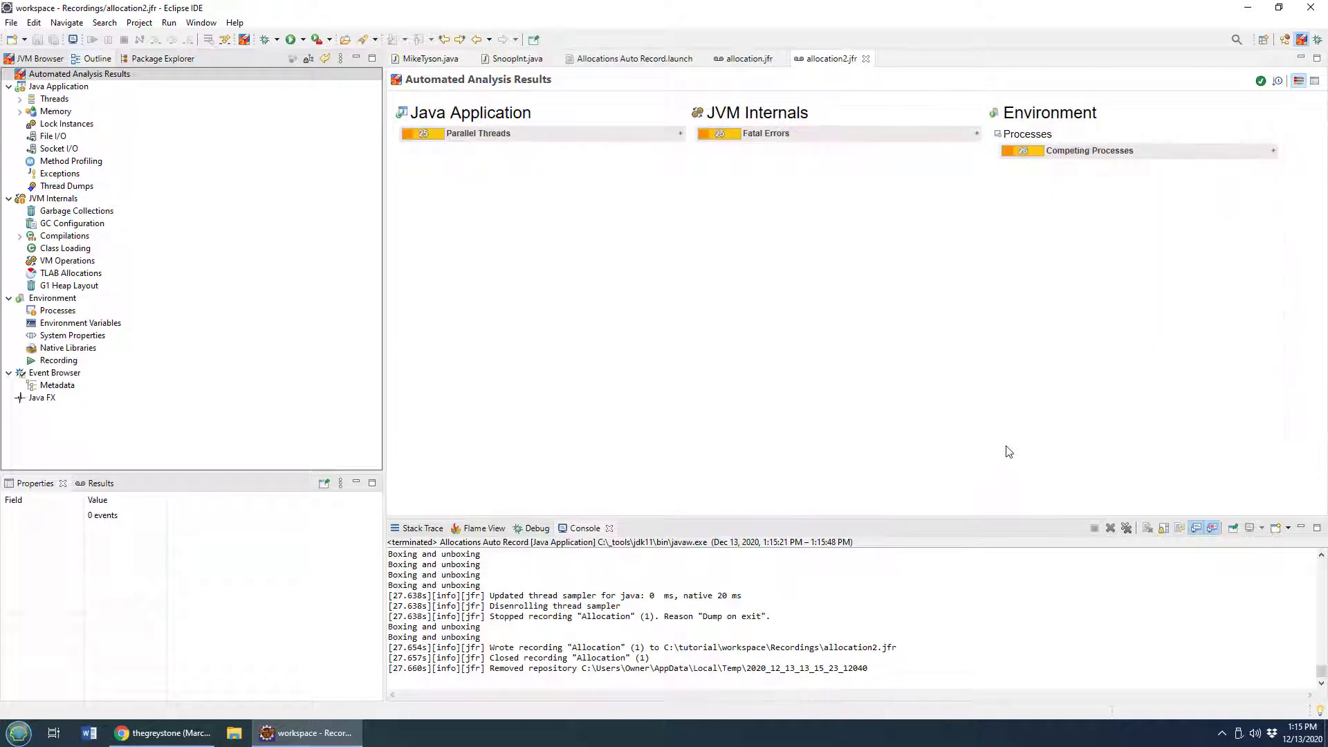
mouse_move(474, 149)
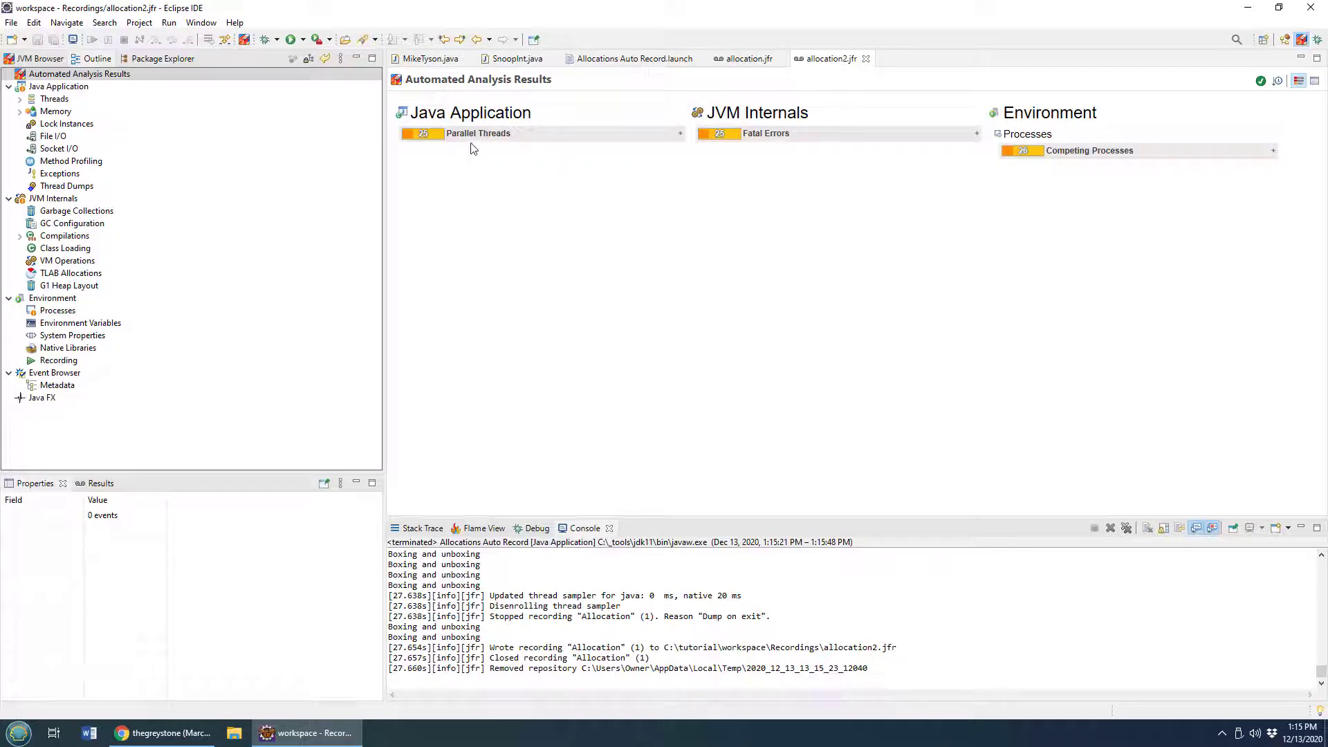
mouse_move(499, 144)
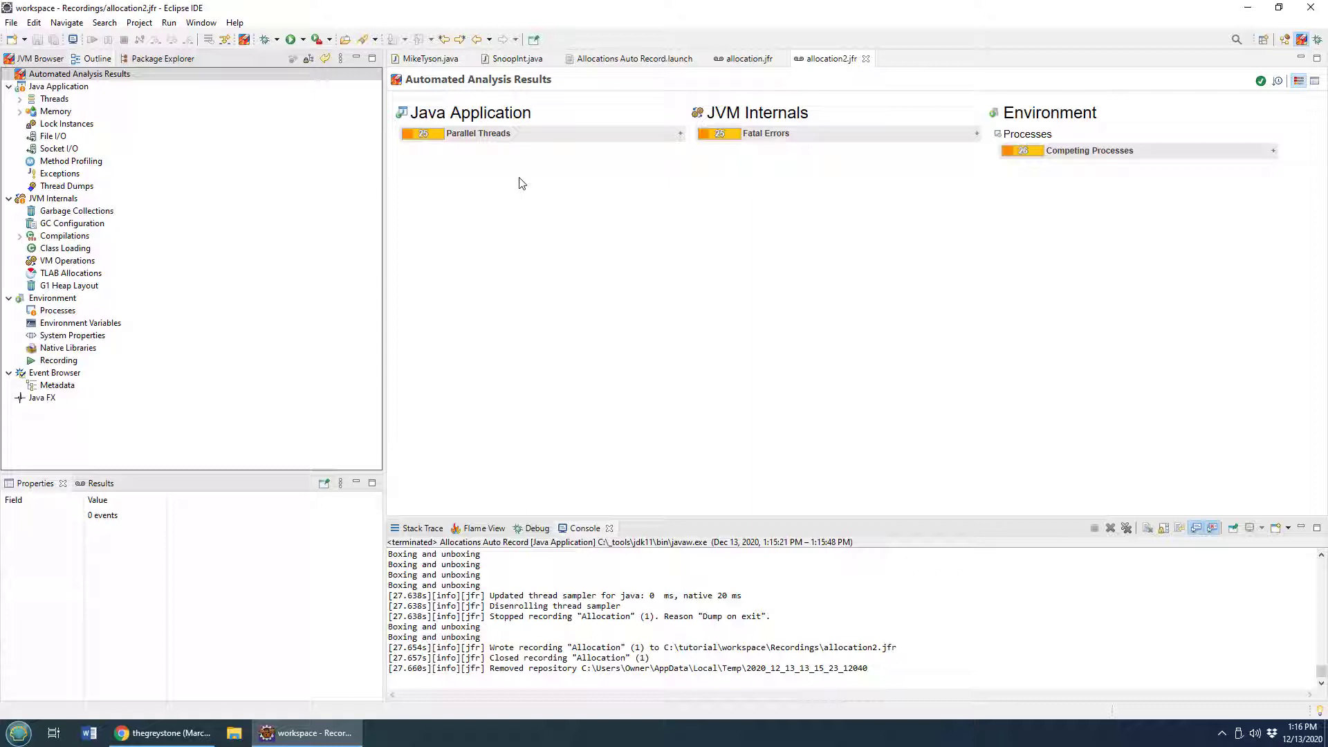
mouse_move(526, 167)
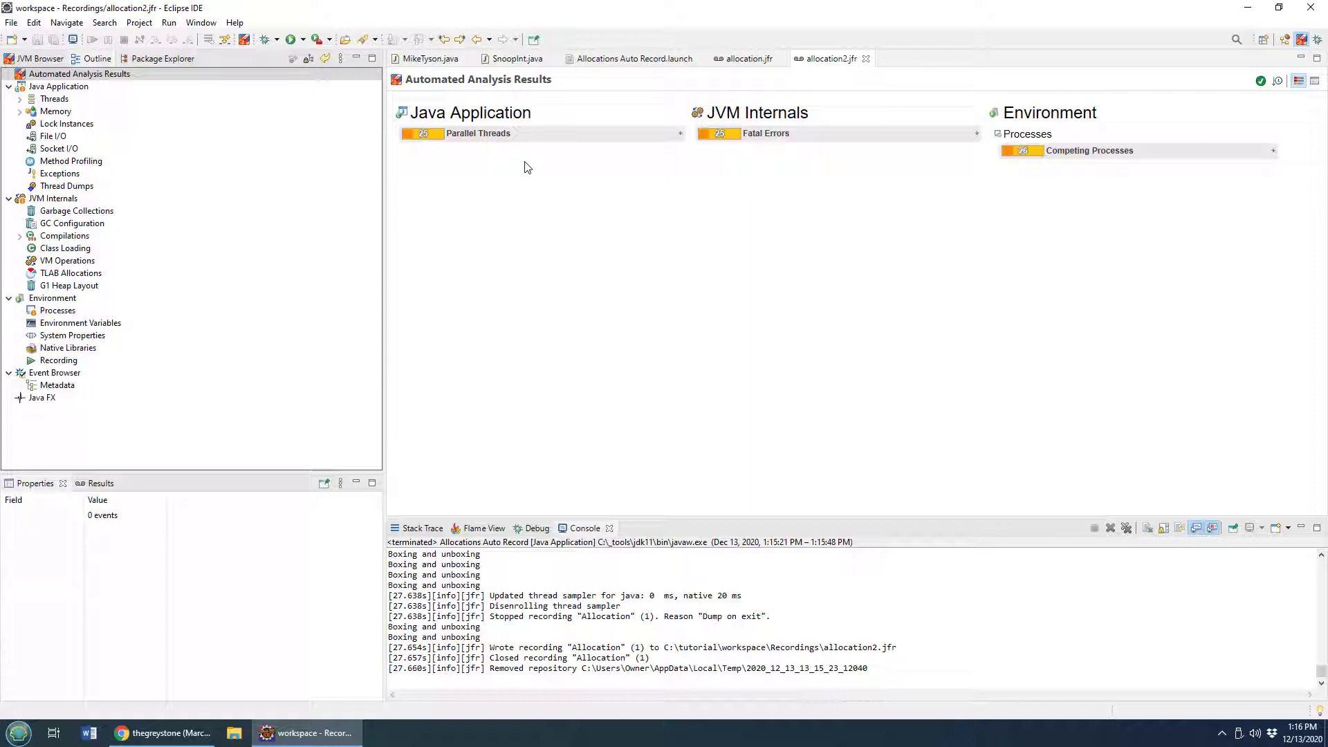
mouse_move(663, 141)
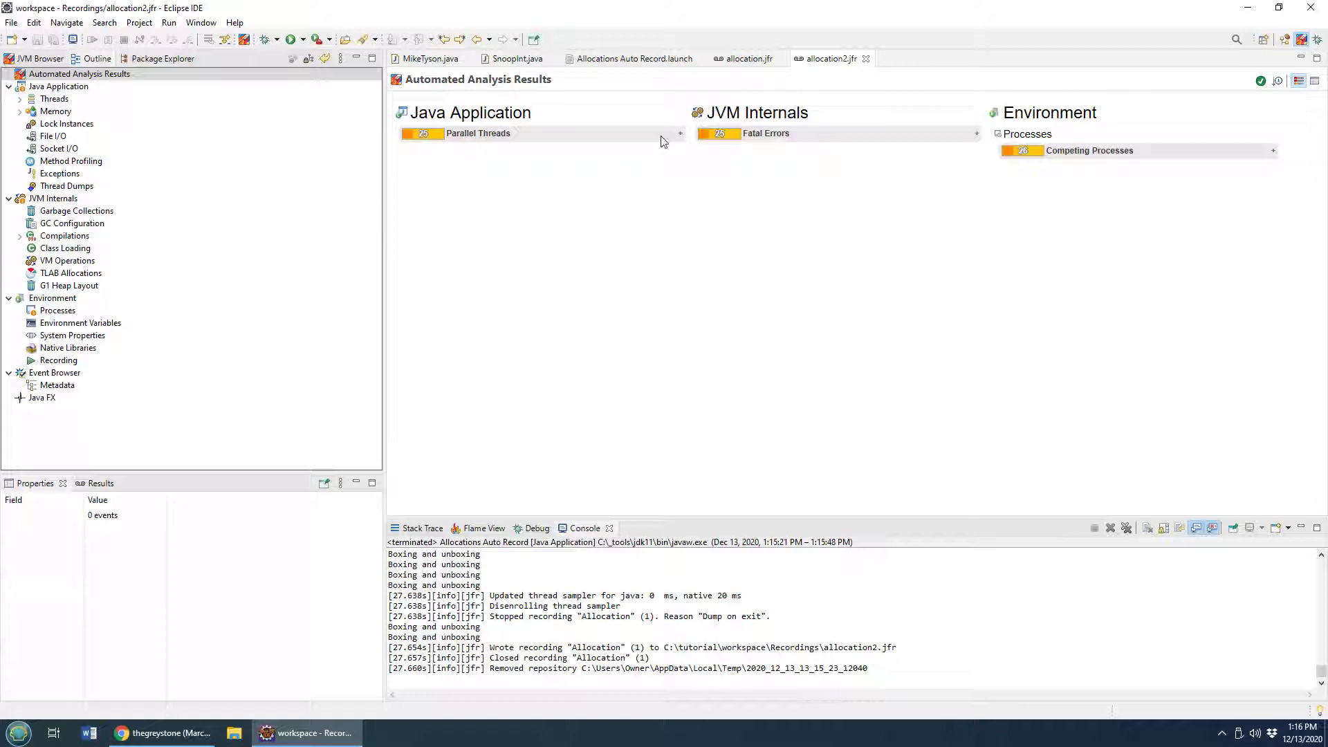
- Open the Garbage Collections page for allocation2.jfr, which shows no collection events
left_click(76, 211)
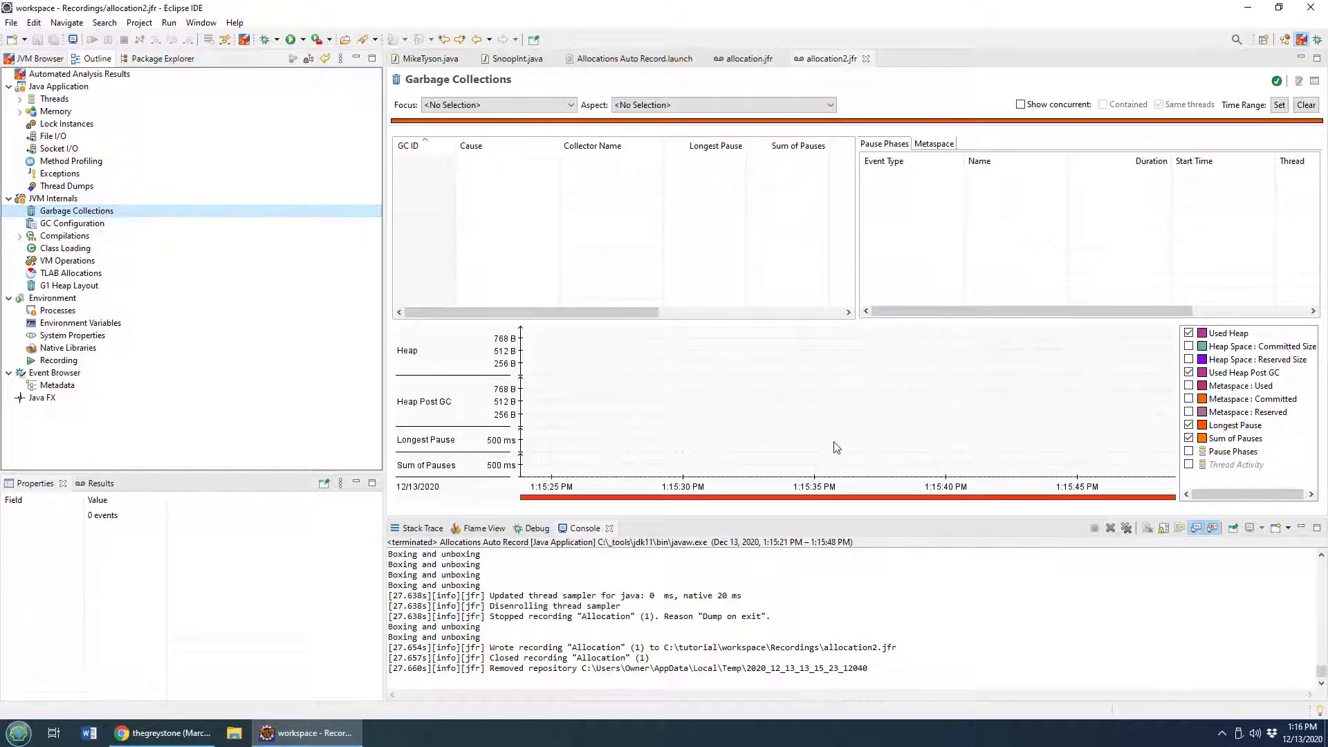
mouse_move(596, 444)
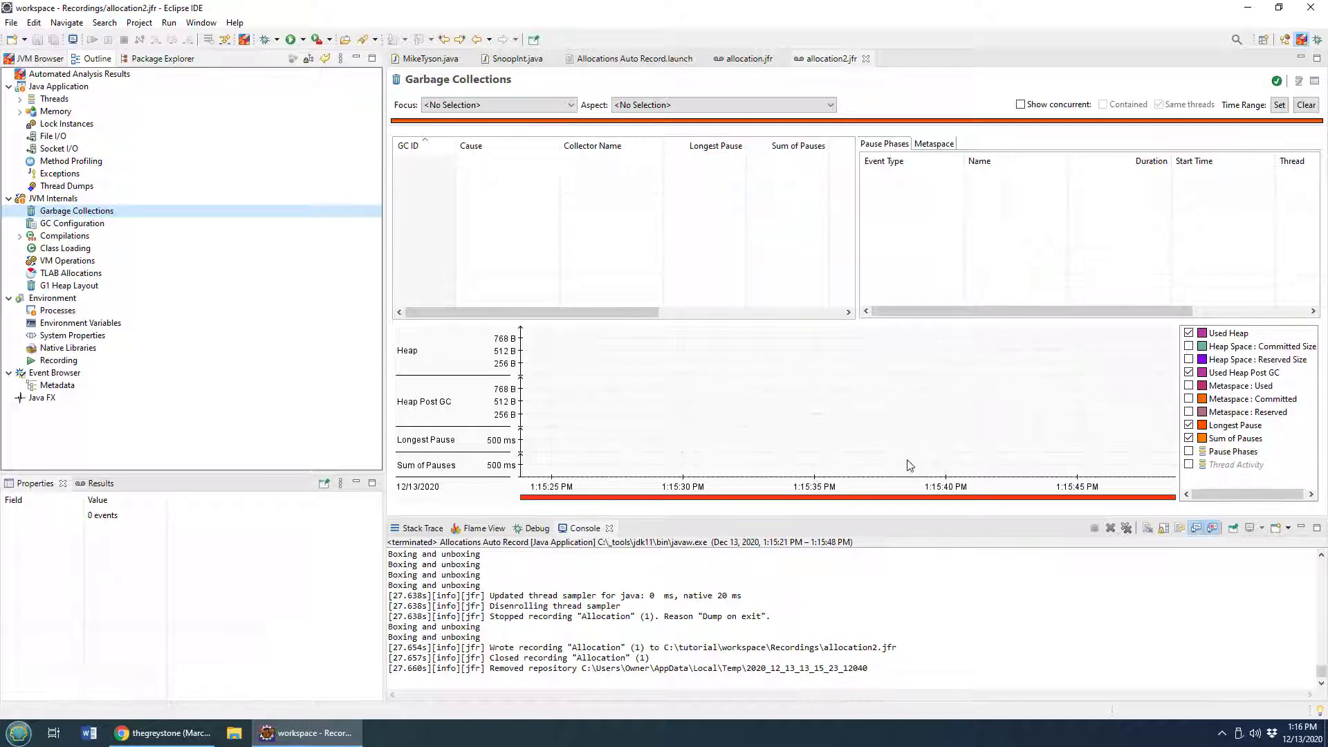
mouse_move(112, 121)
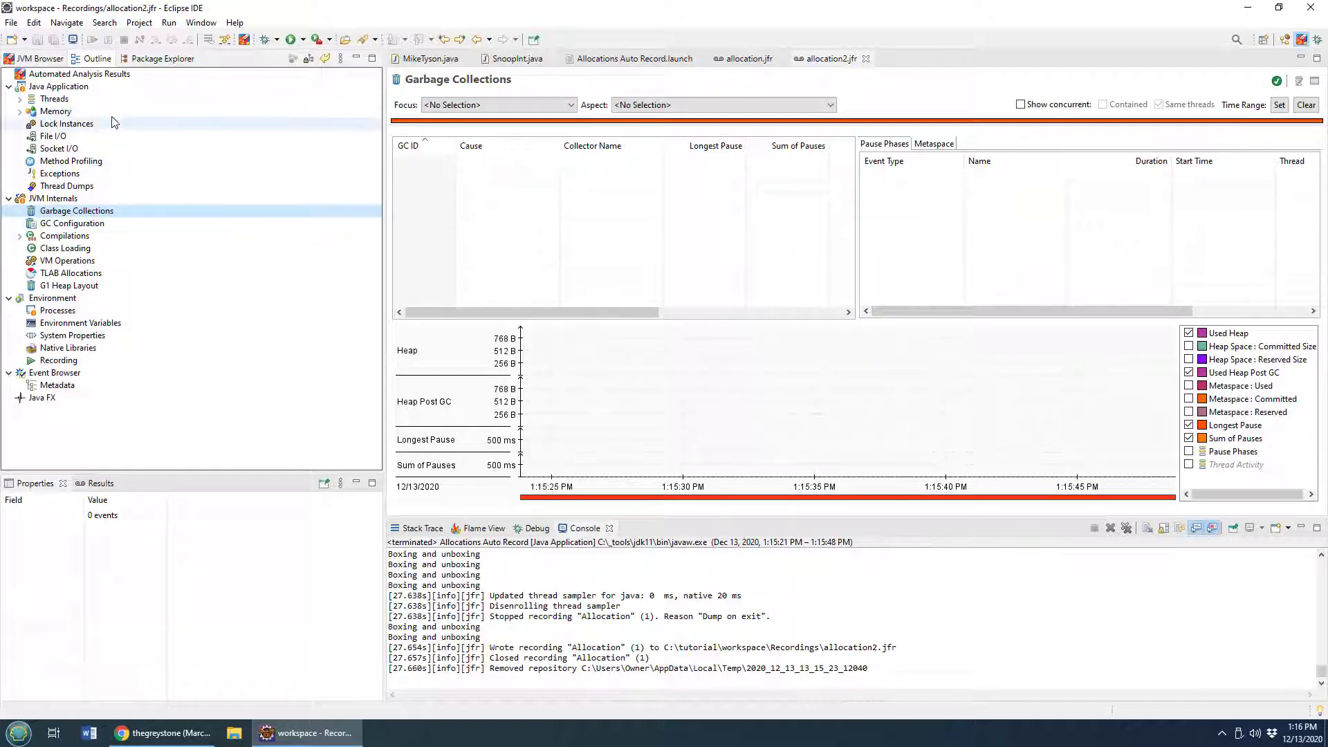
- View the Memory page for allocation2.jfr and inspect the char[] Total Allocation value
left_click(56, 111)
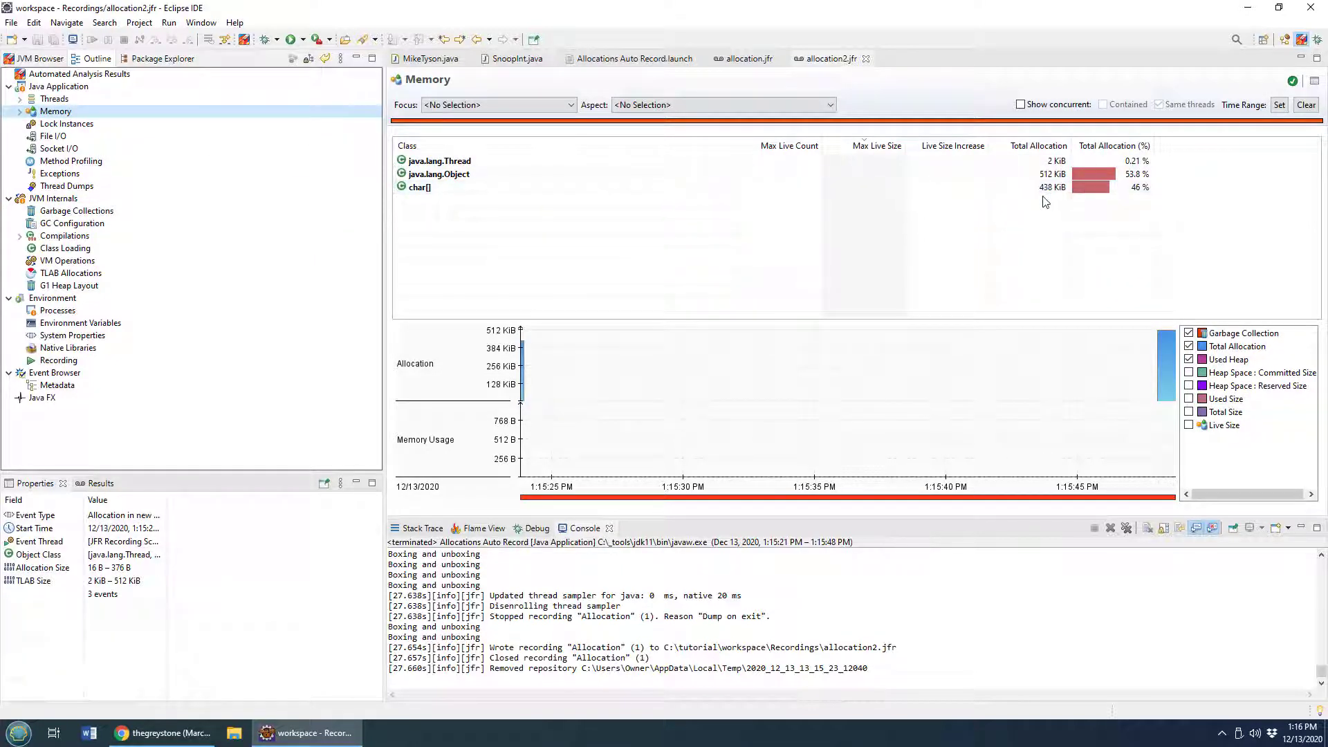
left_click(418, 187)
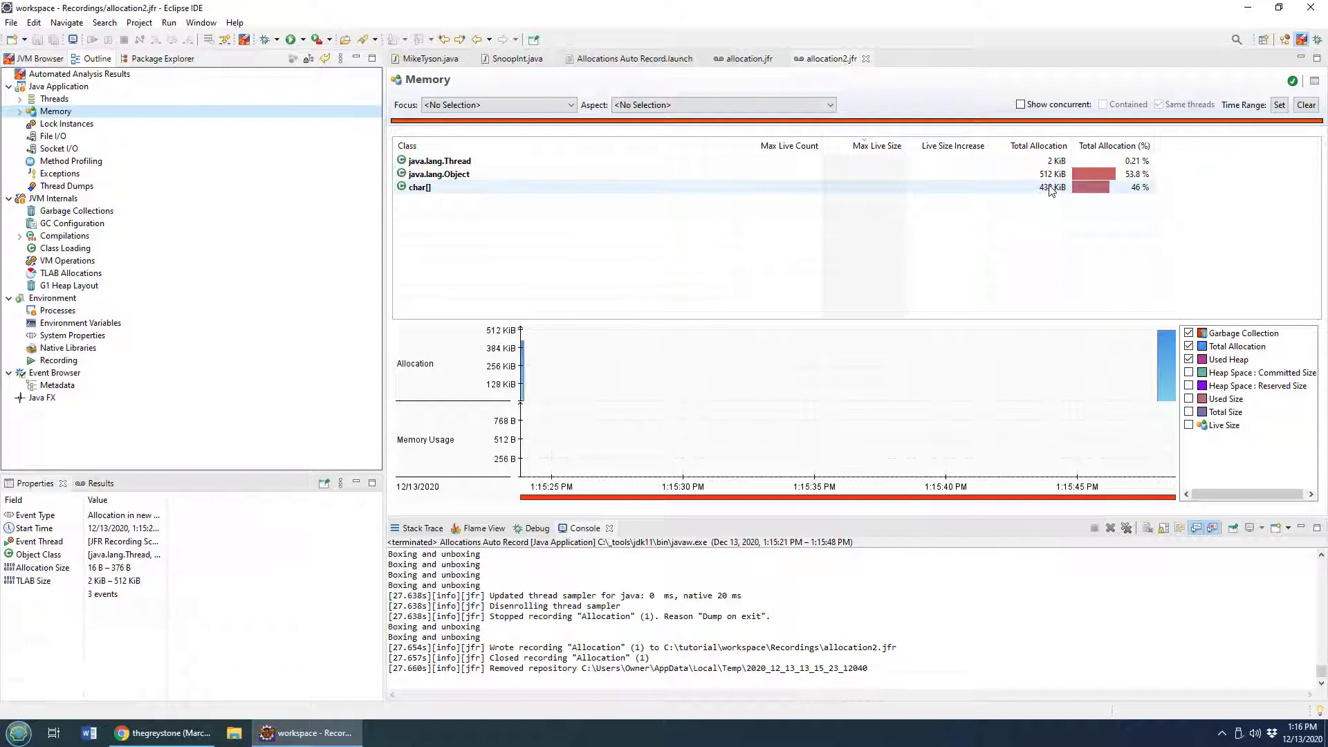
mouse_move(1050, 188)
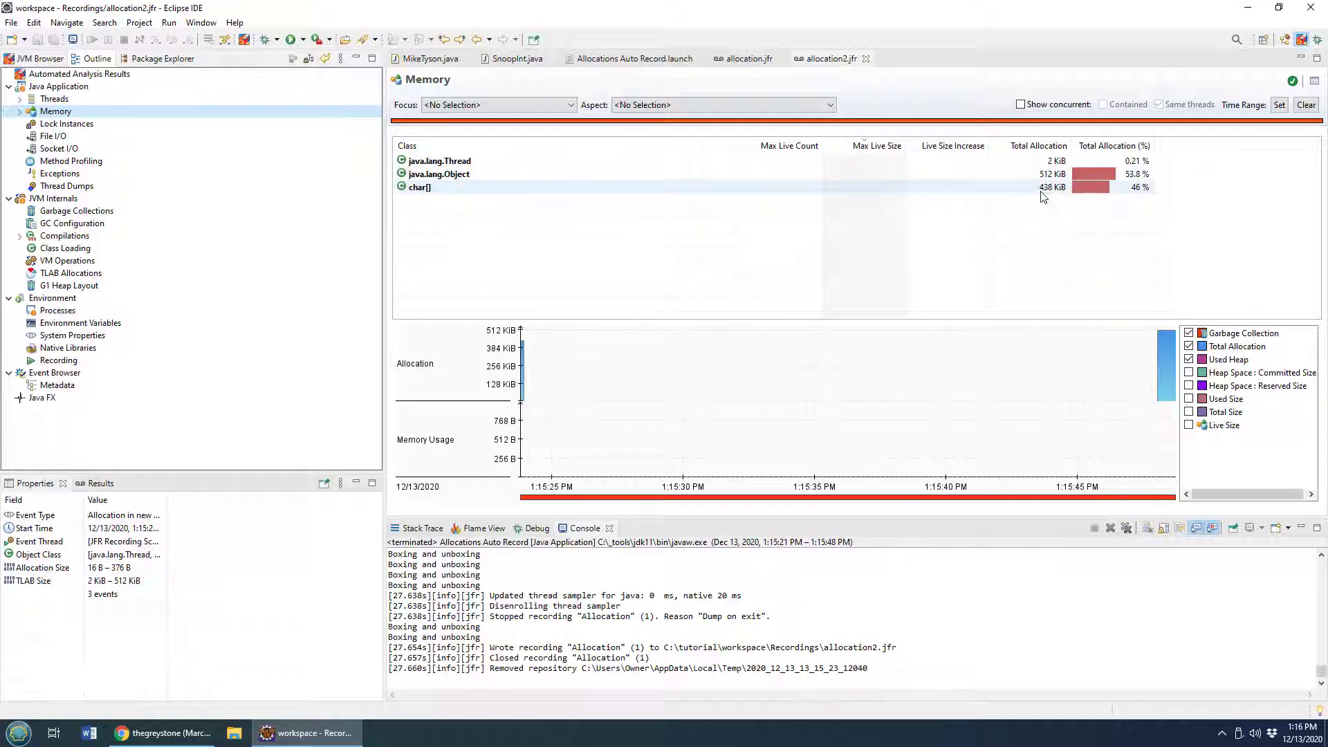
mouse_move(1050, 186)
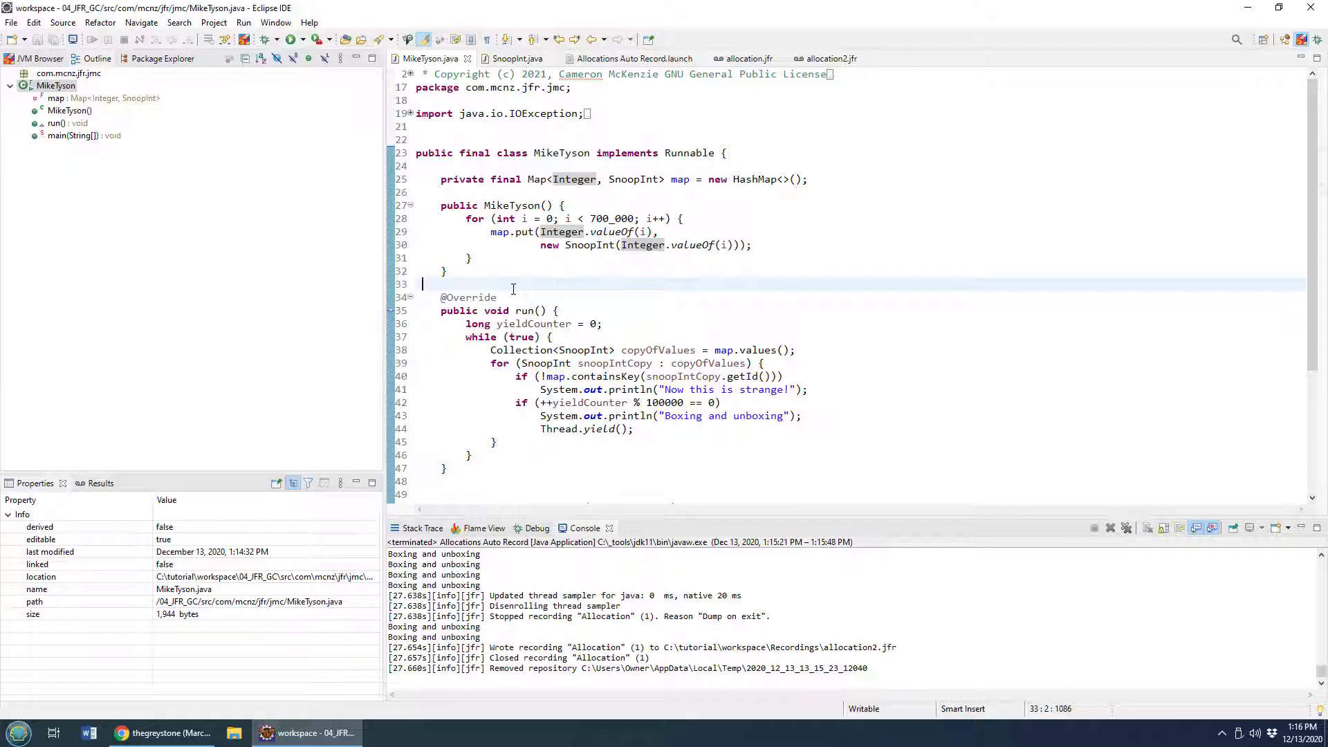
left_click(160, 733)
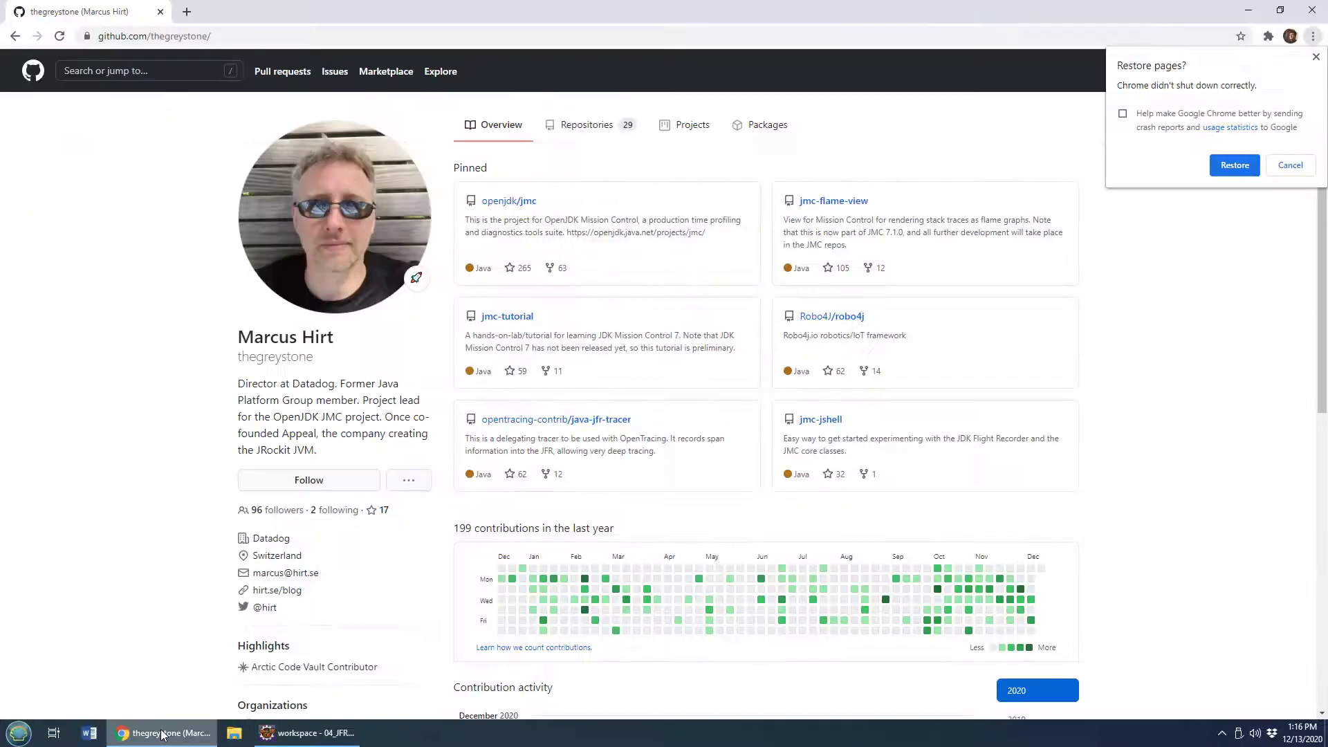
left_click(304, 733)
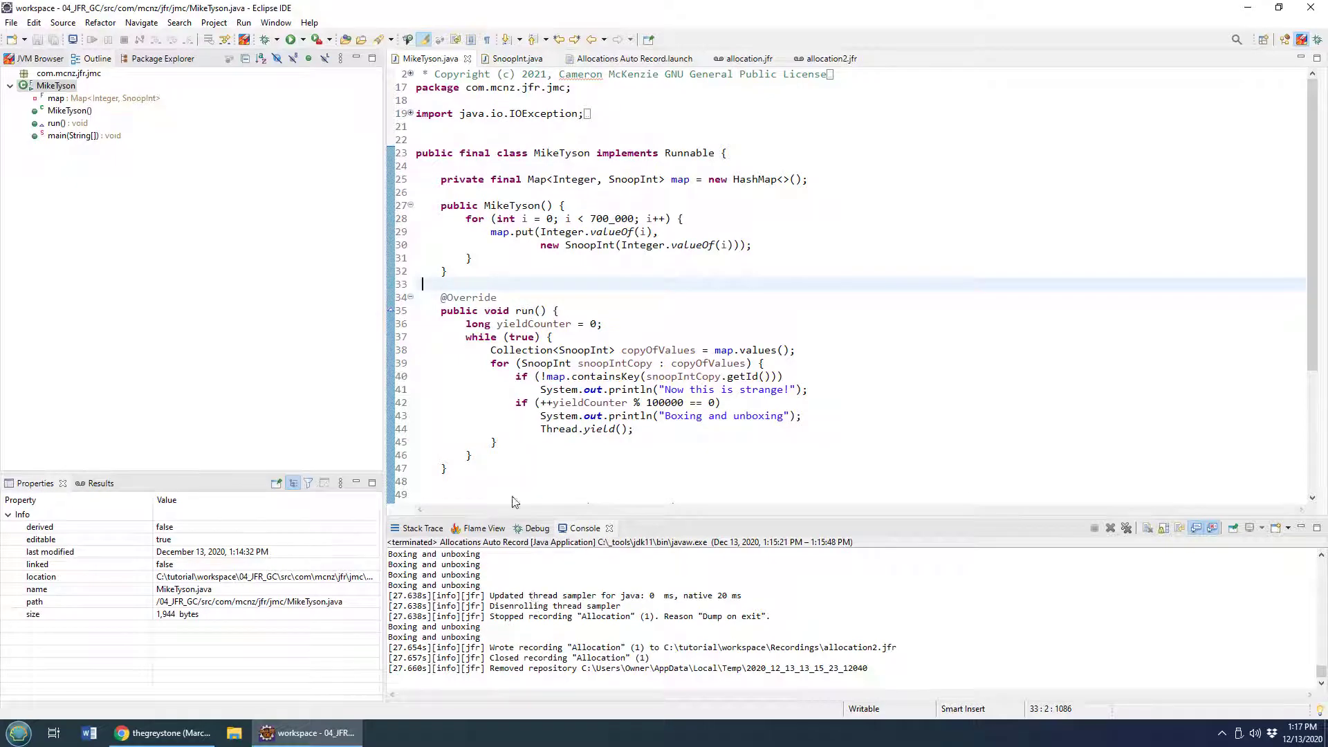
left_click(745, 58)
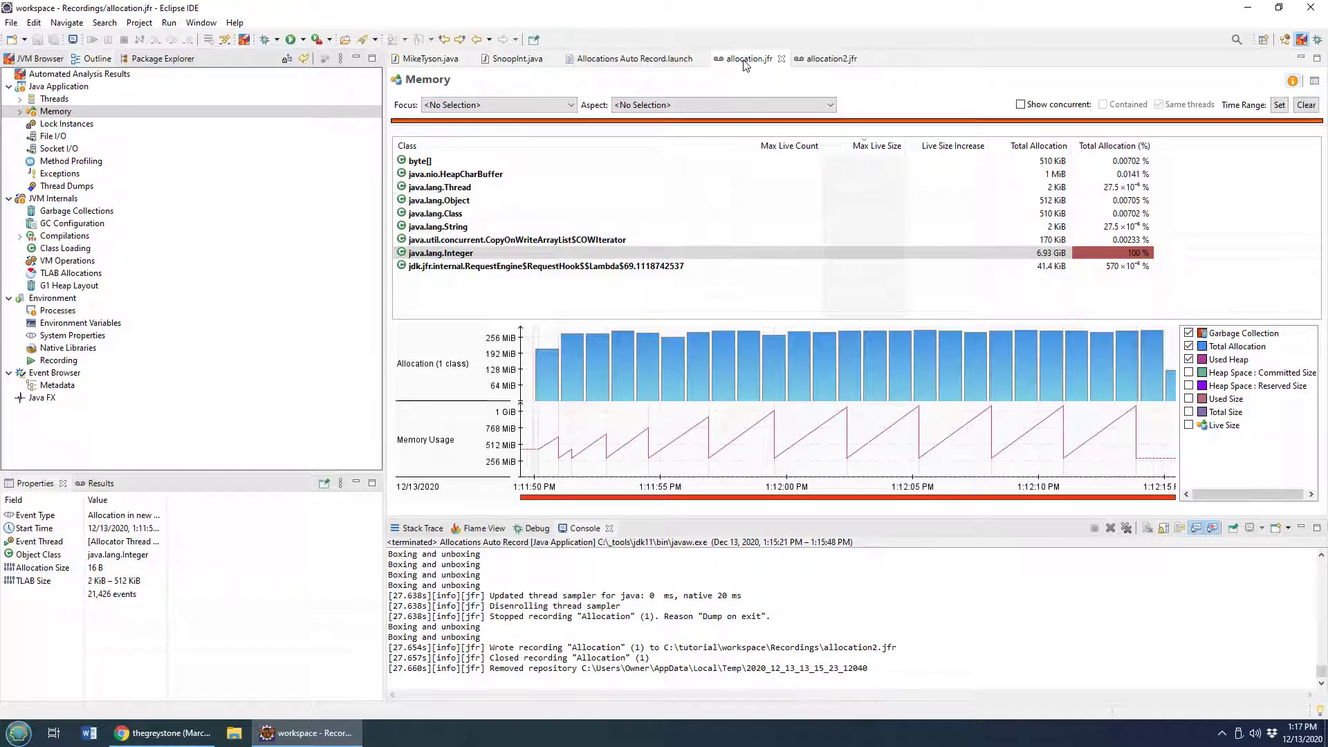
- Flip between allocation.jfr and allocation2.jfr Memory pages, ending on allocation.jfr's 6.93 GiB Integer allocations
left_click(828, 58)
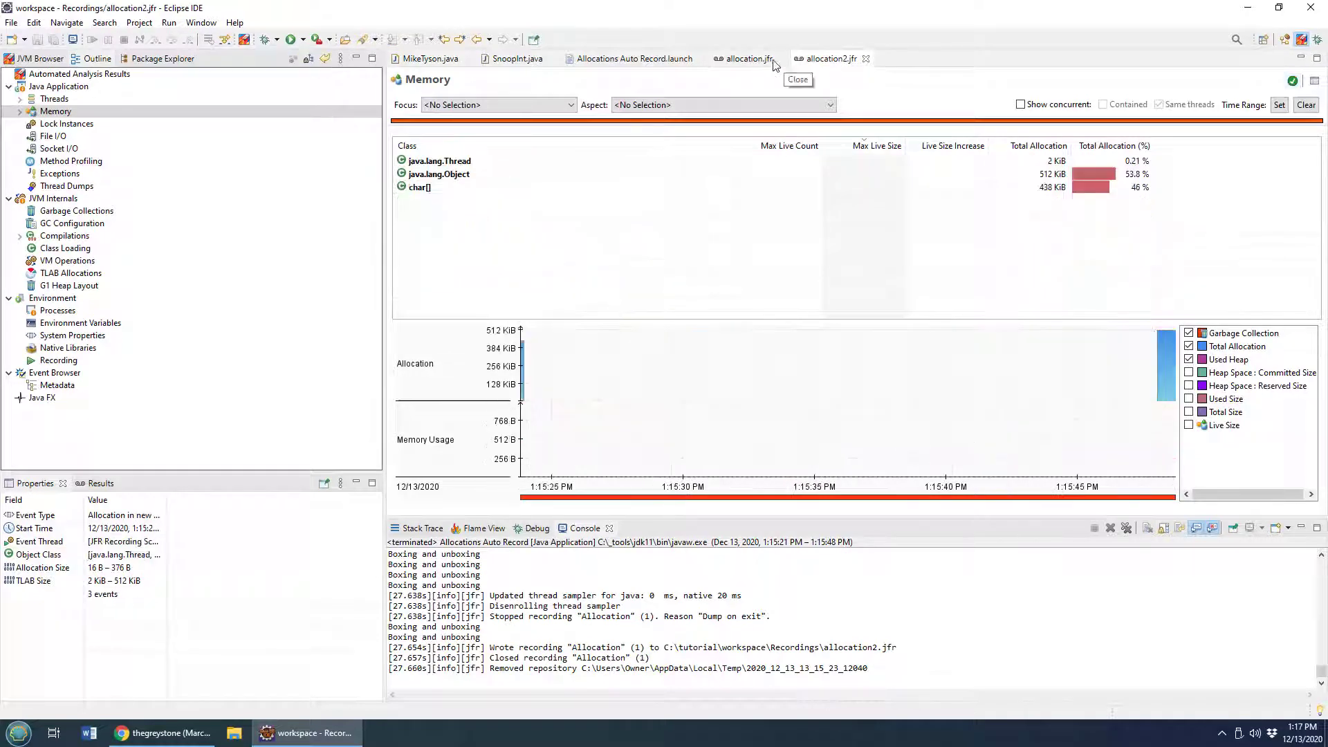
left_click(747, 58)
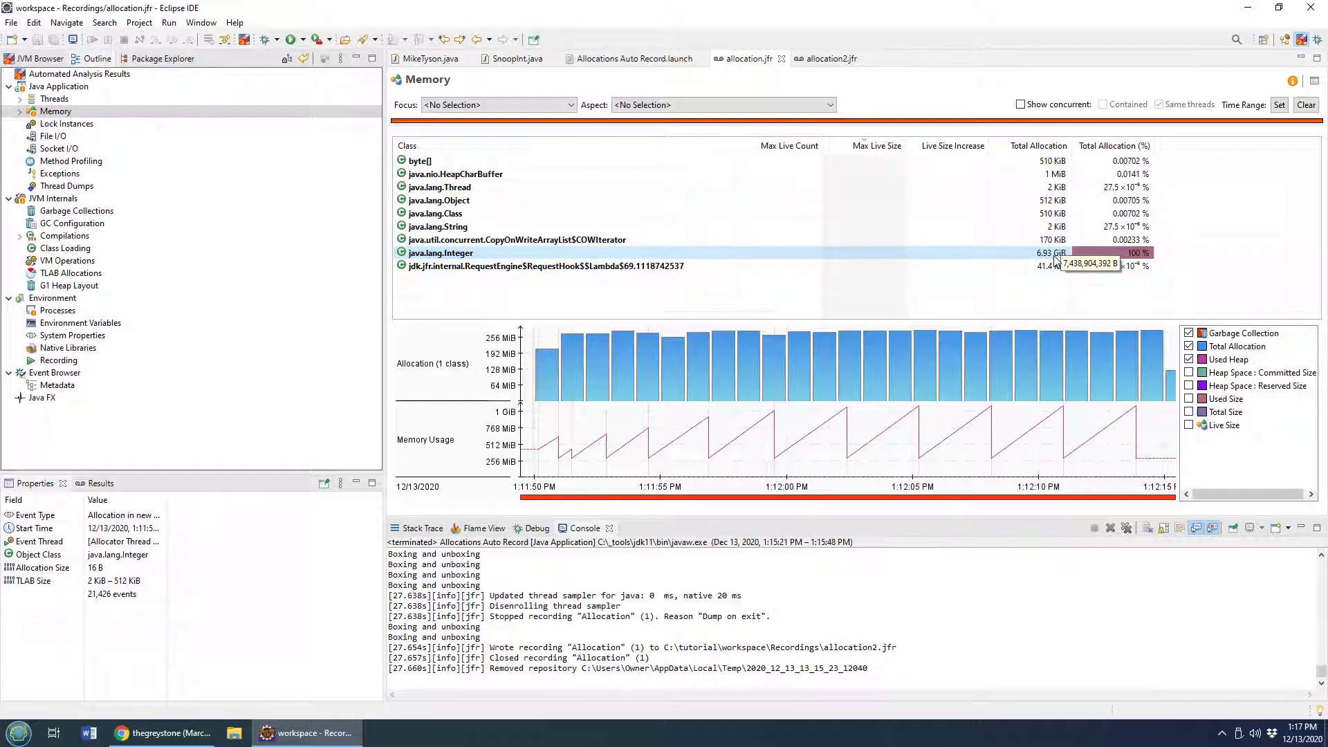
left_click(830, 58)
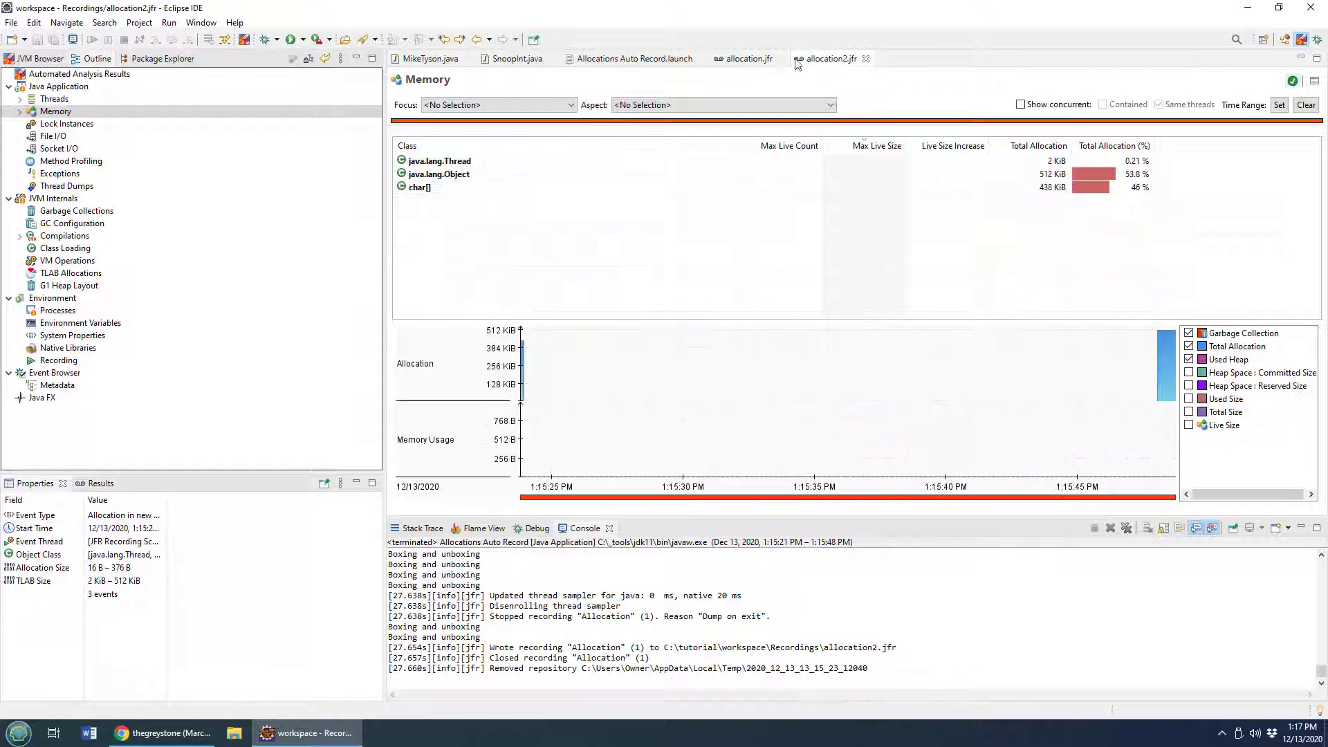
left_click(749, 58)
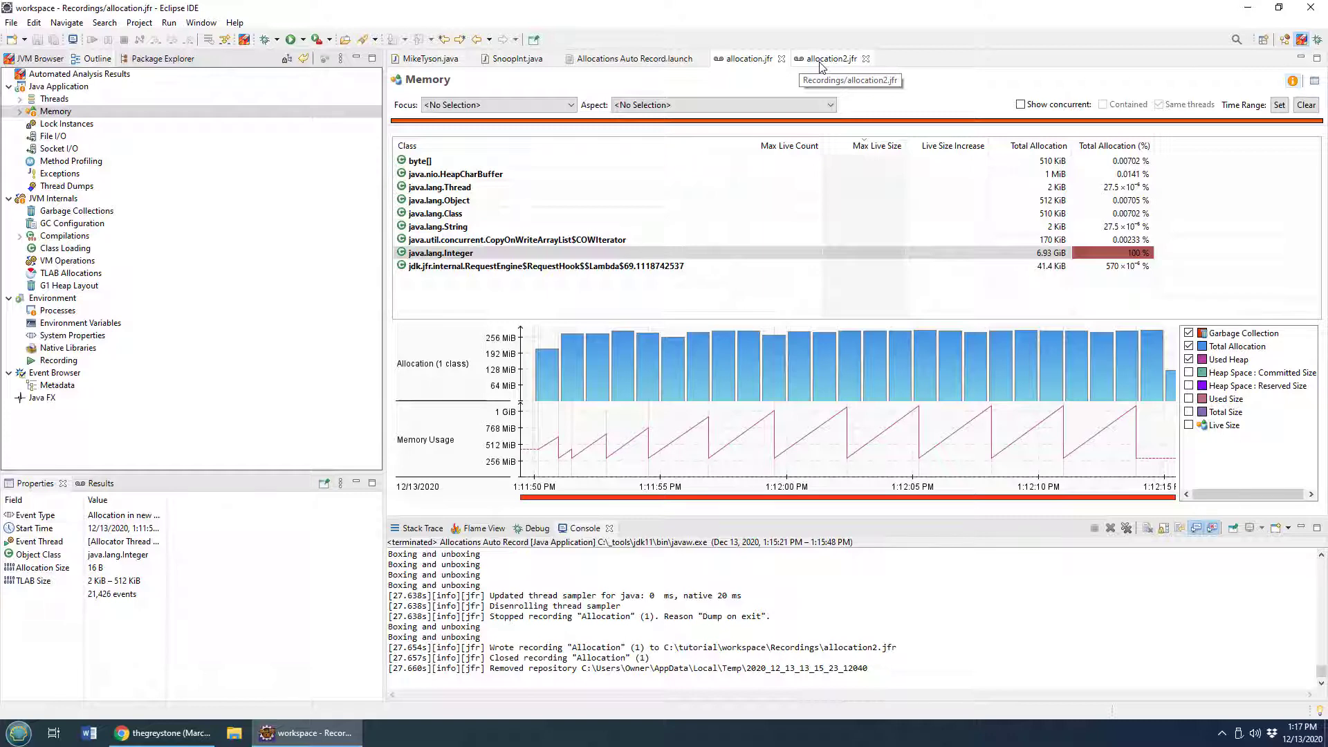
left_click(747, 58)
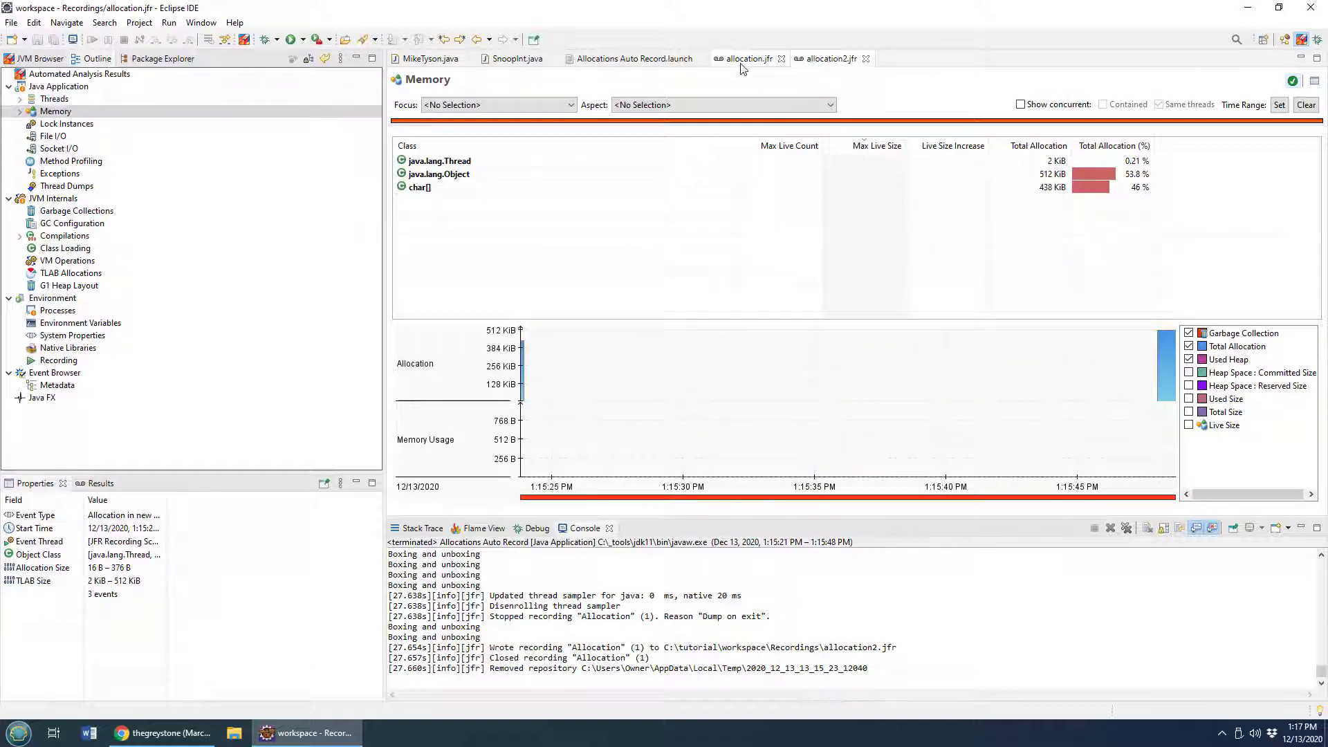
left_click(748, 59)
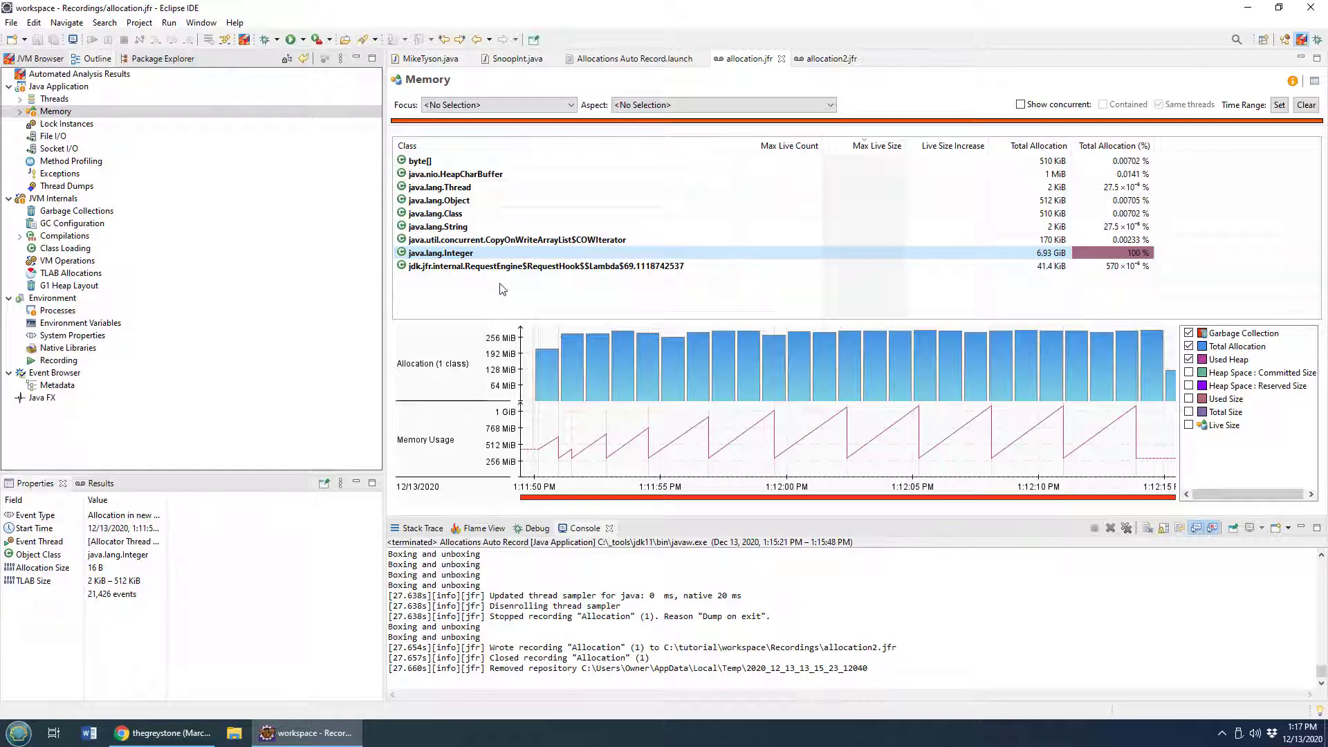
mouse_move(1082, 282)
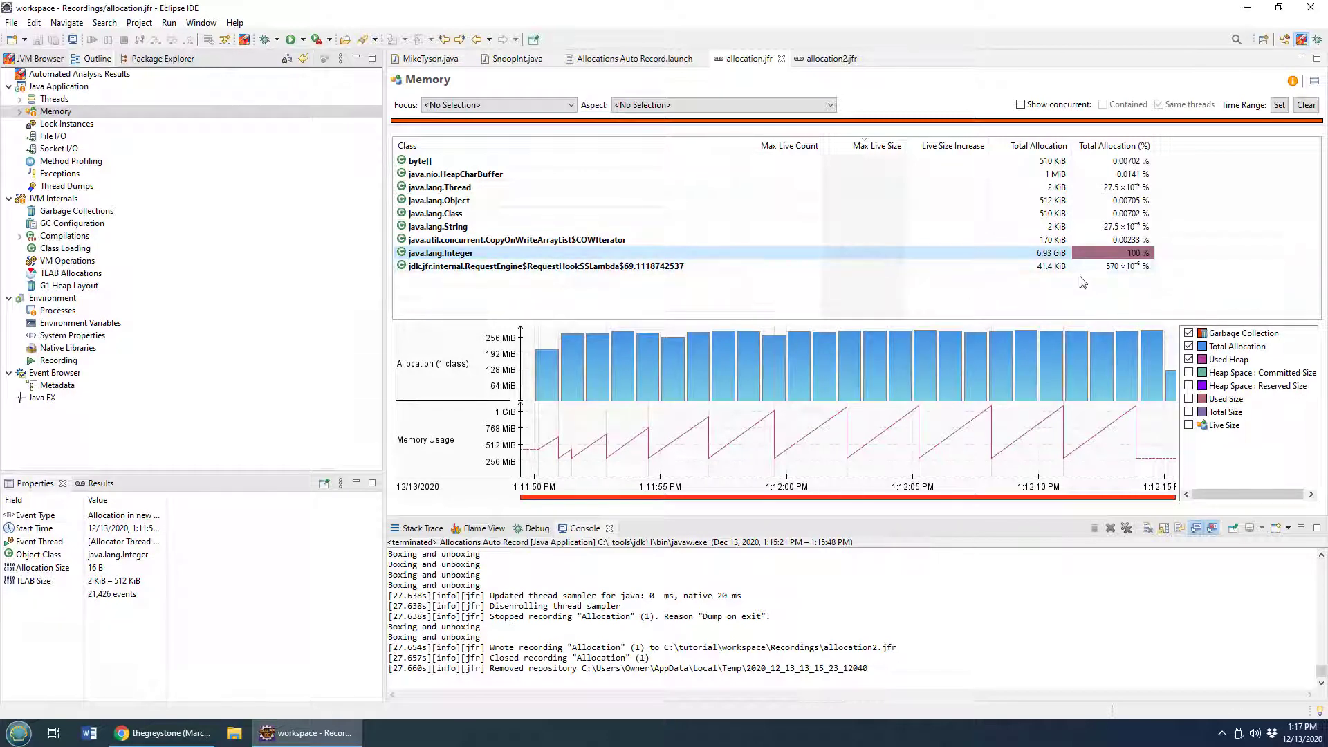